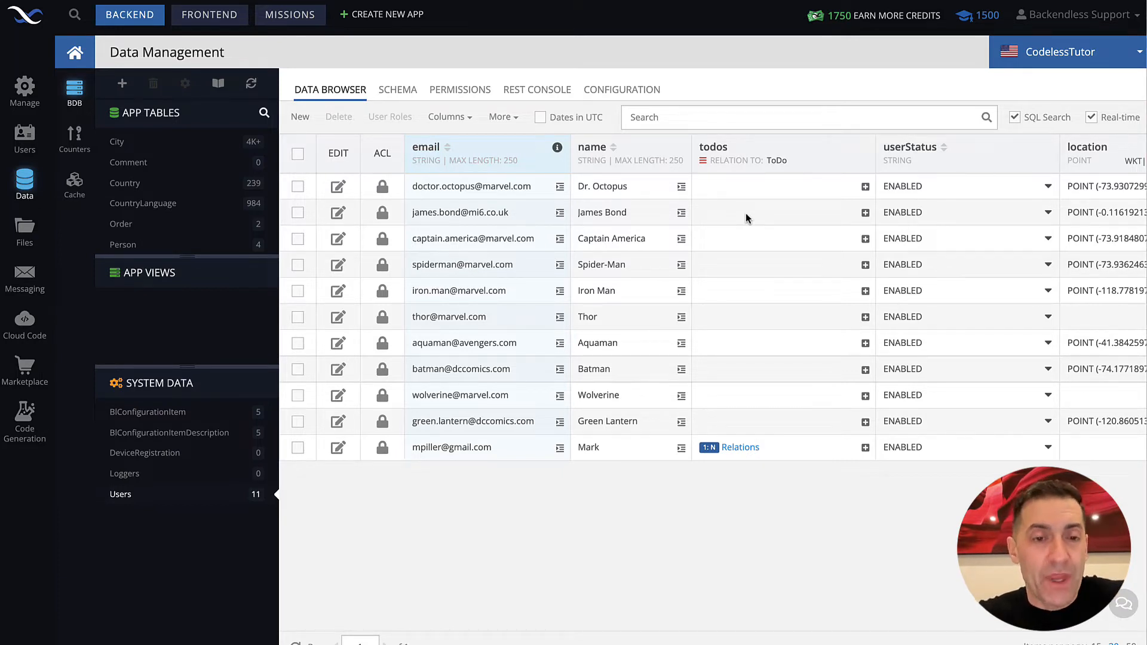
mouse_move(741, 257)
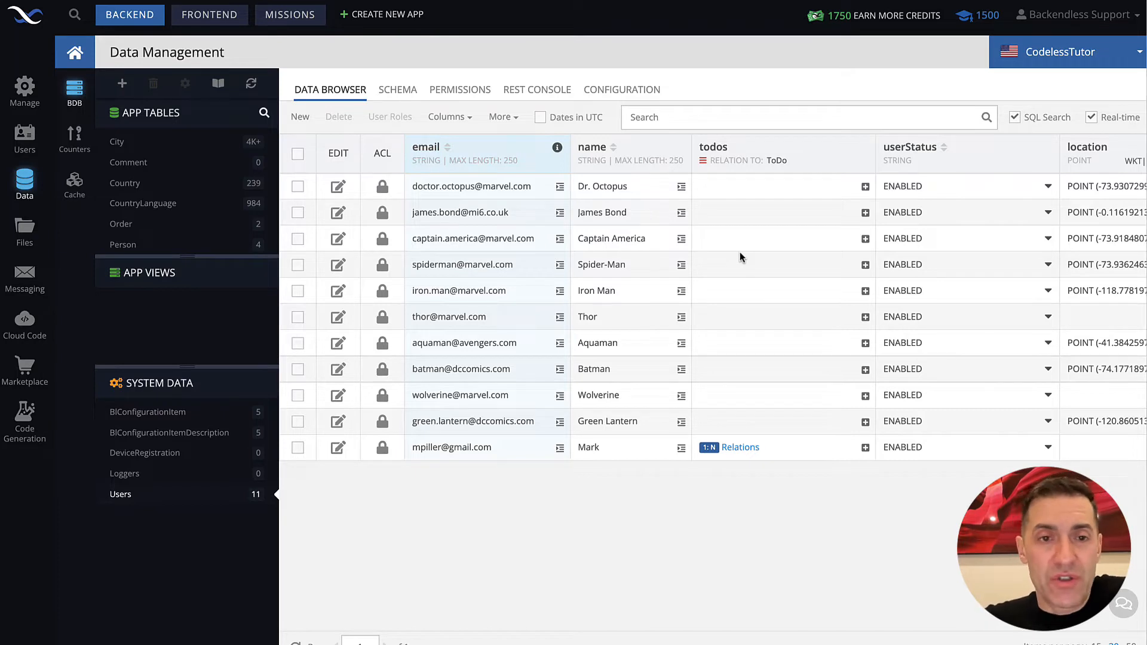
mouse_move(574, 261)
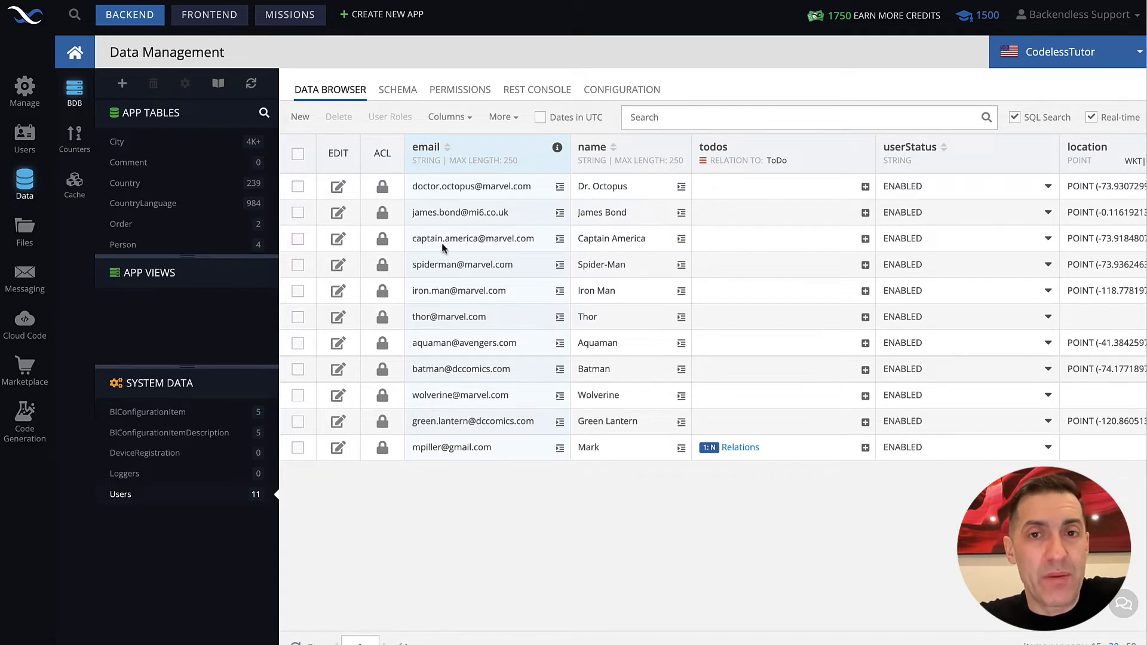
mouse_move(13, 287)
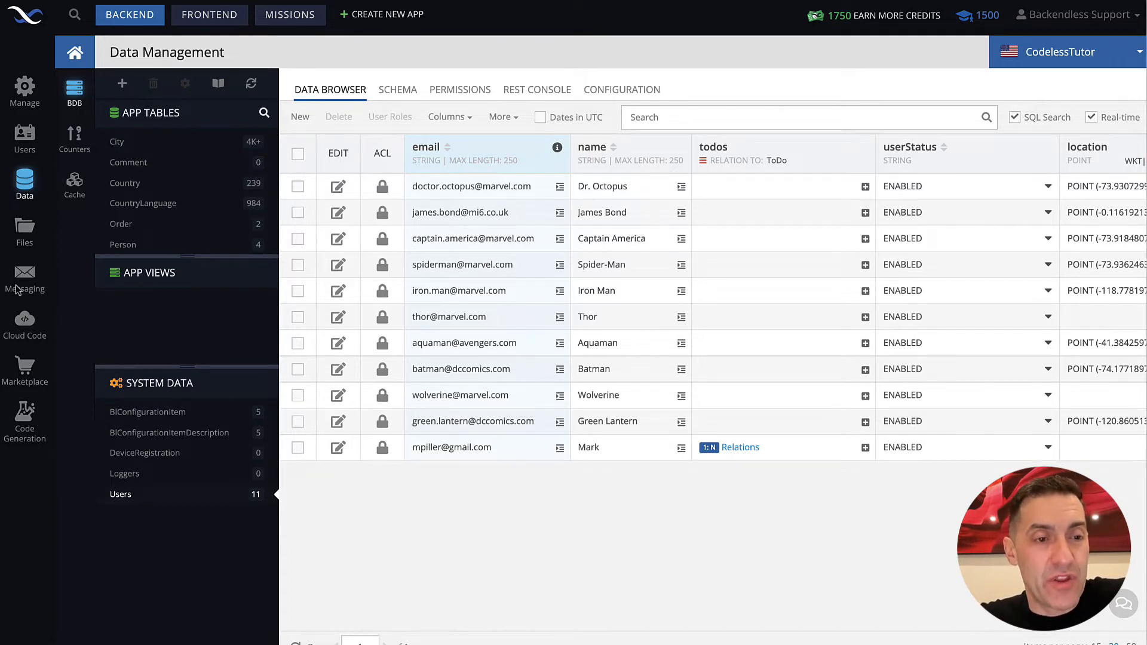
Go to Messaging > Emails and expand the Template list of system-event templates
left_click(24, 280)
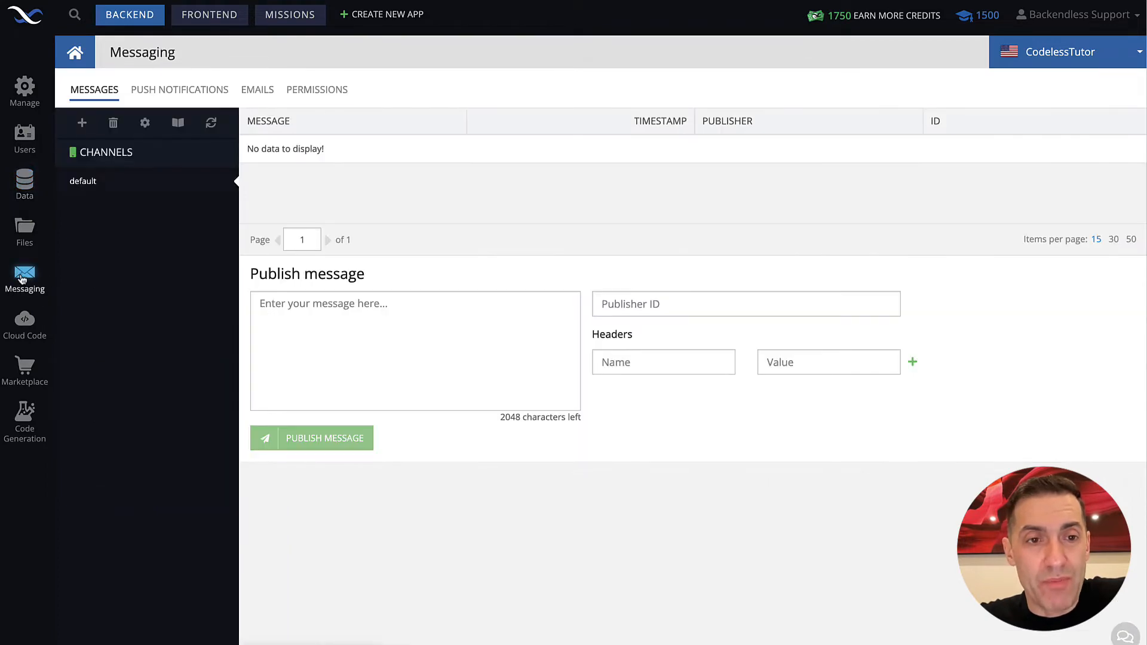
left_click(257, 89)
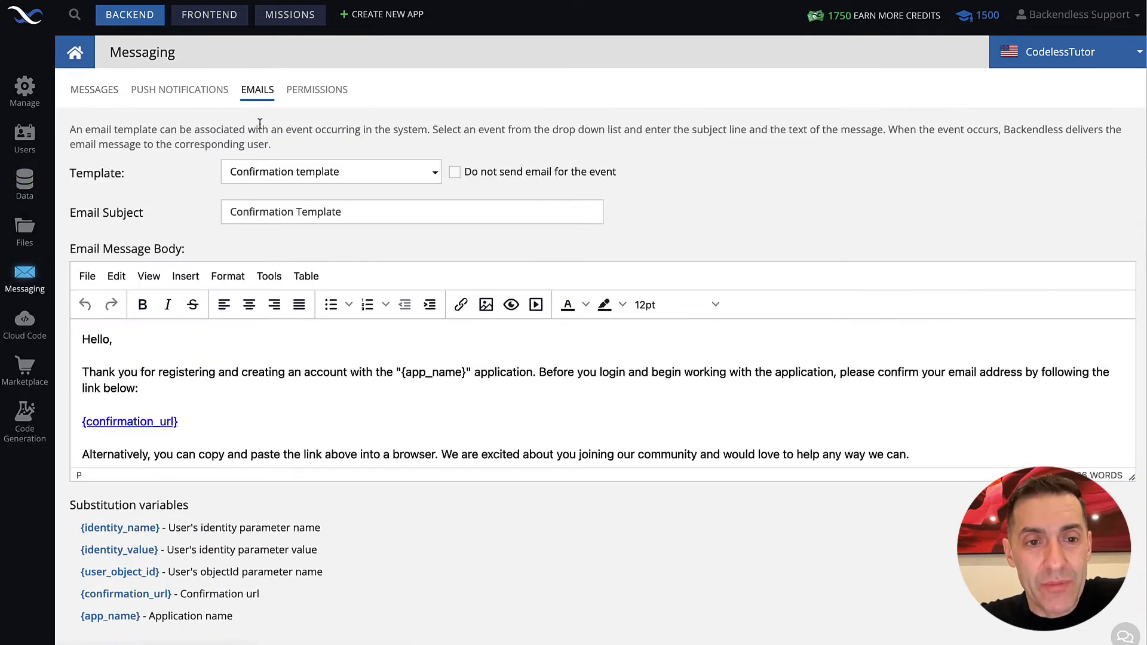
left_click(330, 171)
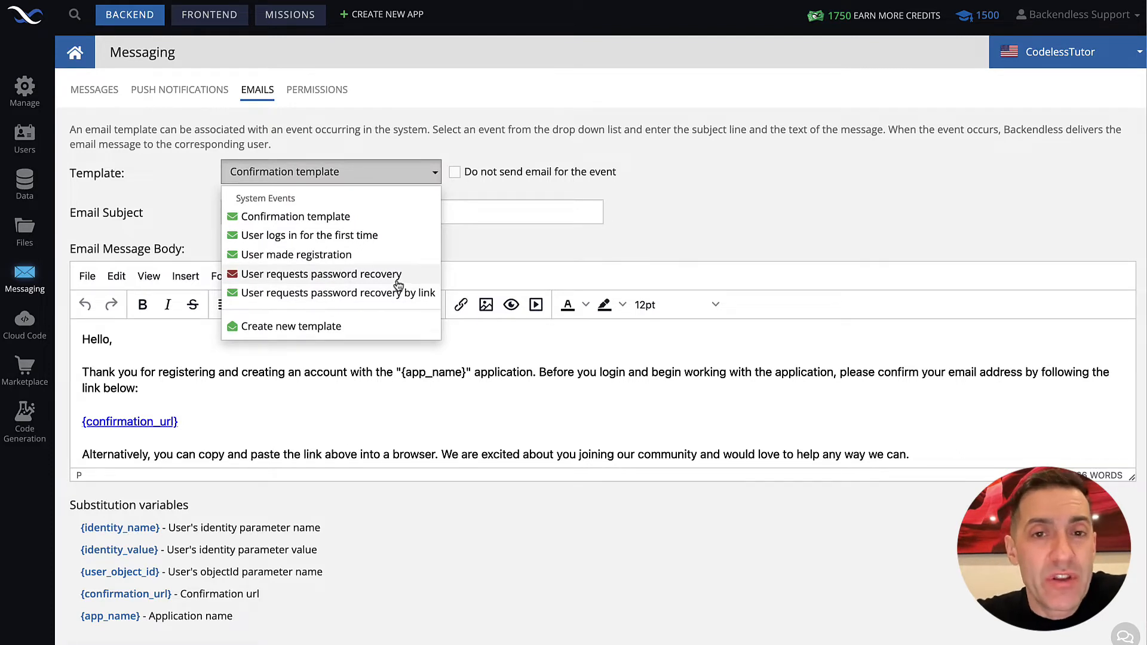
mouse_move(365, 286)
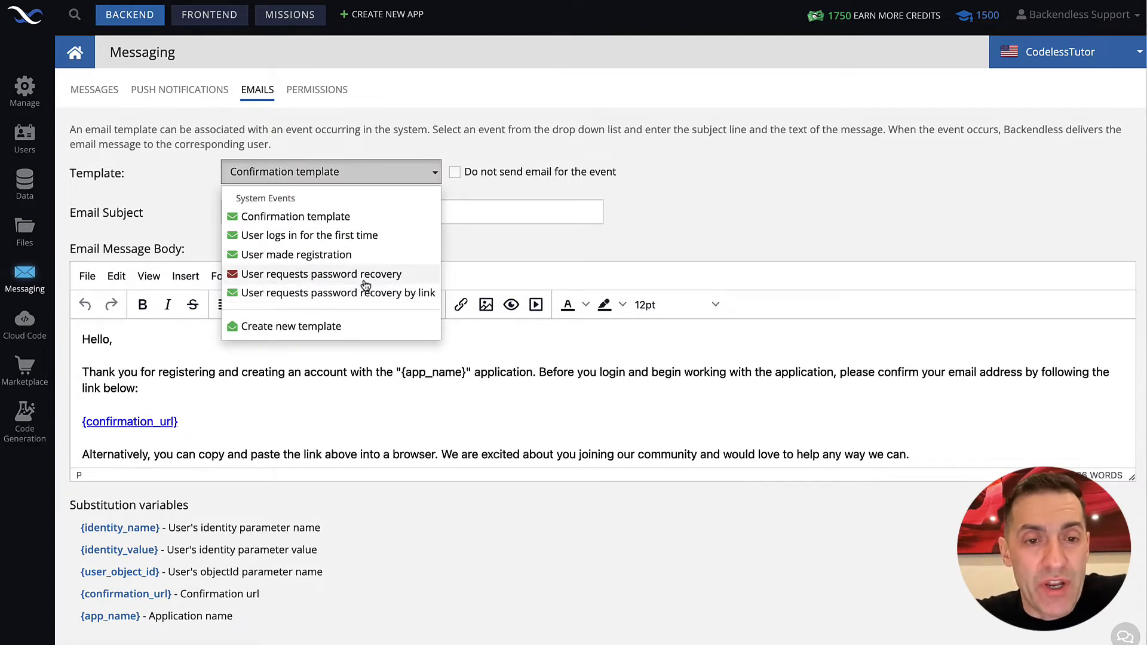
mouse_move(311, 284)
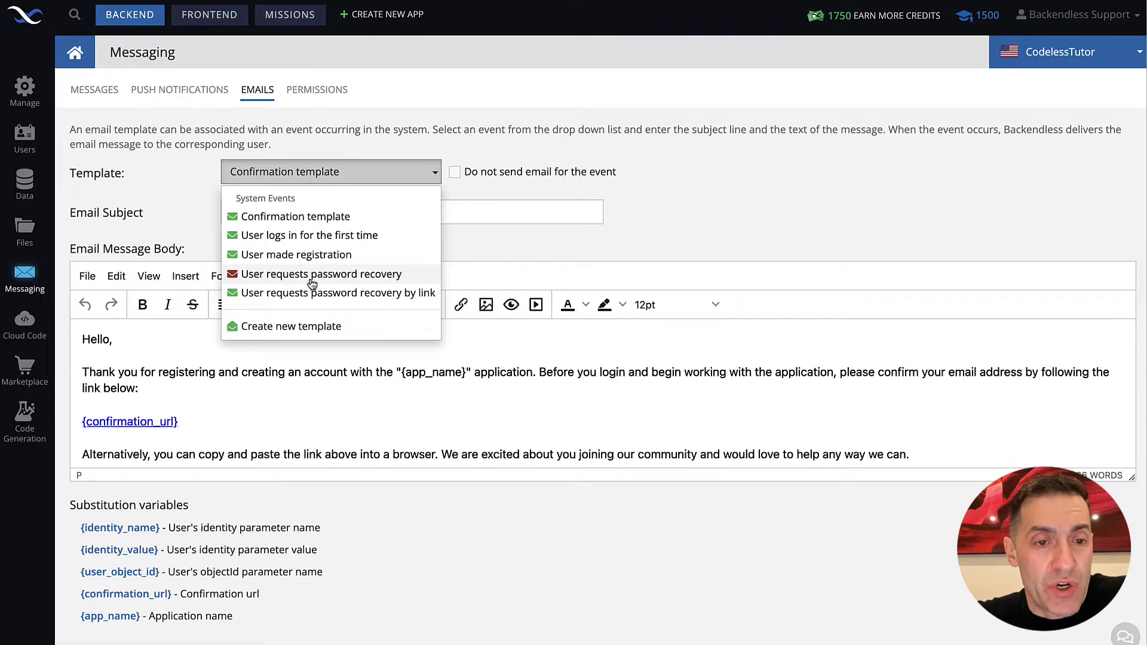
mouse_move(295, 302)
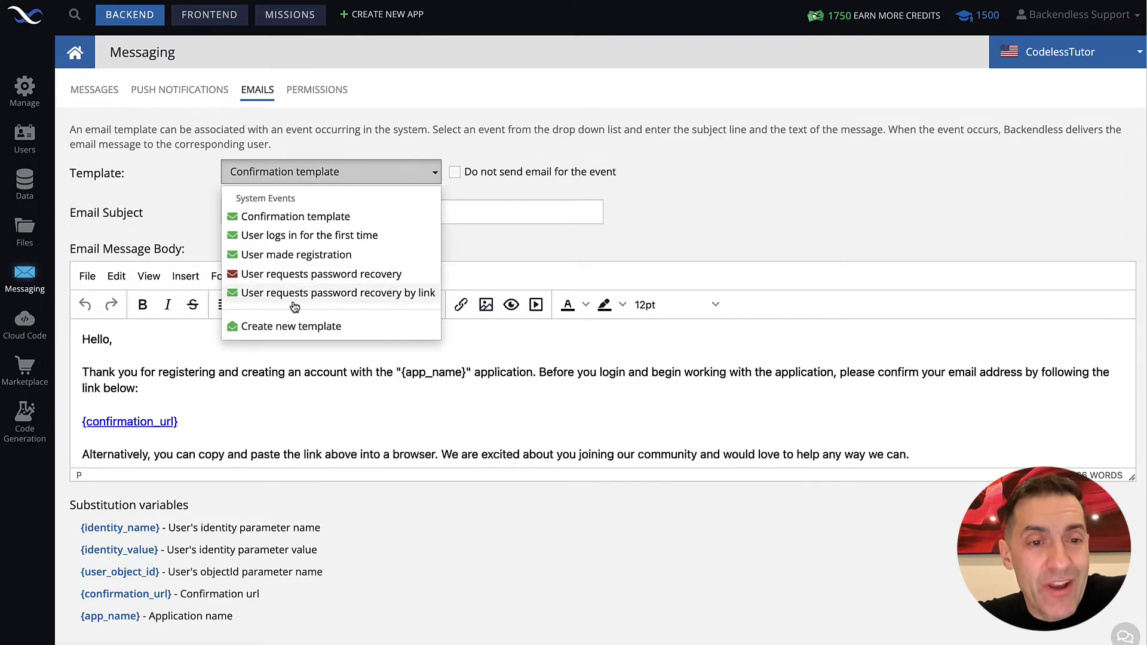
mouse_move(409, 303)
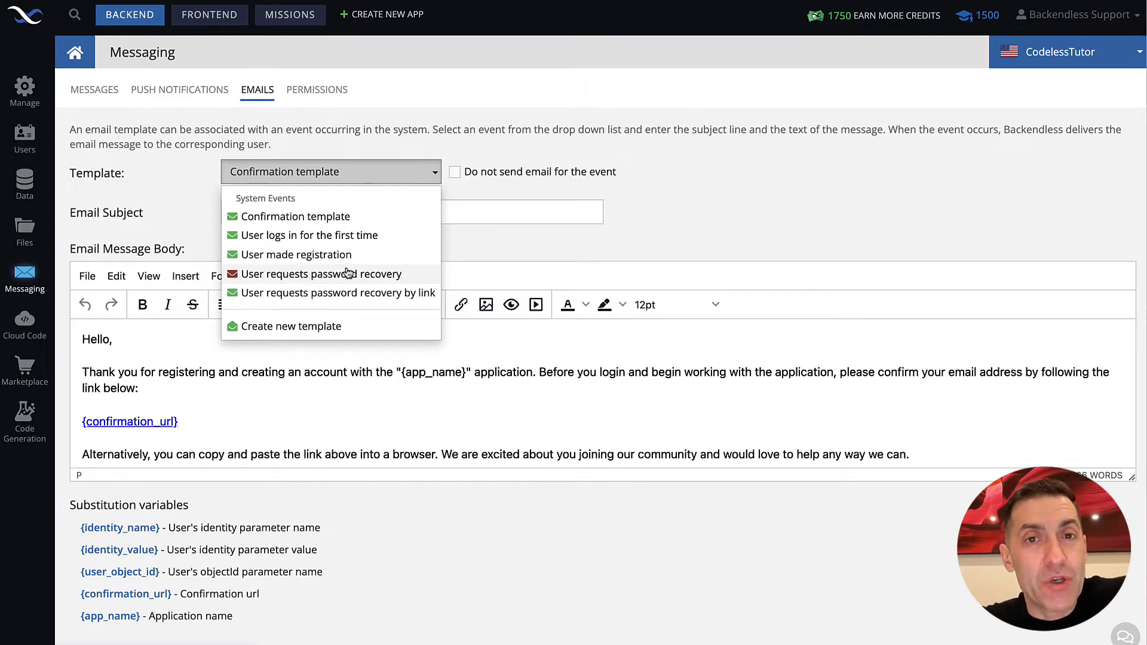
mouse_move(290, 278)
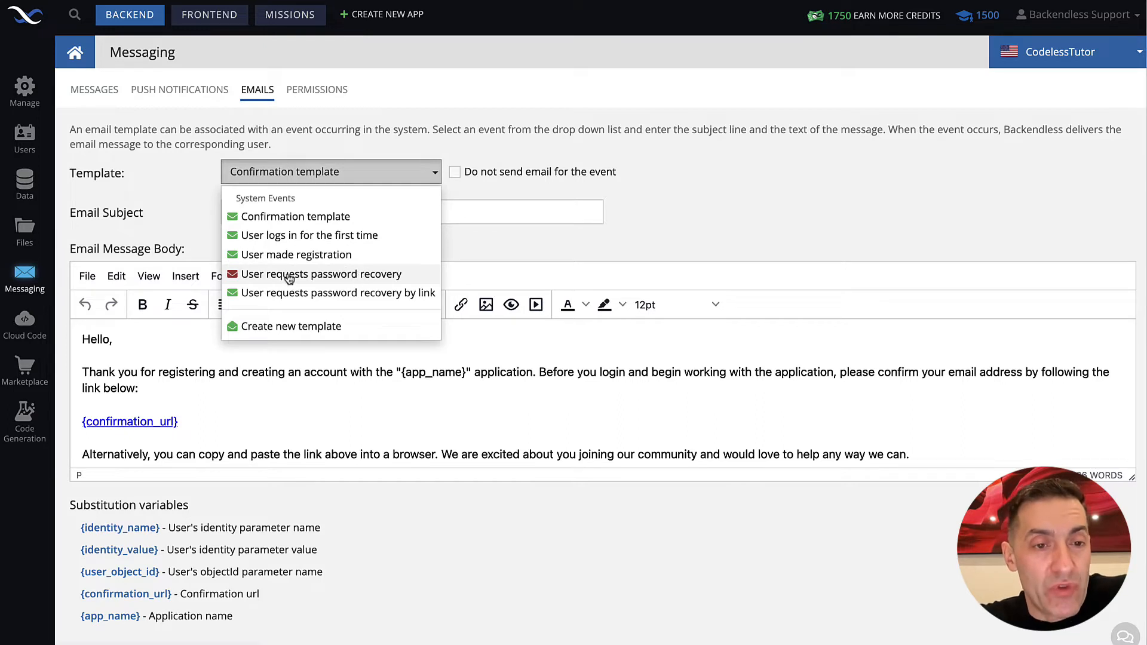
Show the 'User requests password recovery', then the 'User requests password recovery by link' template
left_click(320, 273)
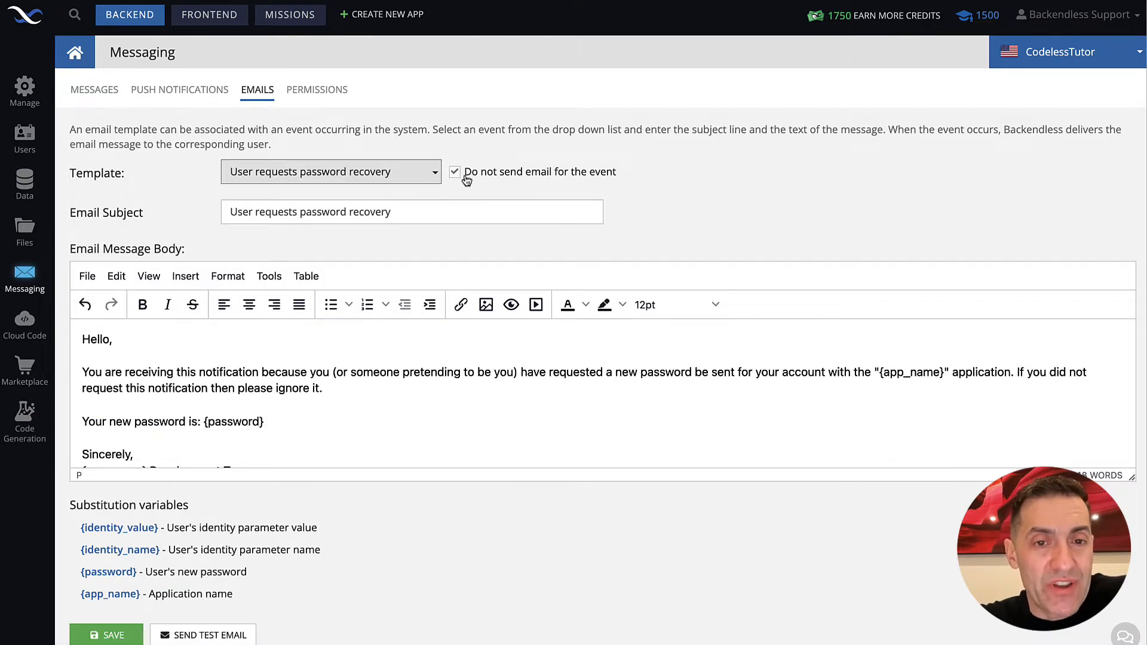
mouse_move(591, 181)
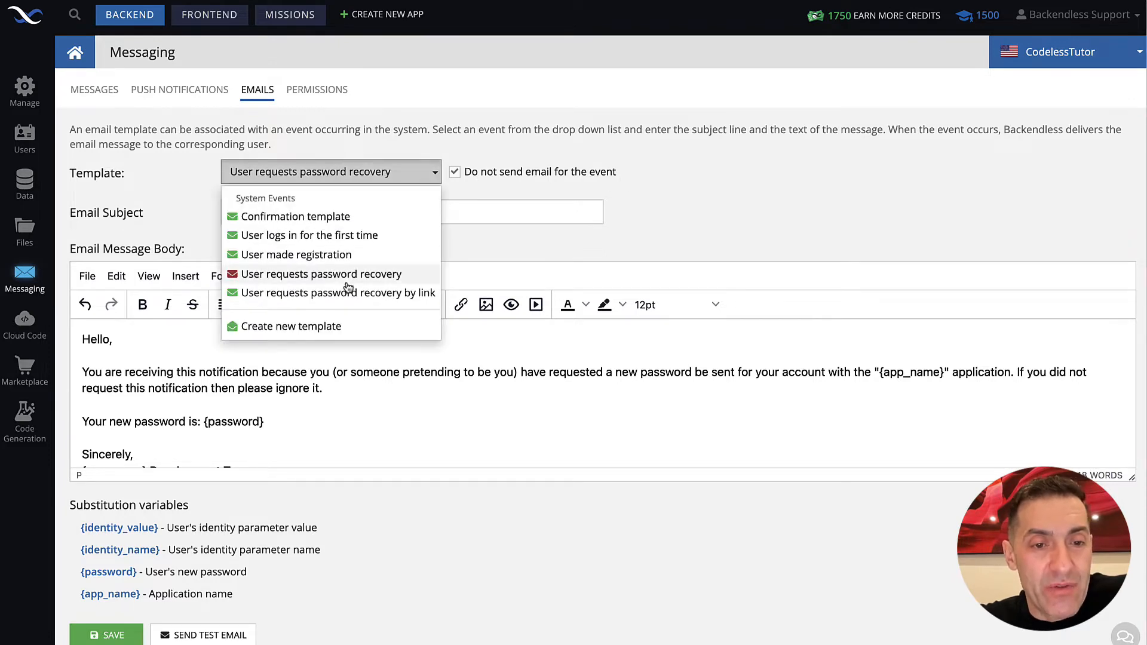
left_click(339, 293)
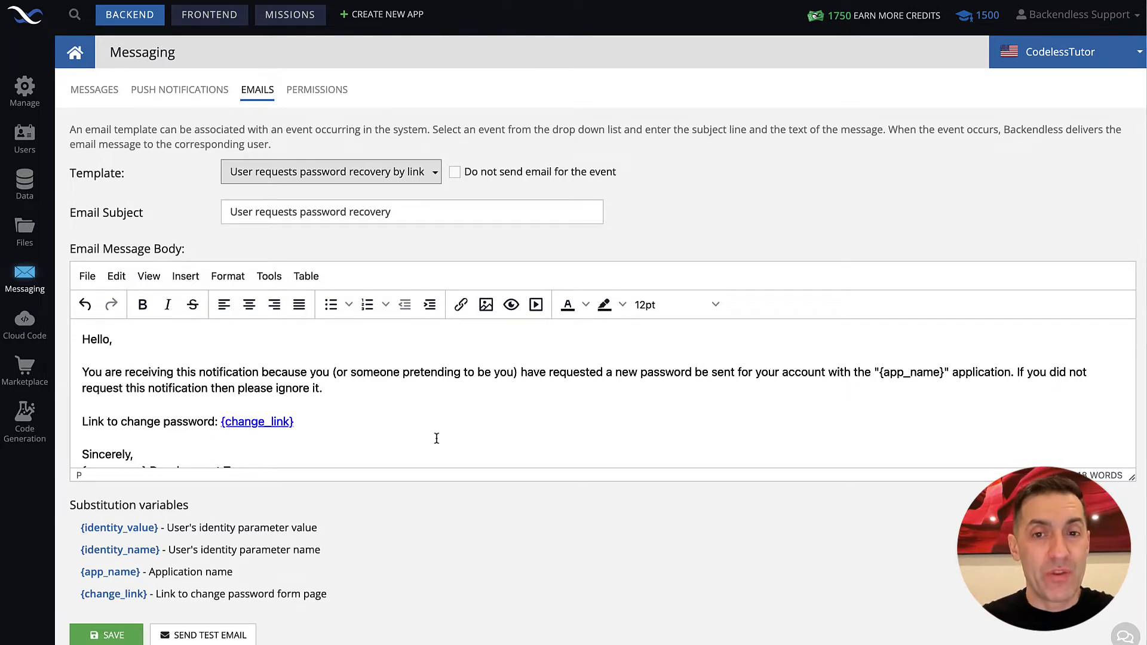
mouse_move(508, 212)
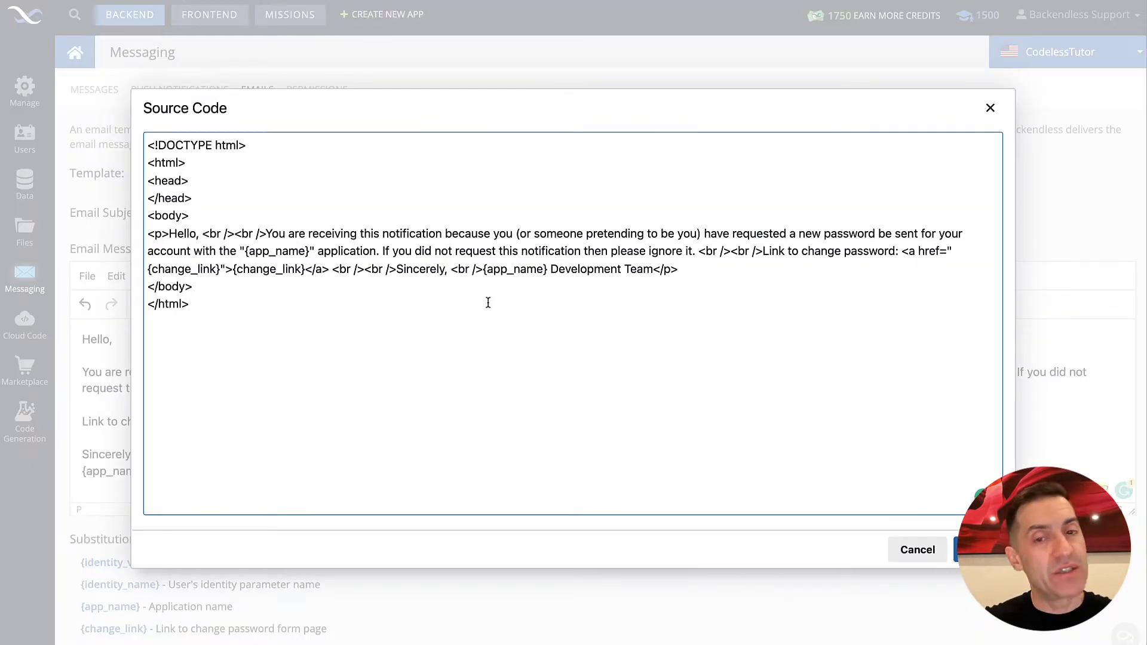
mouse_move(825, 496)
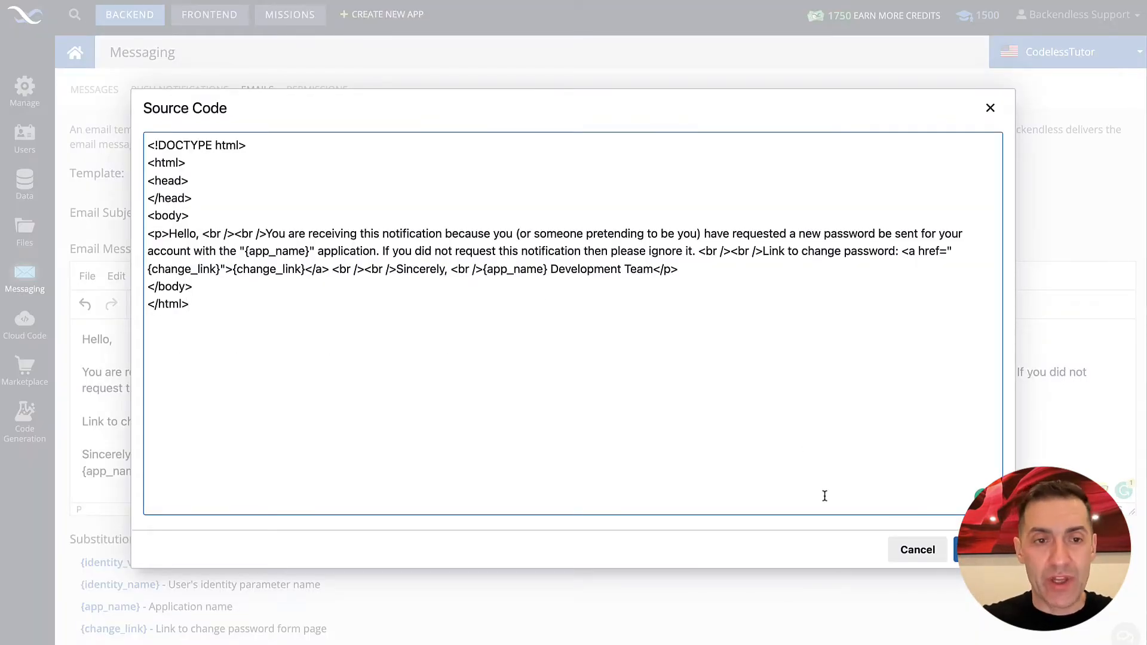
left_click(917, 550)
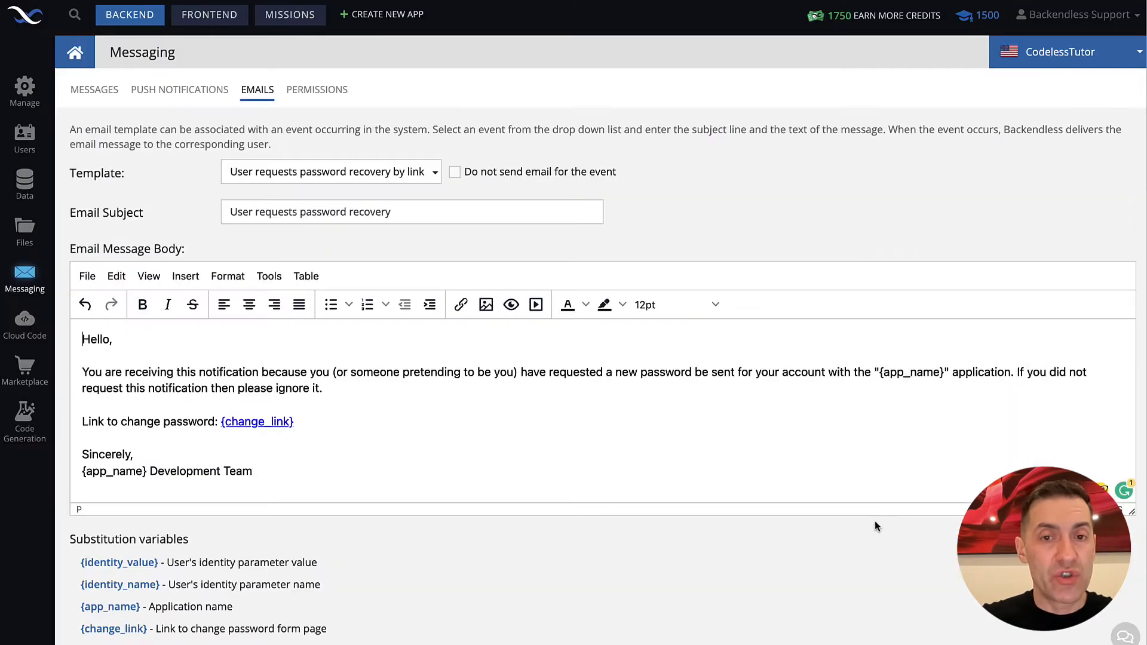
mouse_move(446, 434)
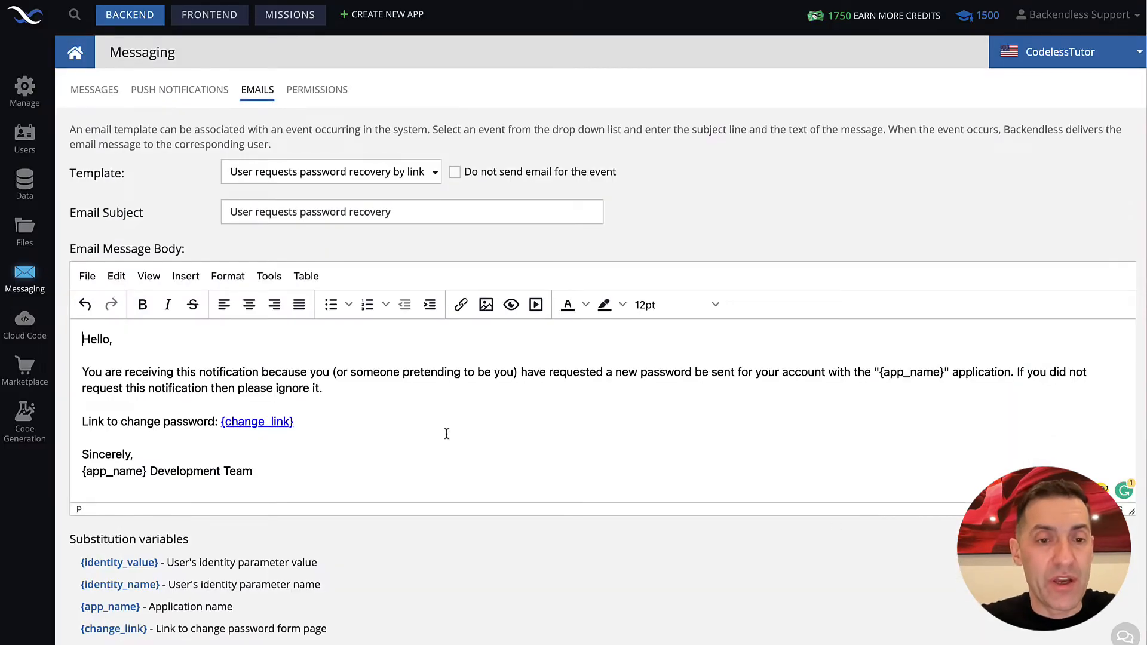
key("ctrl+a")
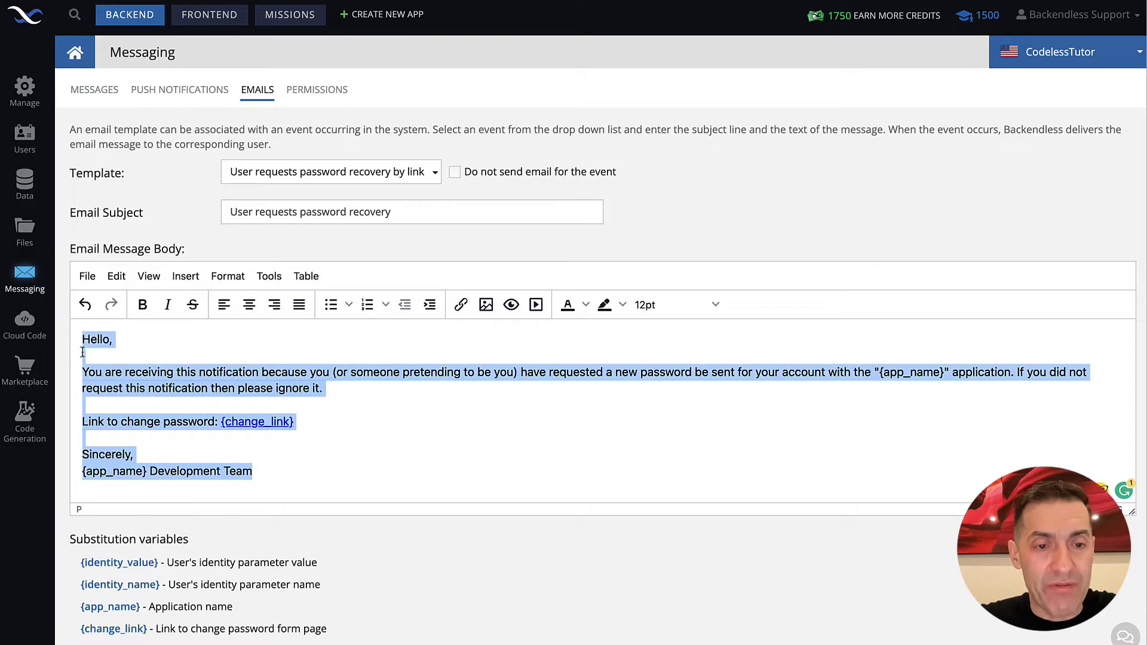
left_click(359, 440)
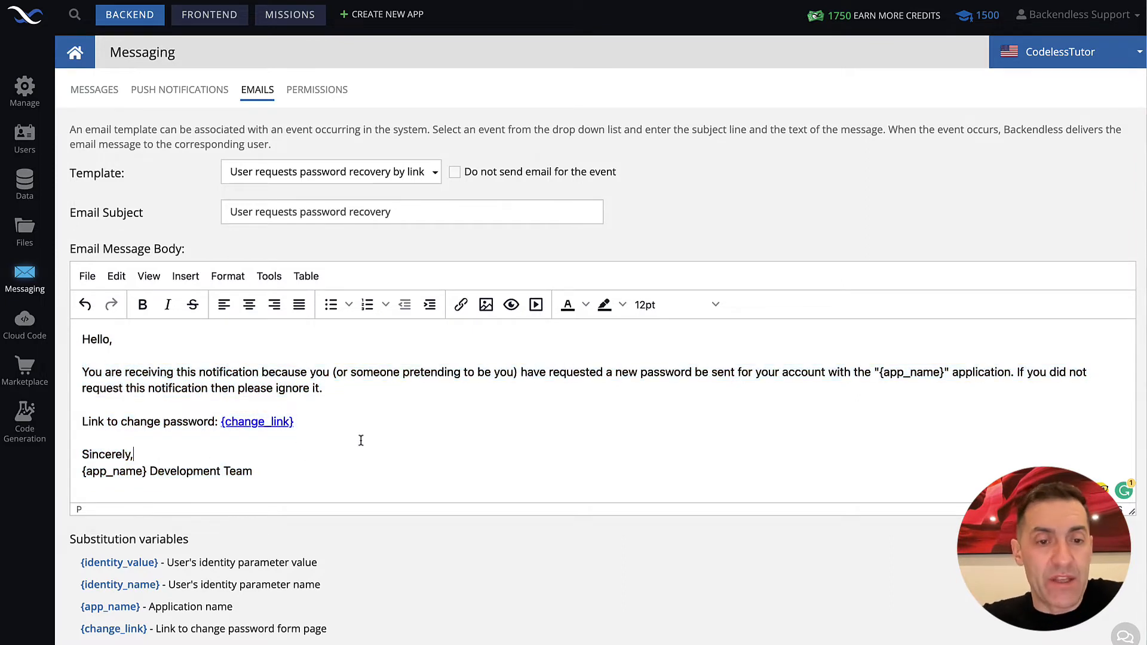
mouse_move(761, 417)
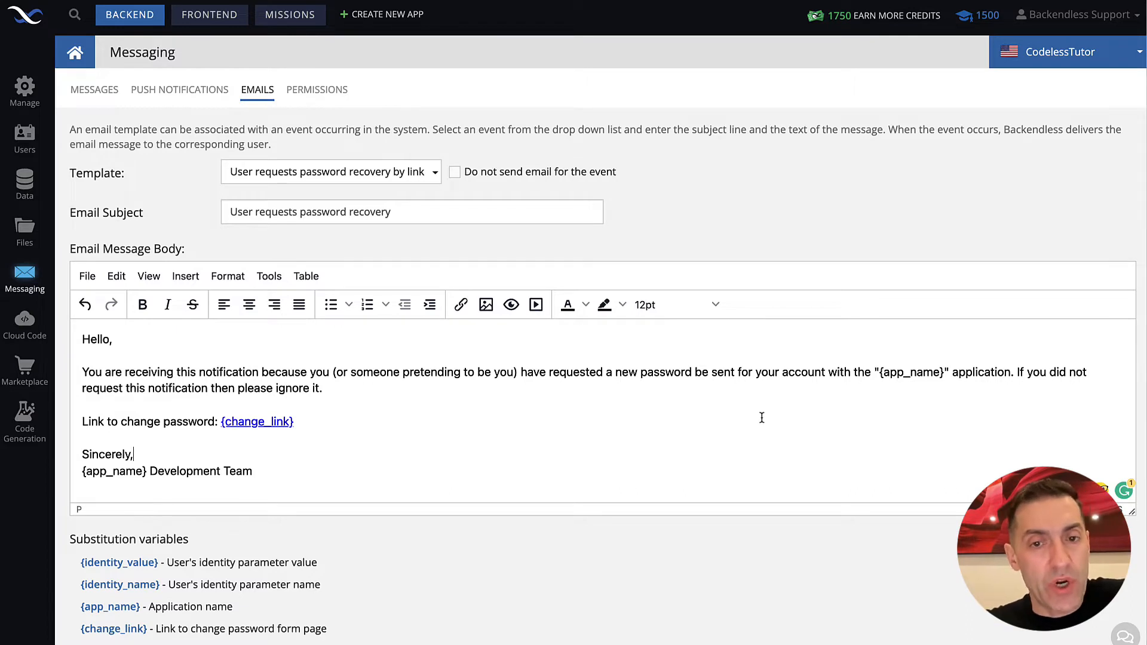
mouse_move(873, 377)
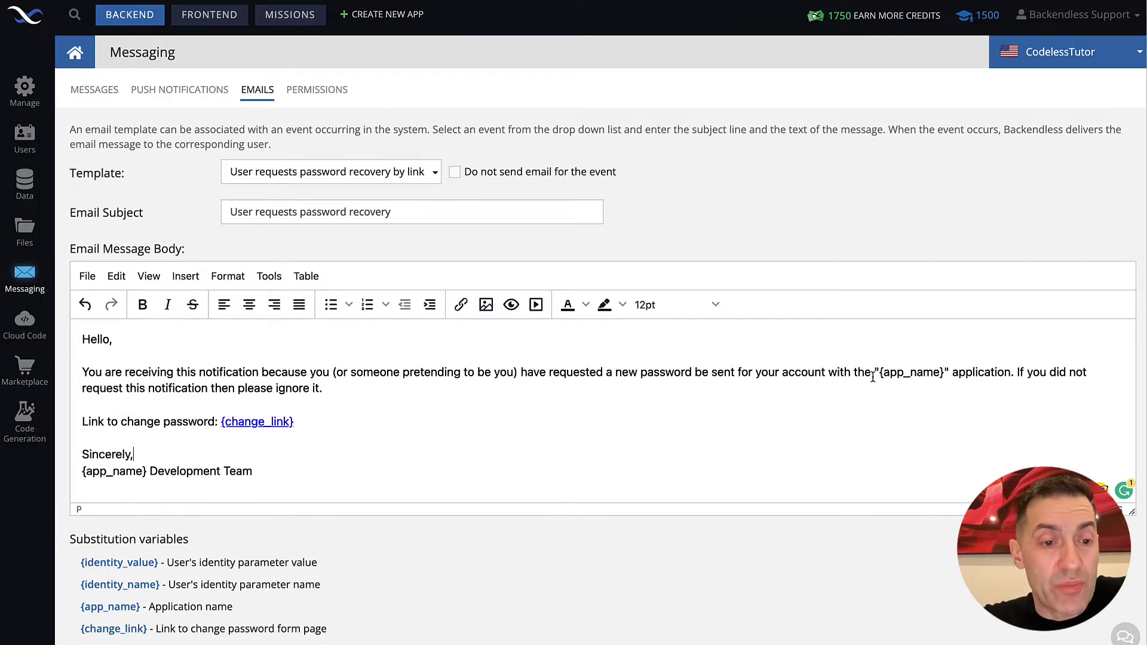
Review the recovery-by-link template body, selecting its {app_name} placeholder
scroll("up", 3)
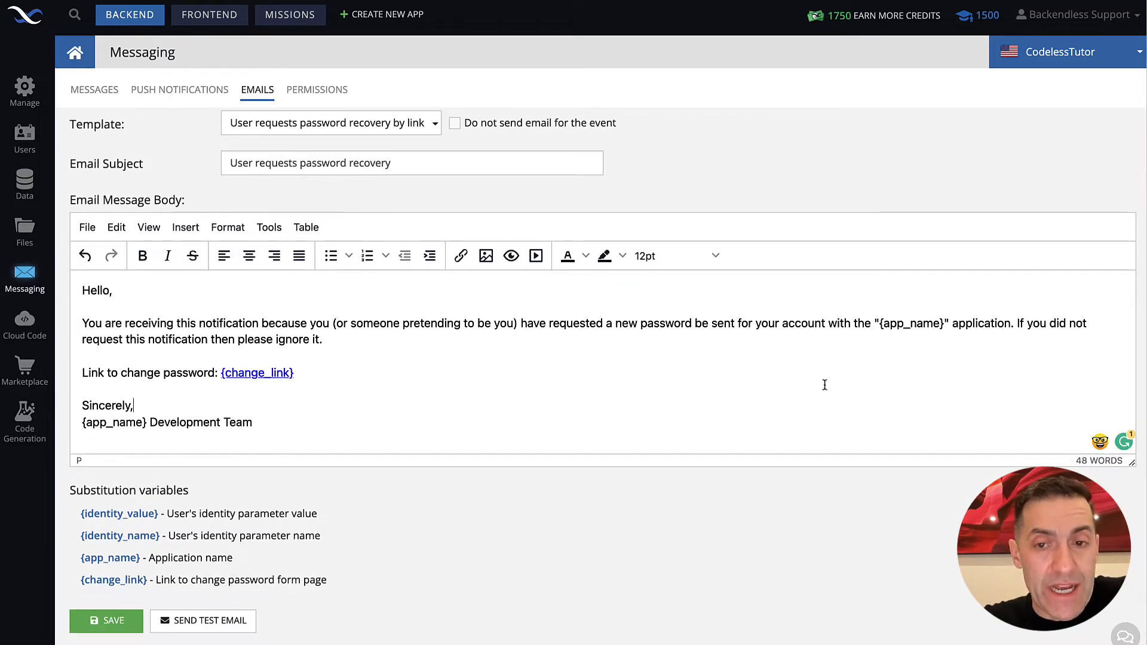
mouse_move(882, 328)
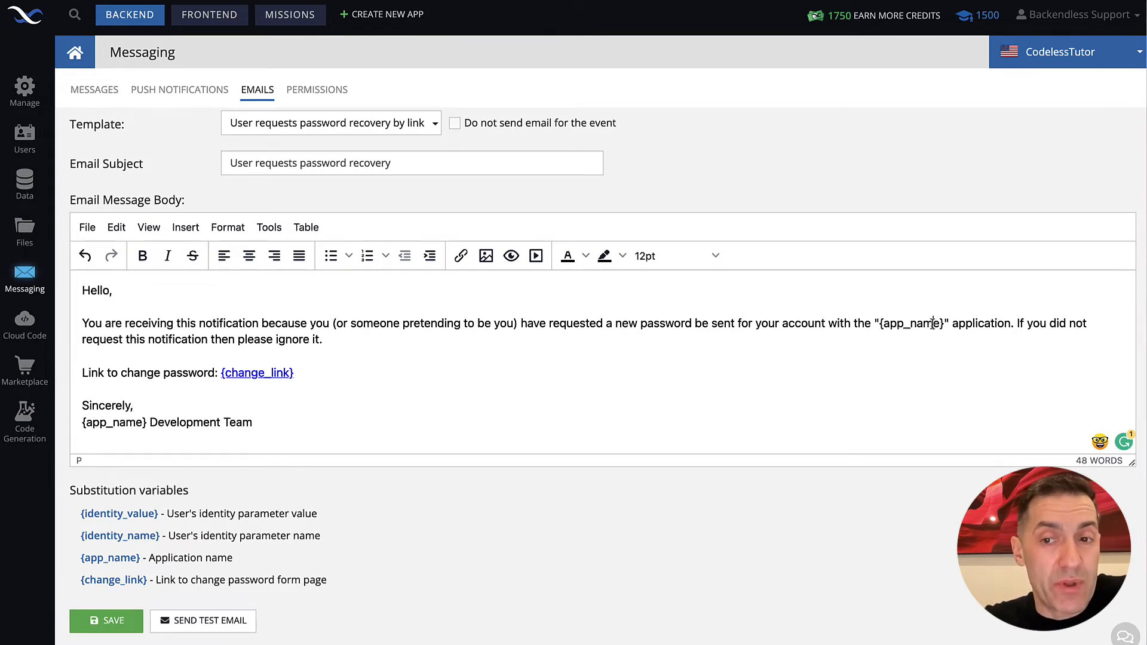
double_click(911, 324)
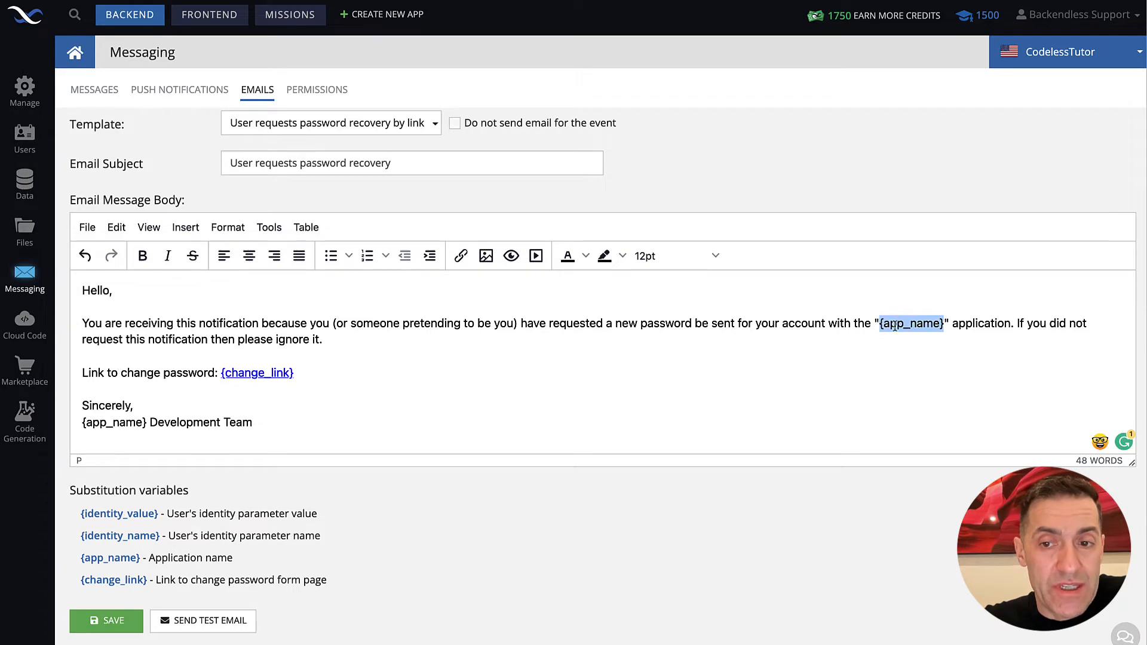
mouse_move(799, 355)
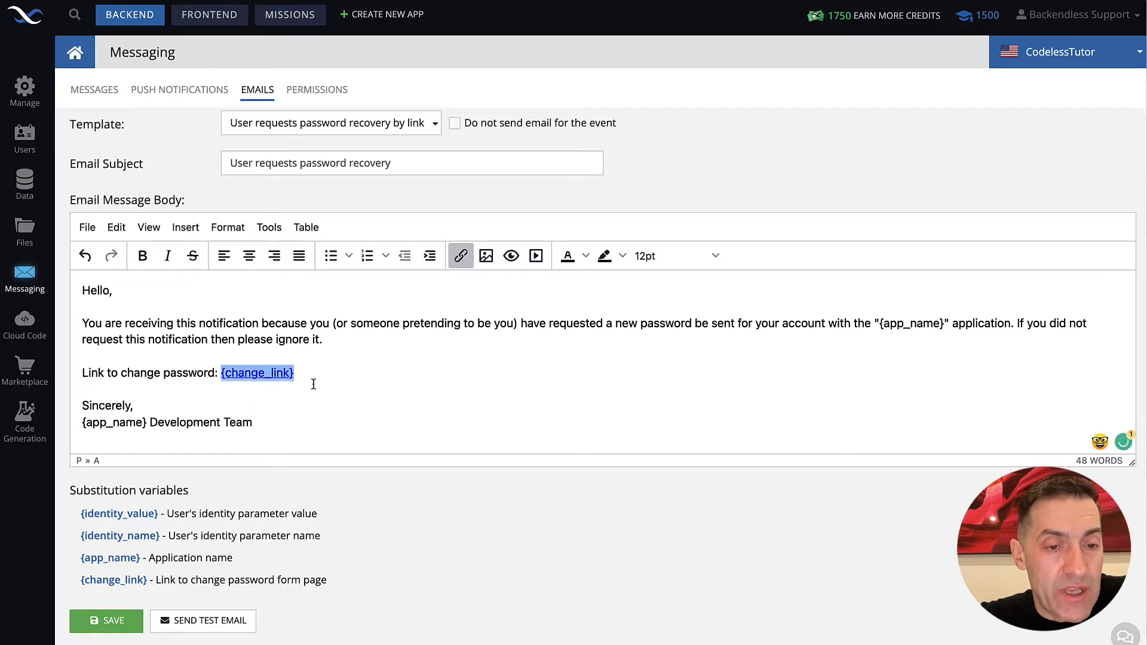
left_click(383, 377)
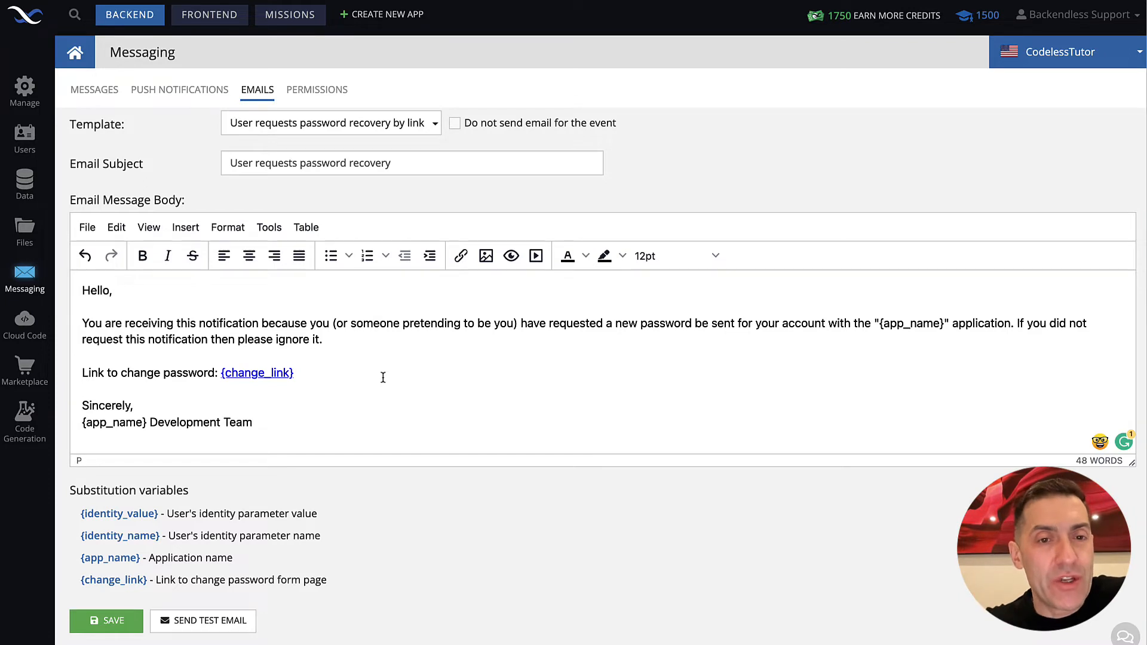
mouse_move(518, 396)
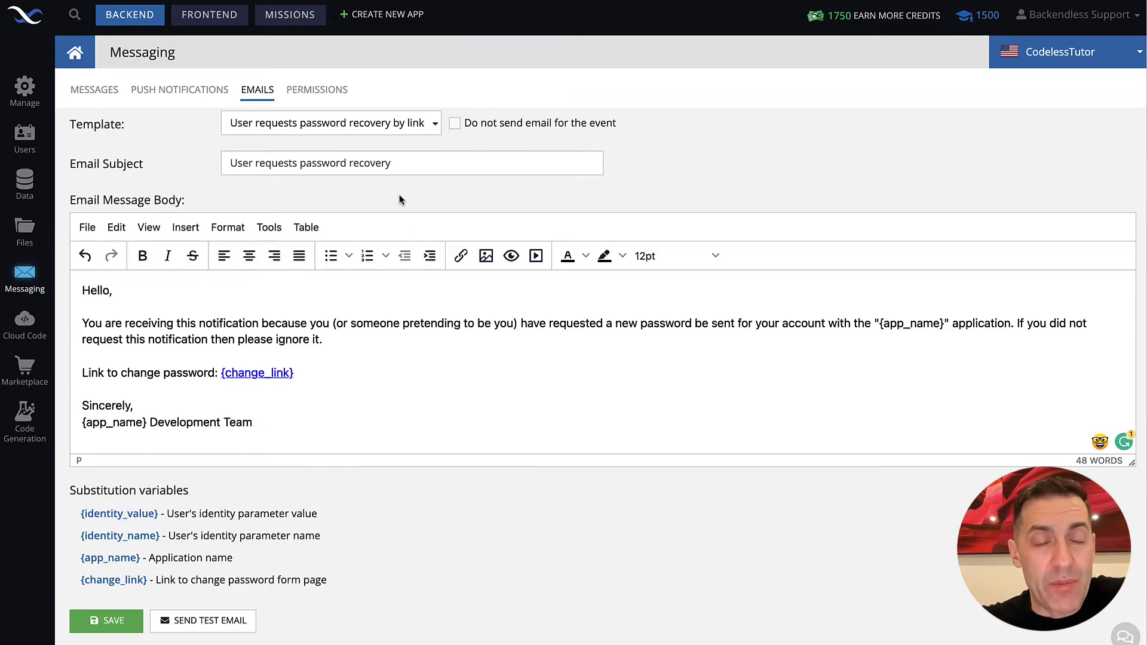
mouse_move(522, 202)
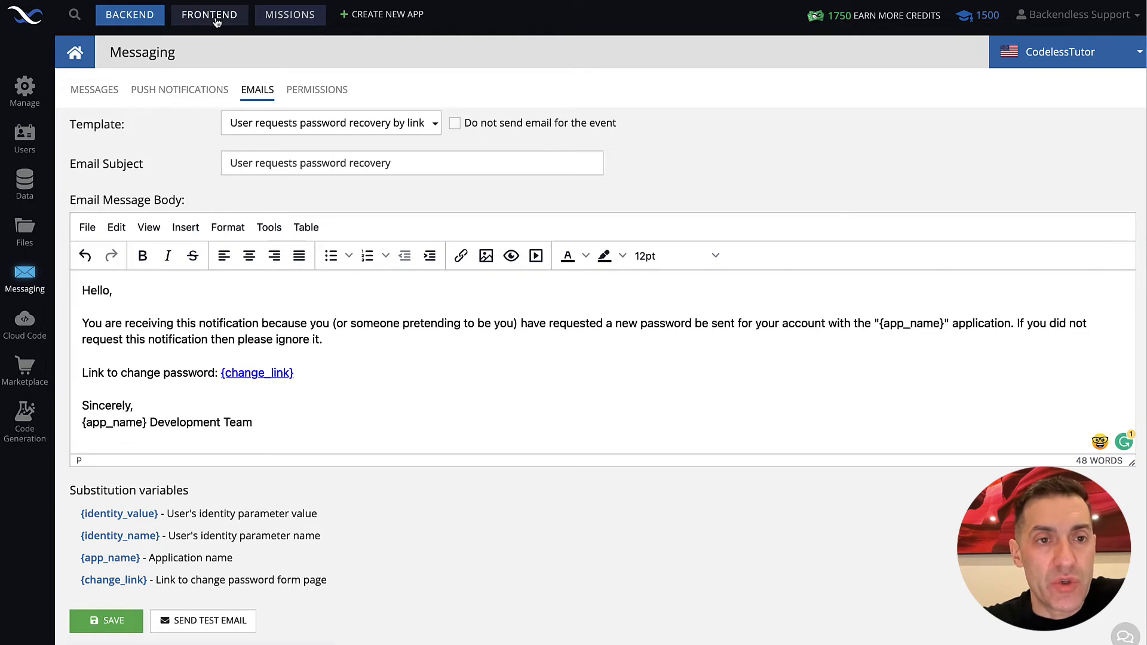
Switch to the FRONTEND UI Builder and select the login page's Account Login canvas
left_click(210, 15)
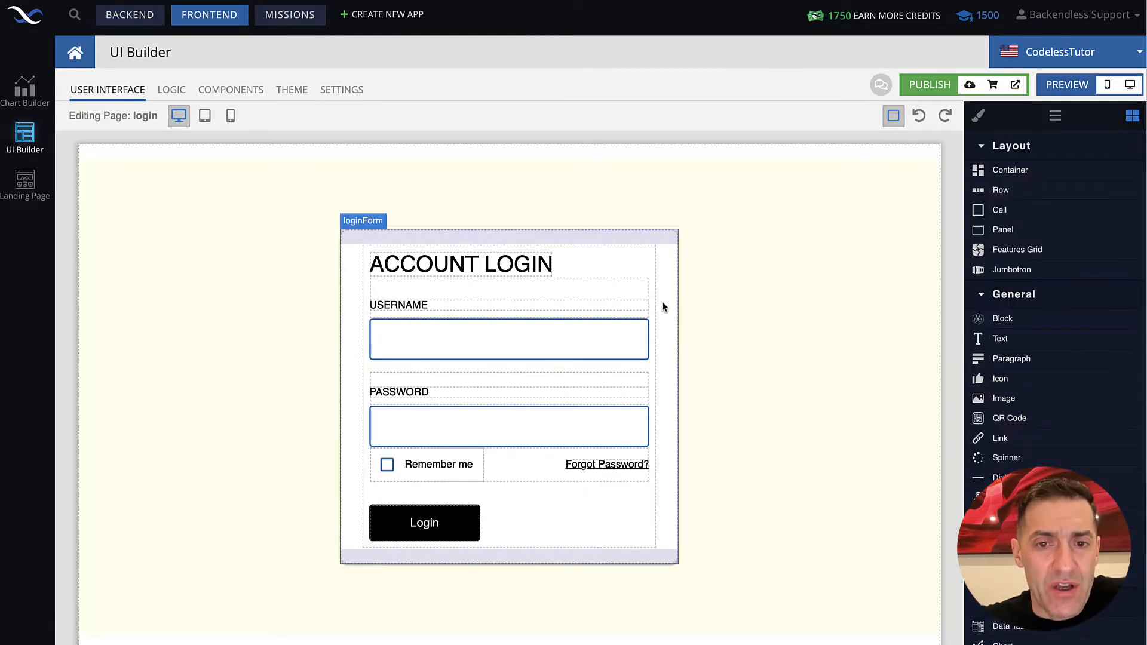
left_click(707, 328)
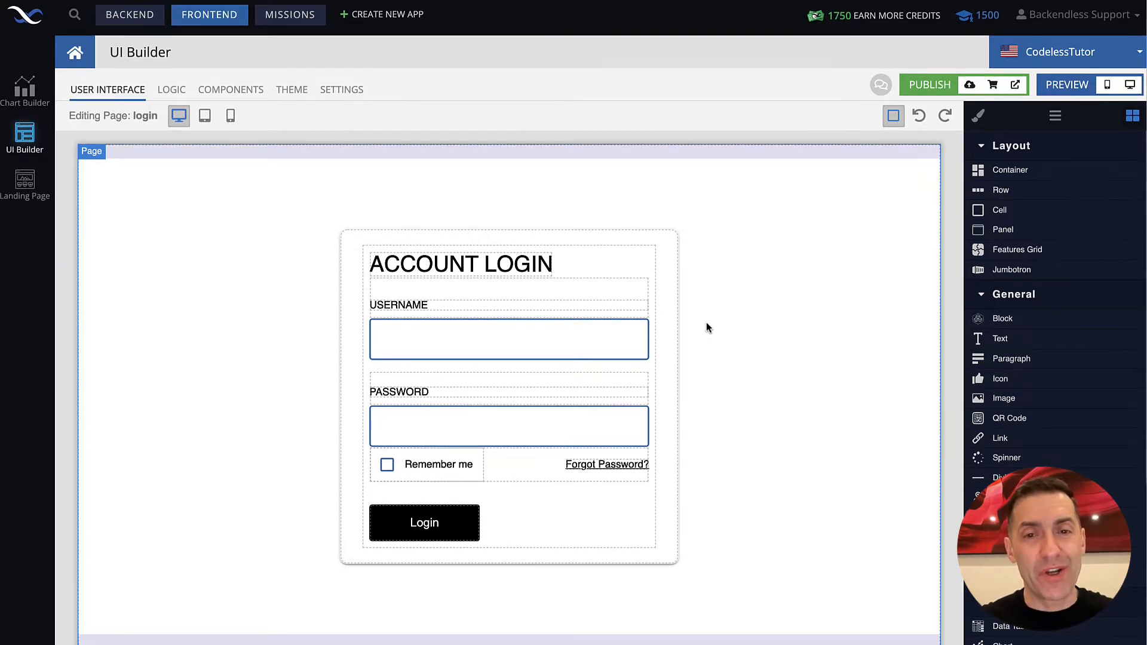
left_click(508, 339)
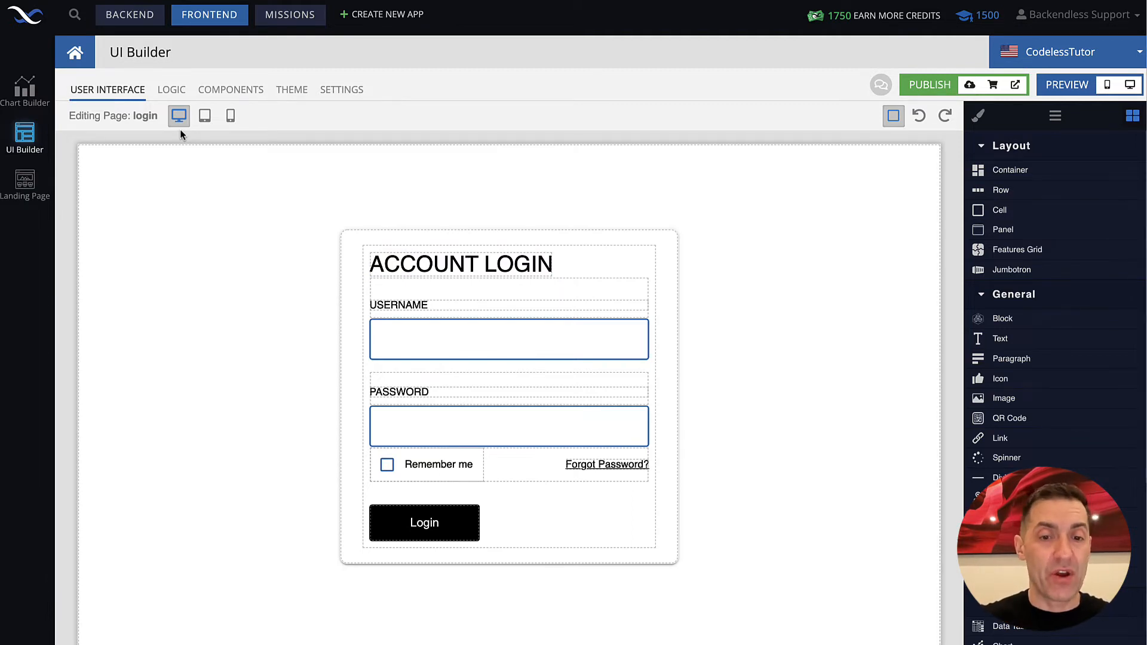
mouse_move(182, 136)
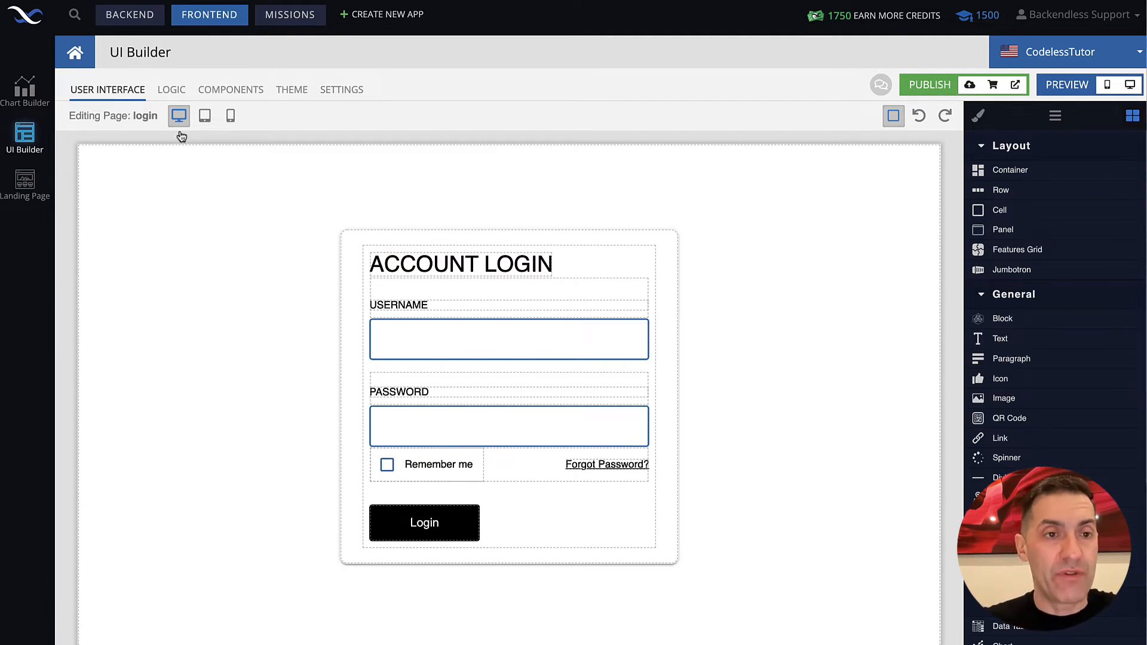
Create a page named 'passwordrecovery' from the Password Recovery Screen template
left_click(144, 115)
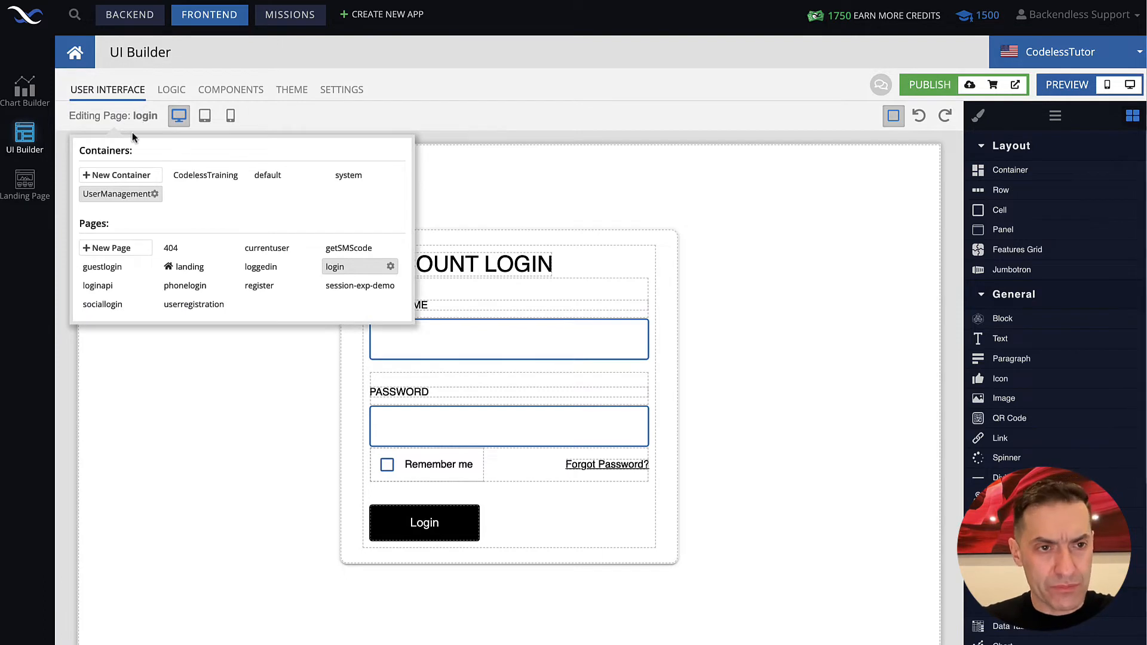
left_click(107, 247)
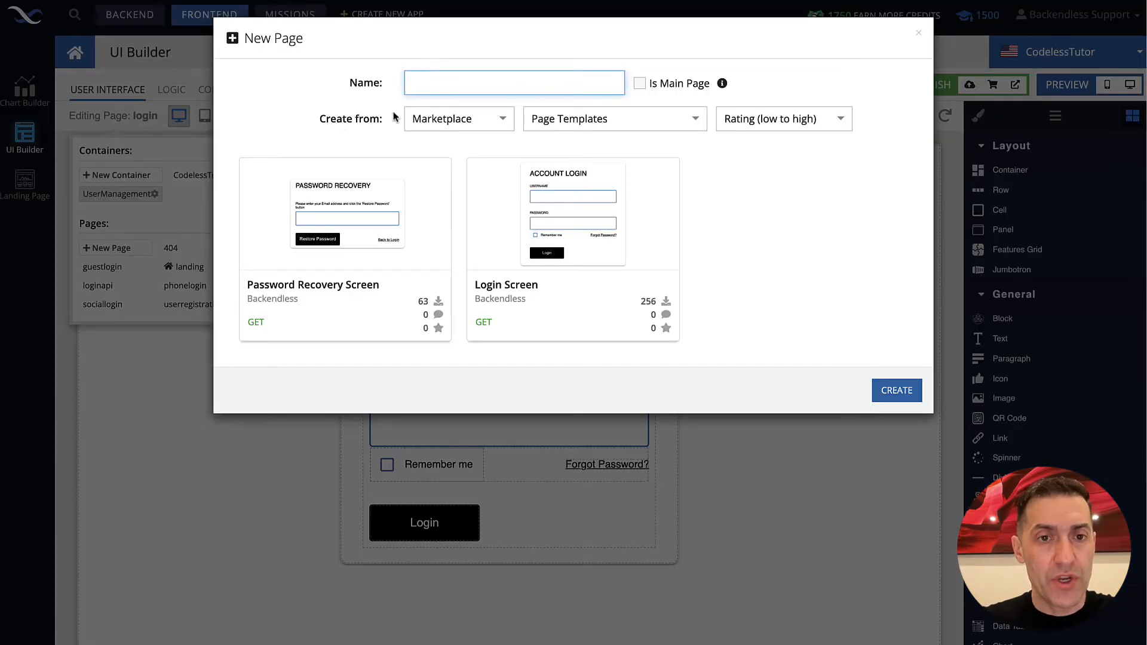
type("passw")
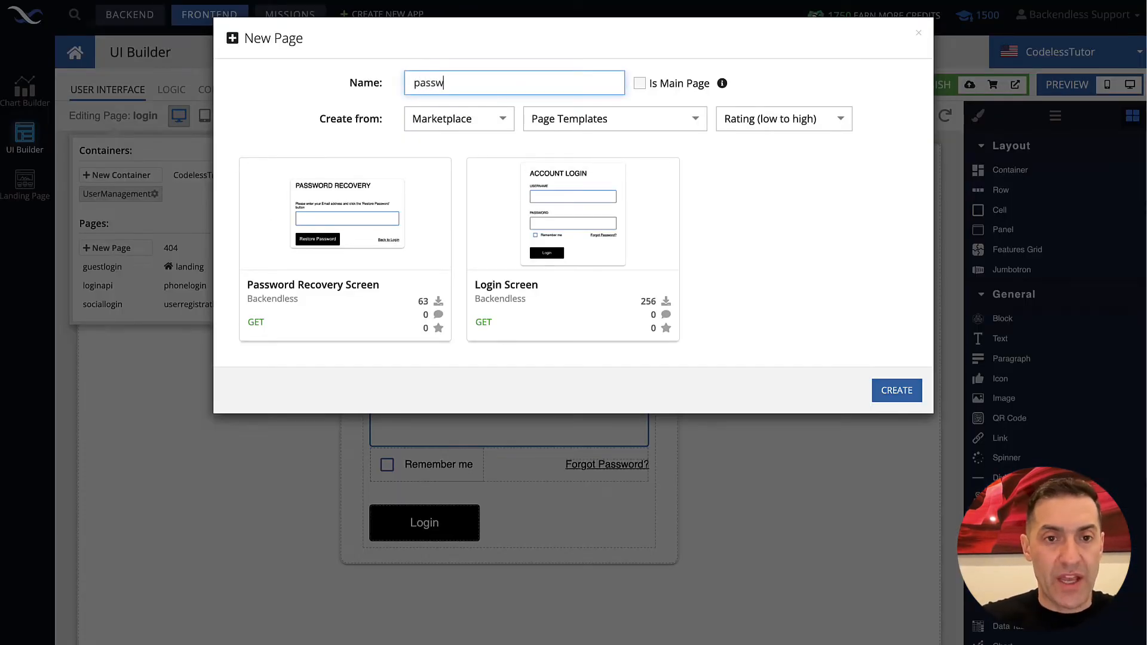
type("p")
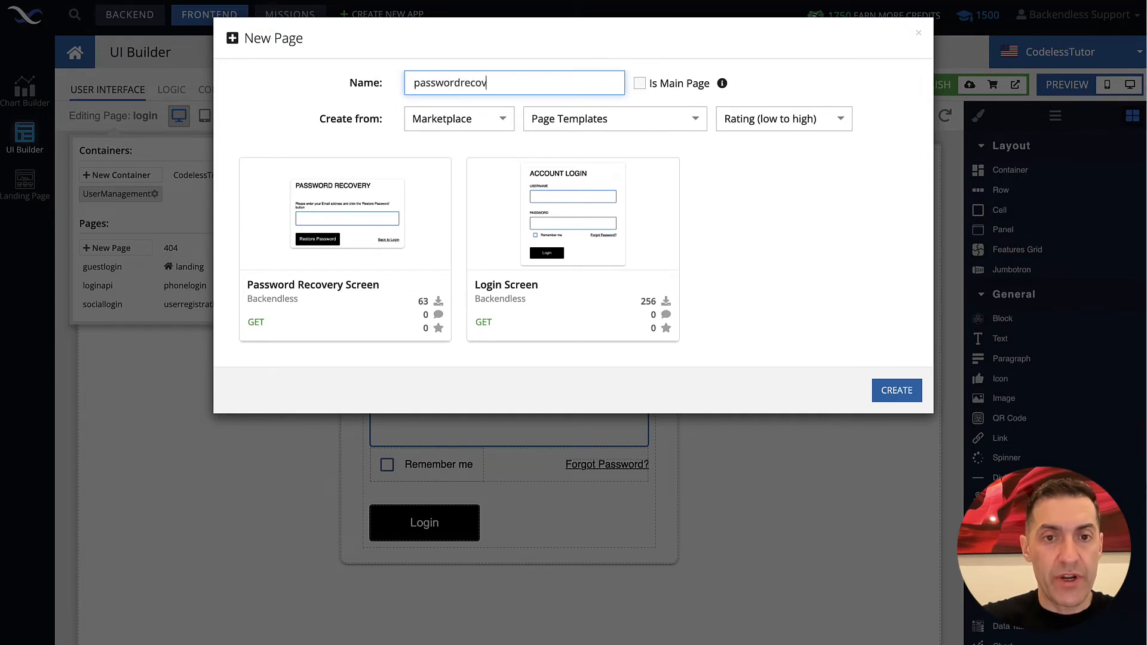
type("ery")
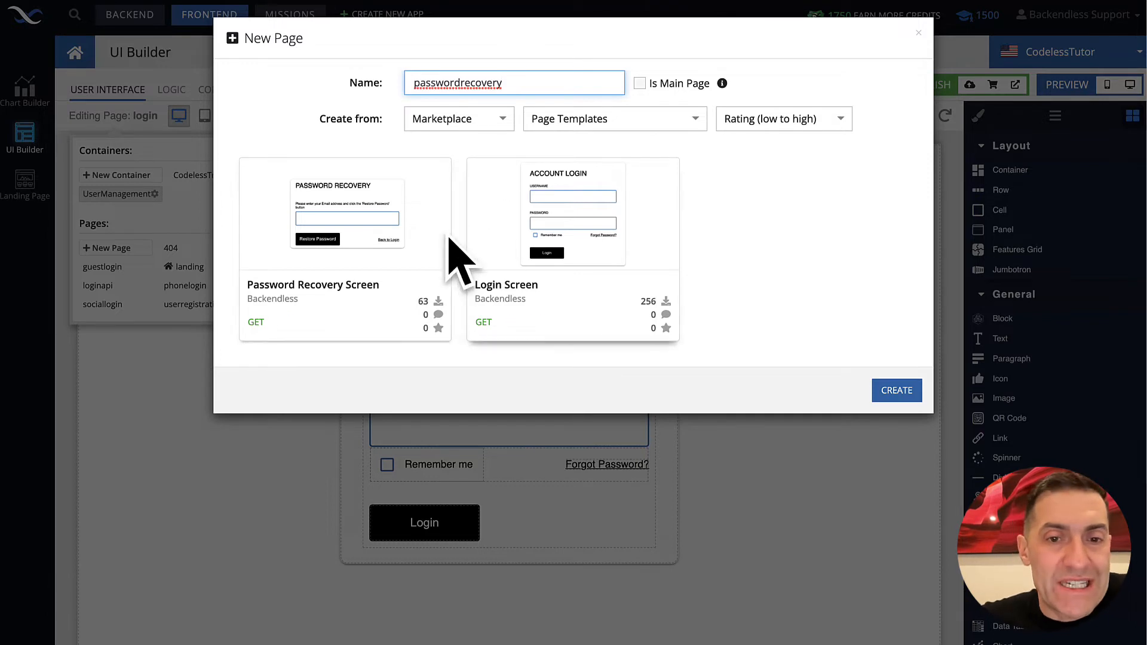
mouse_move(400, 212)
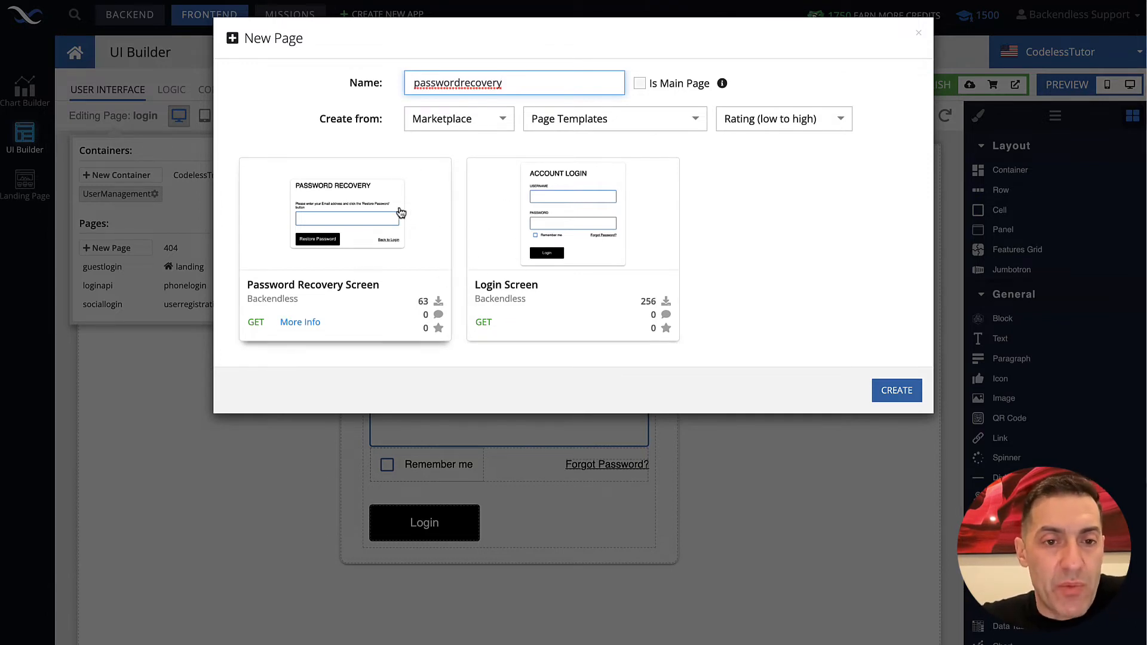
mouse_move(409, 260)
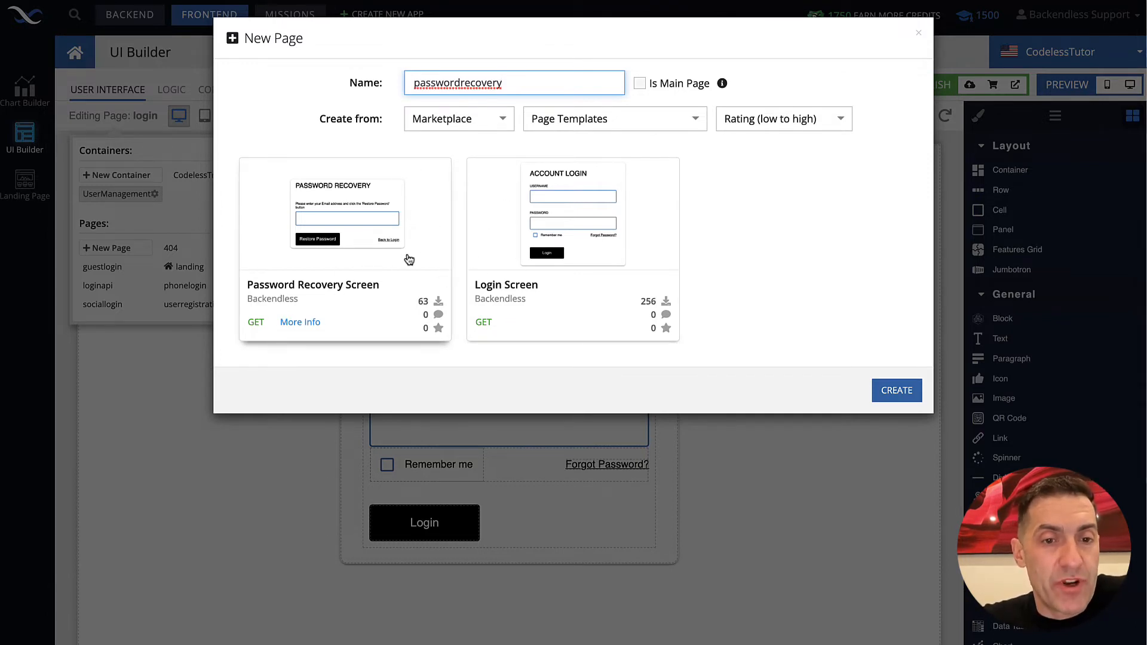
left_click(345, 212)
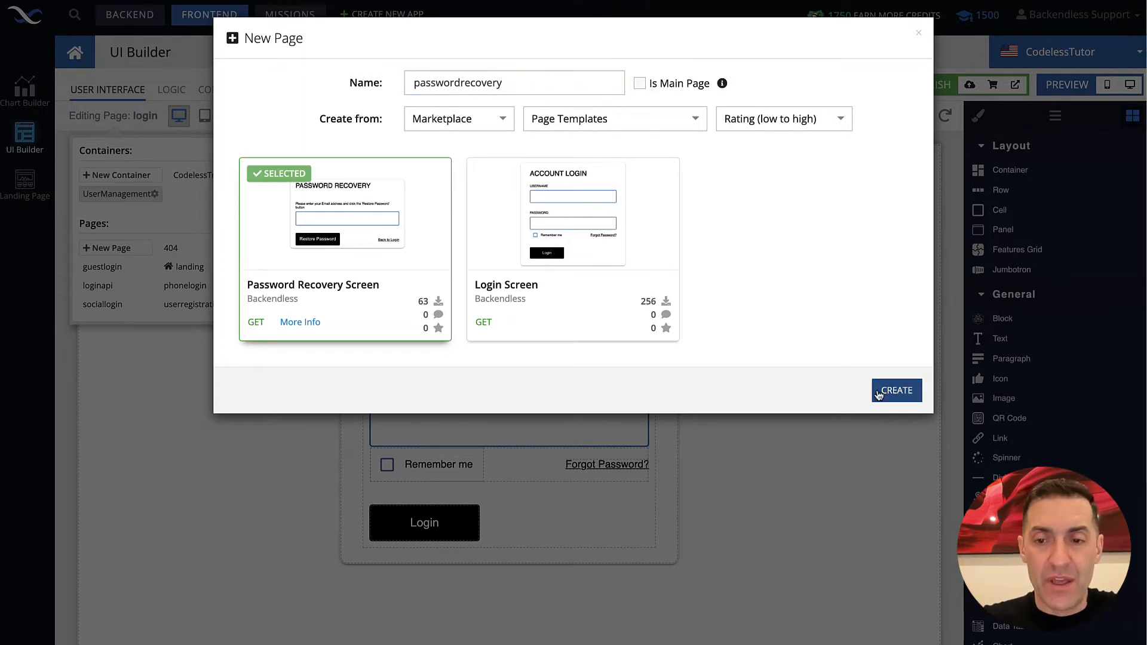
left_click(896, 390)
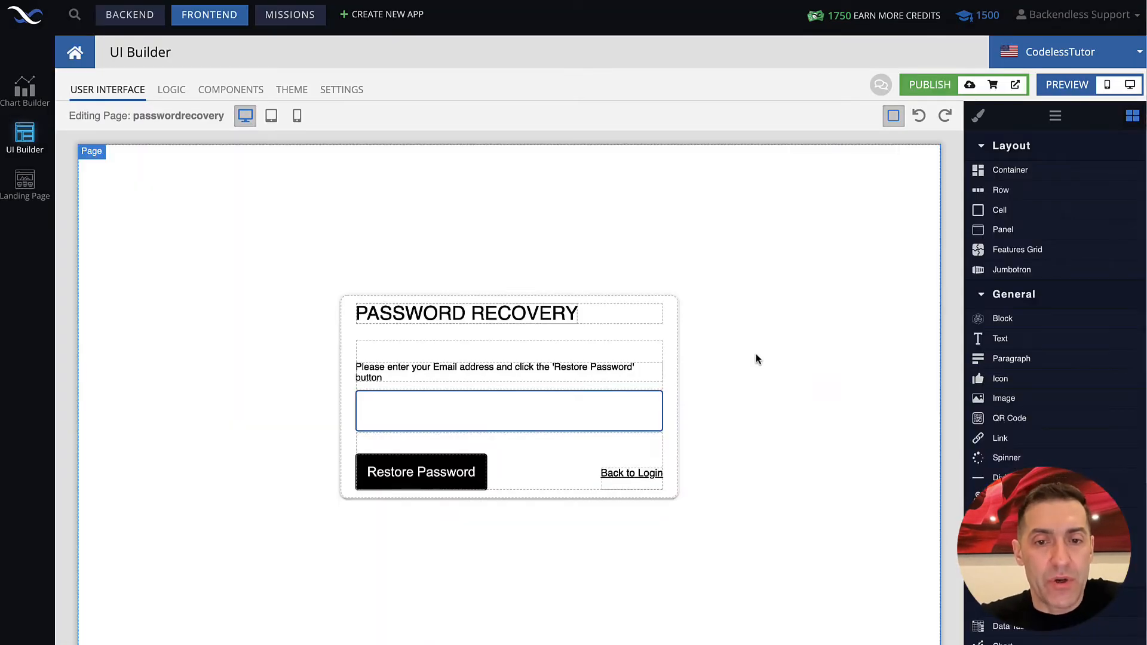
Inspect the email input, then show the Restore Password button's click logic
left_click(509, 411)
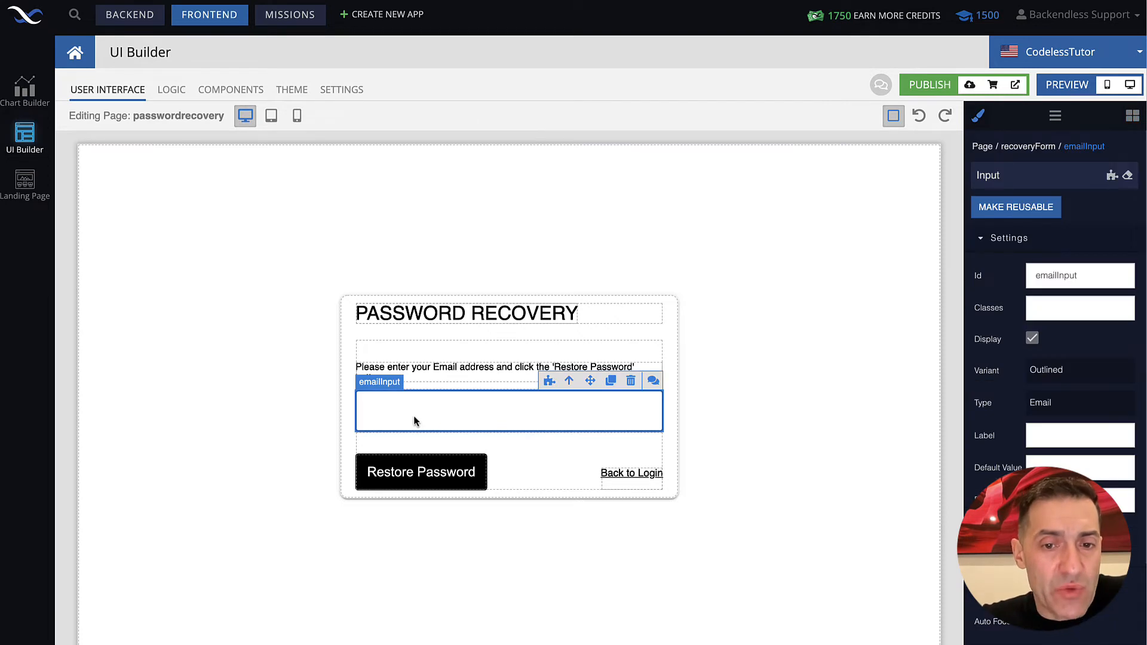
mouse_move(604, 416)
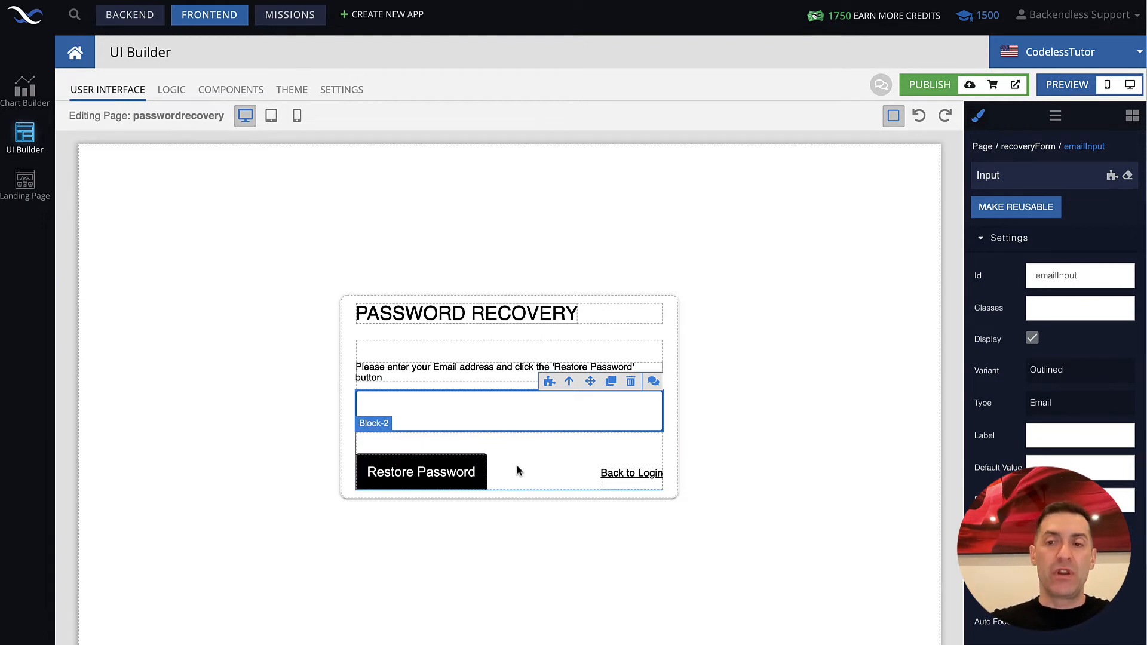
left_click(420, 472)
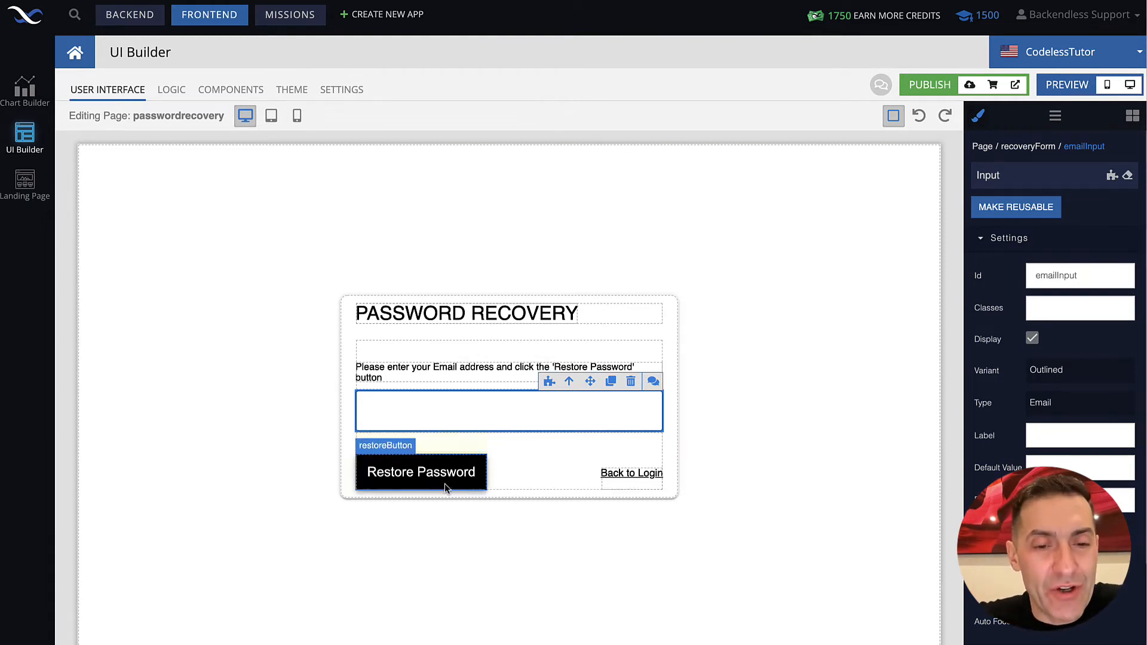
left_click(420, 472)
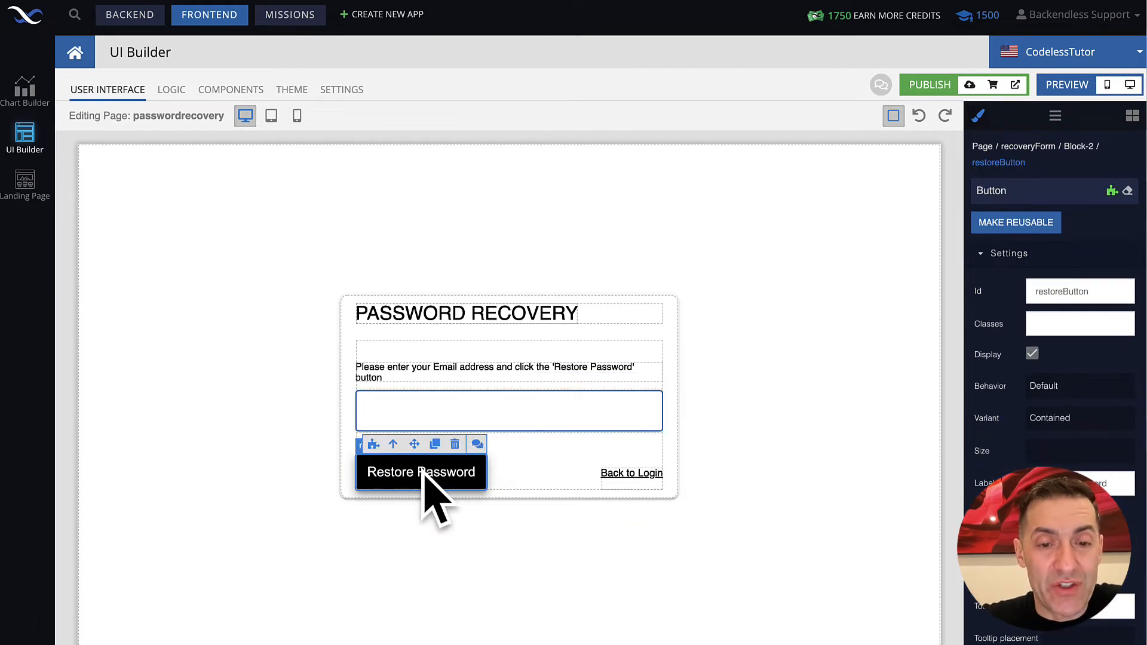
left_click(171, 89)
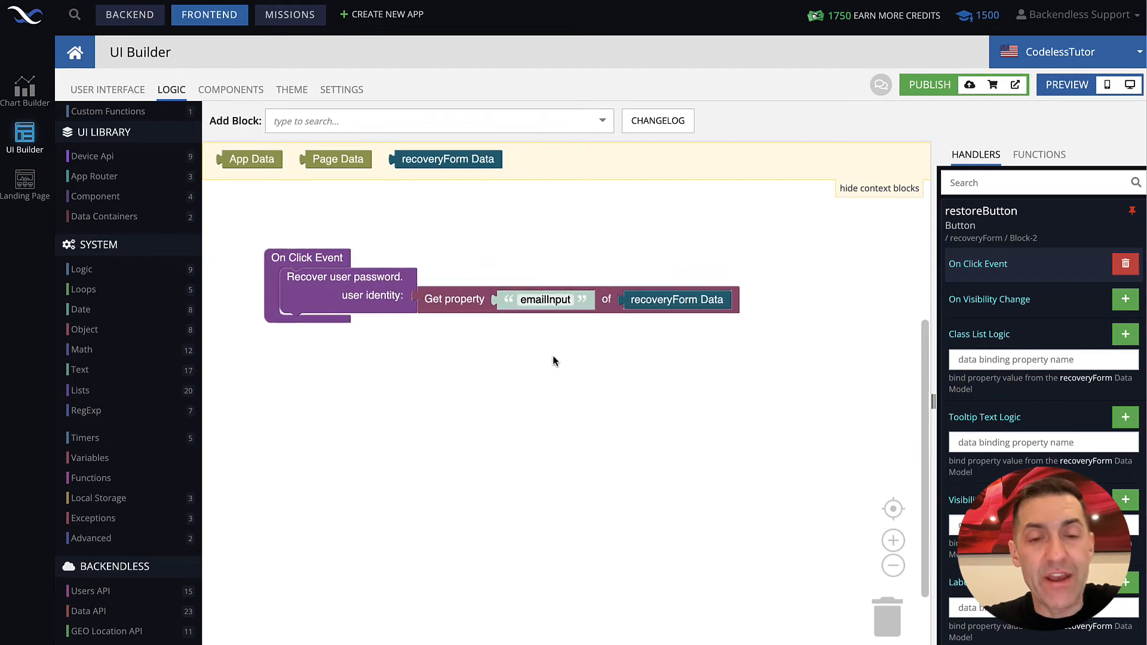
mouse_move(358, 294)
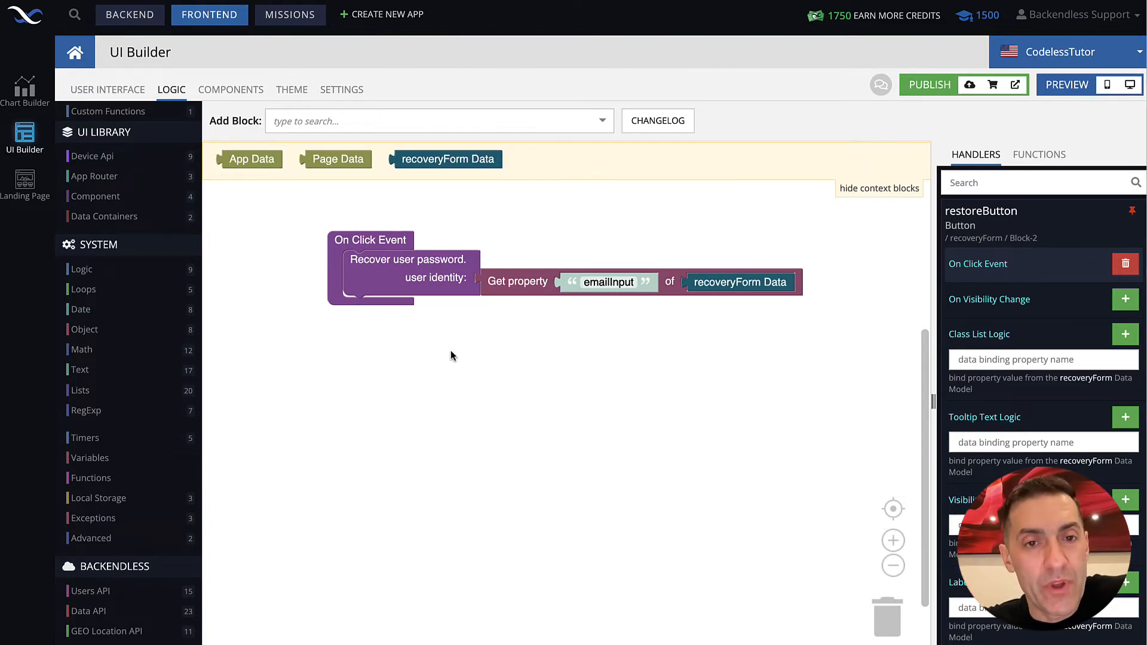
mouse_move(410, 276)
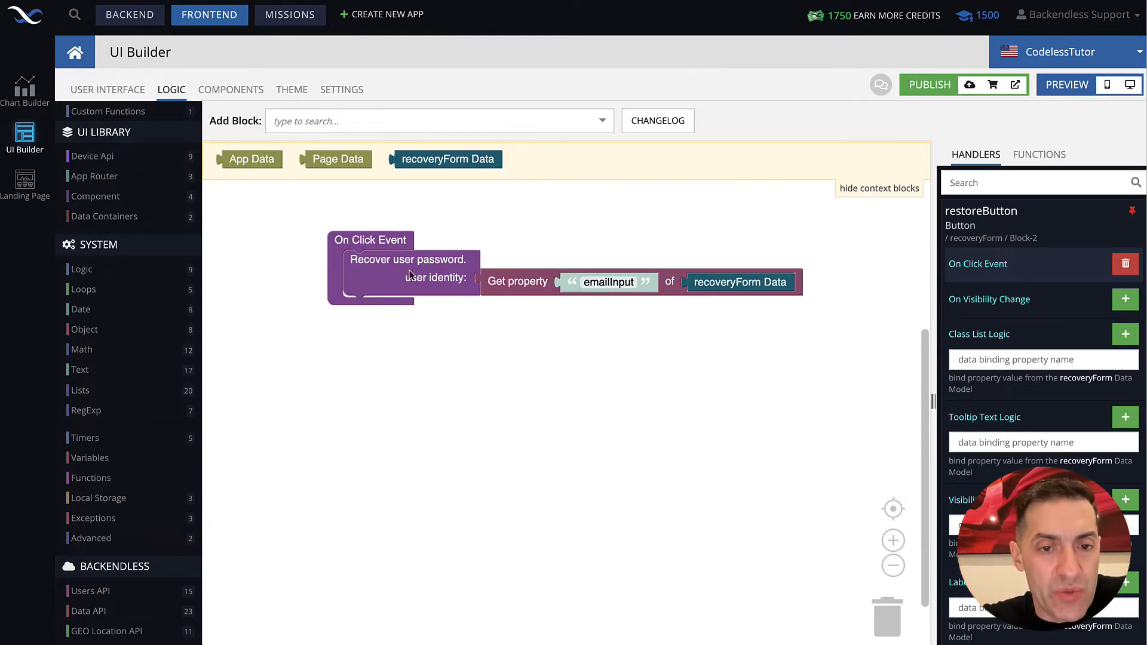
scroll("down", 3)
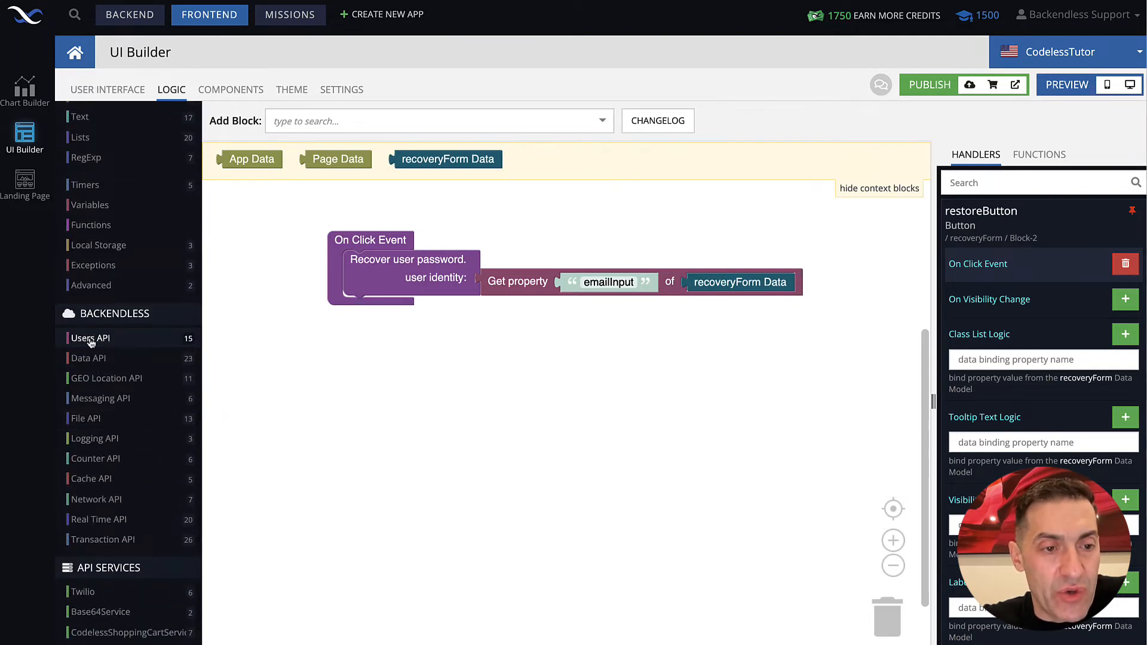
left_click(91, 337)
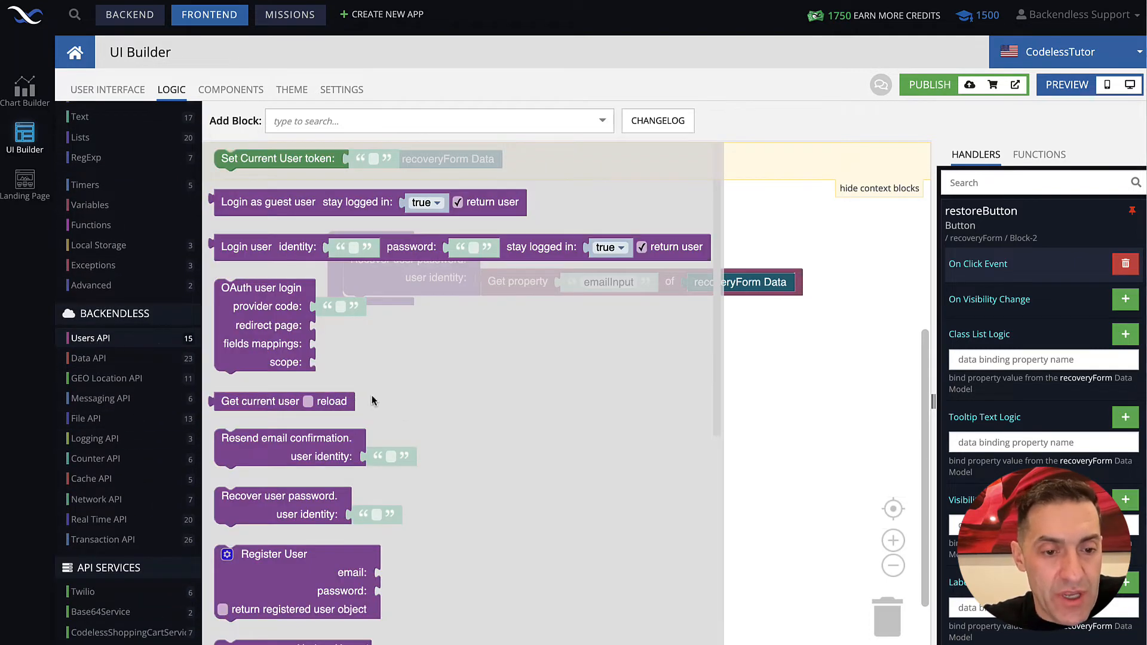
scroll("down", 3)
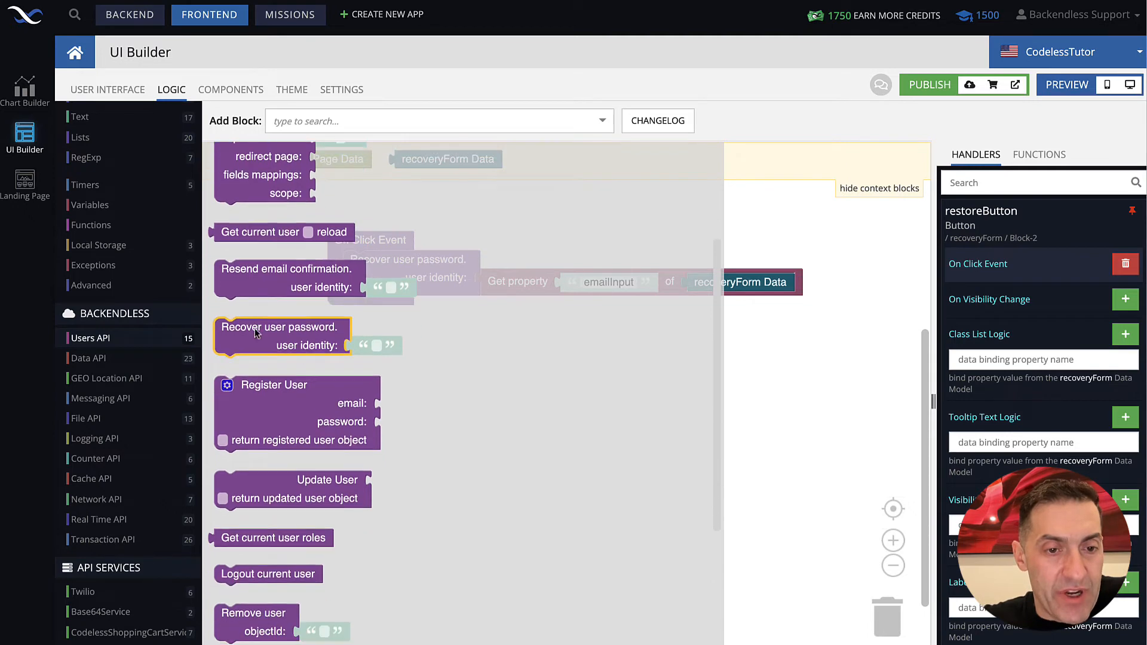
mouse_move(300, 373)
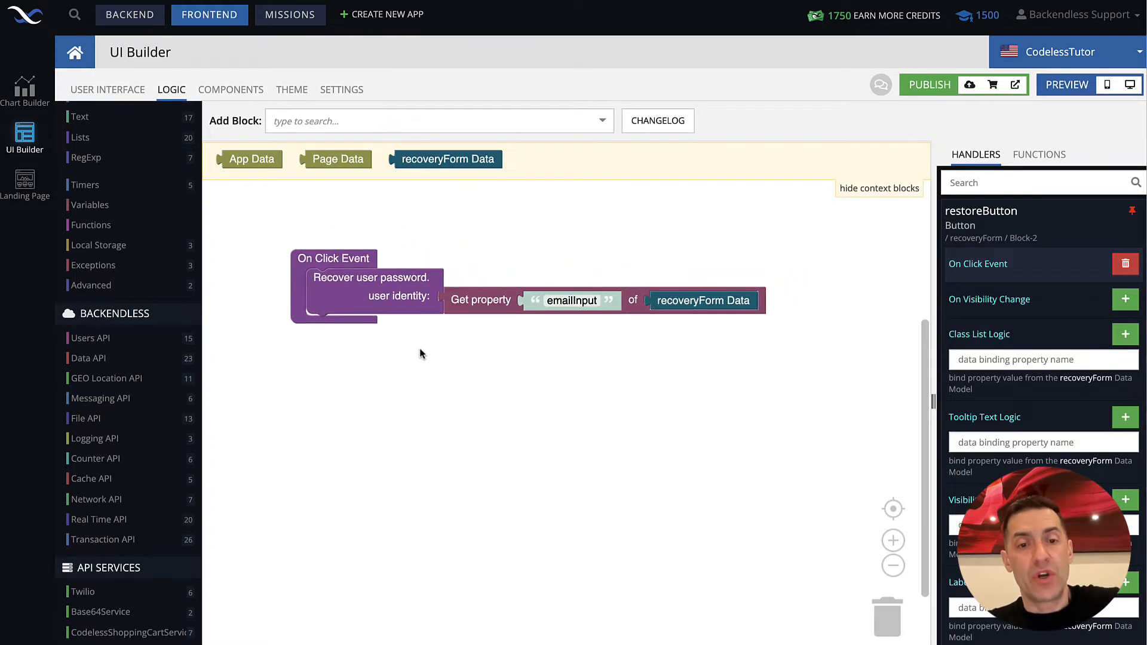
mouse_move(401, 296)
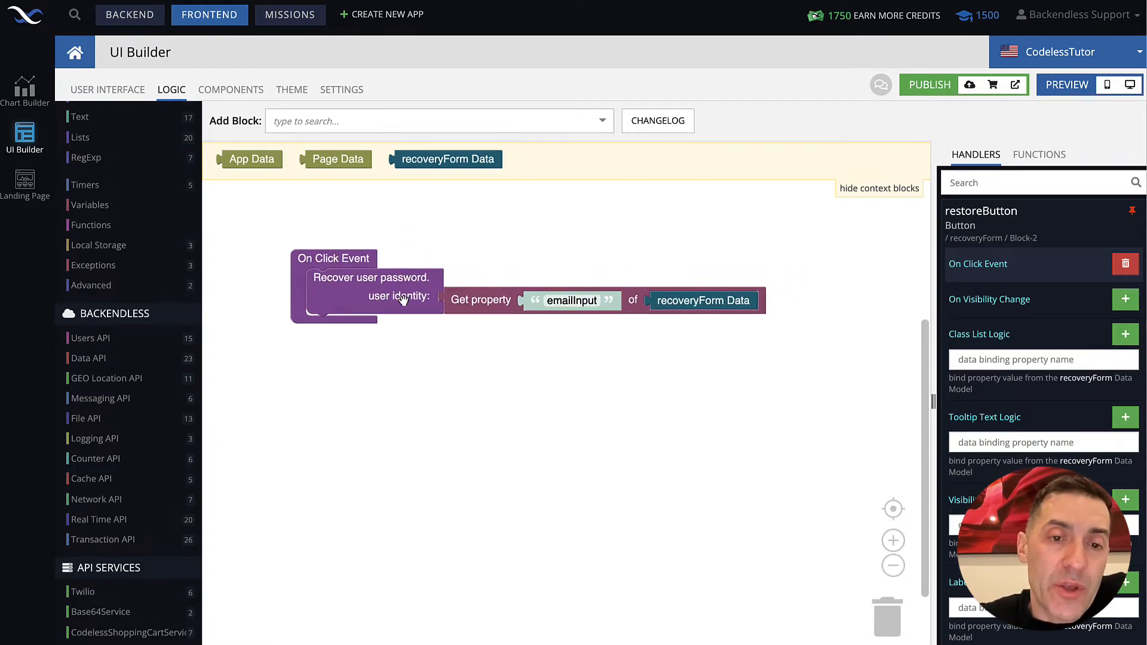
mouse_move(437, 325)
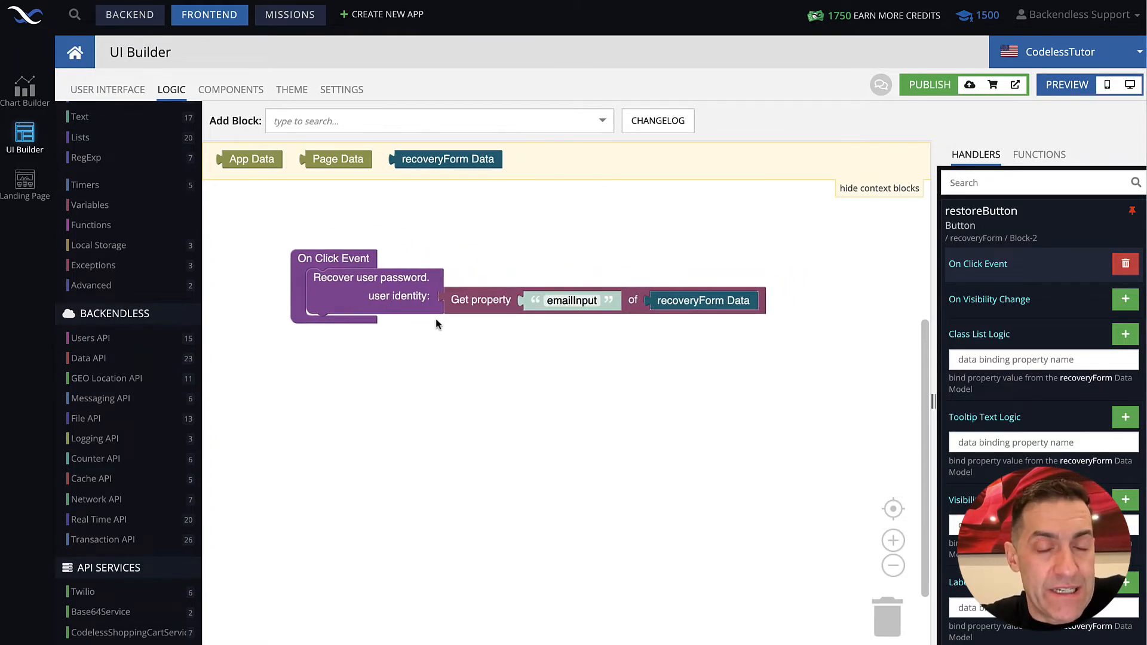
mouse_move(488, 340)
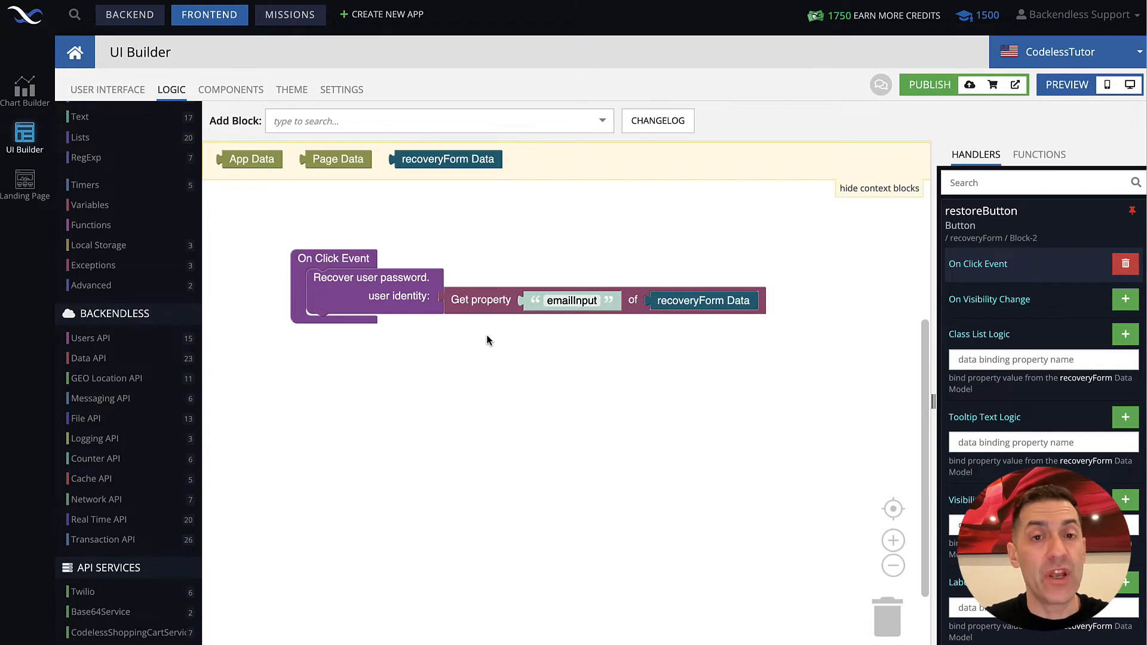
mouse_move(452, 329)
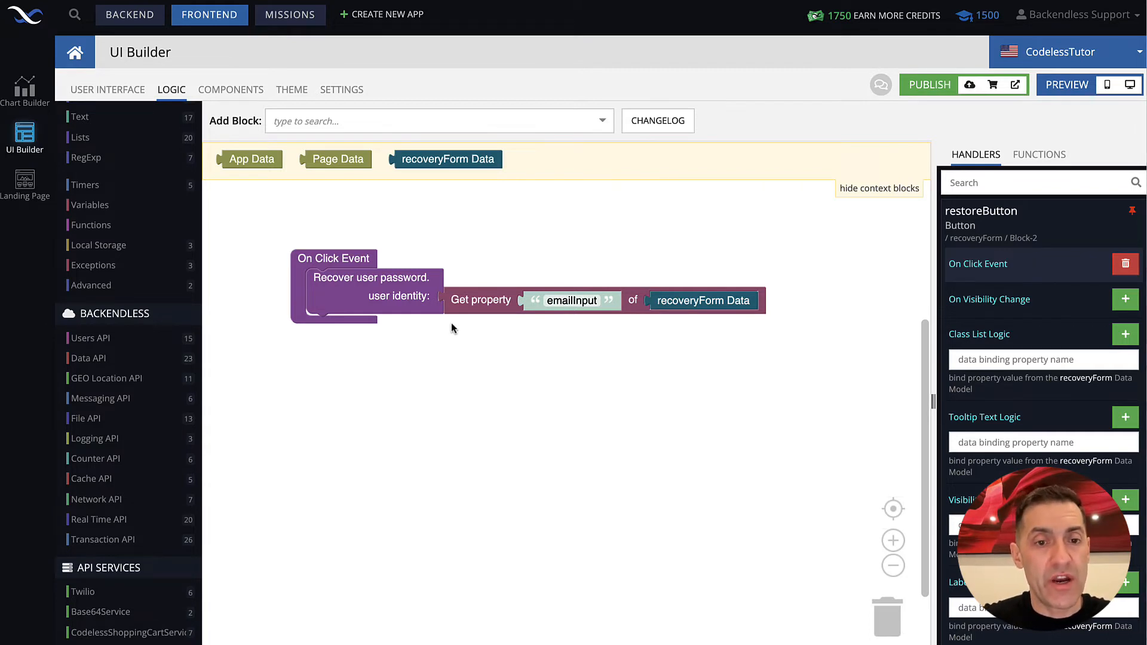
mouse_move(431, 394)
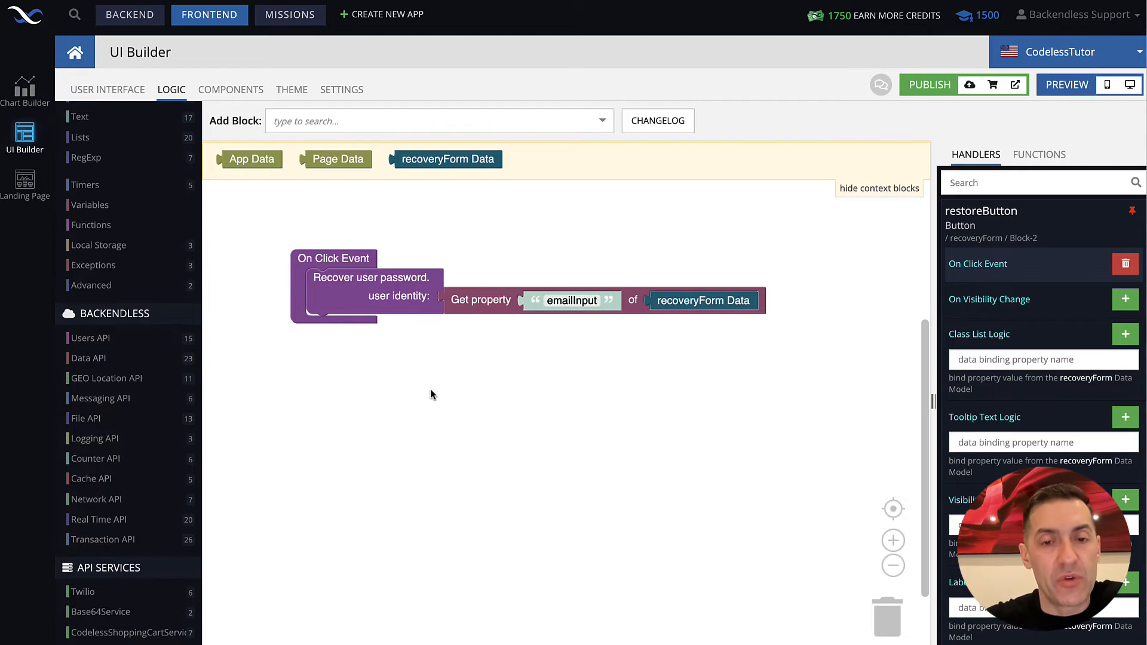
mouse_move(406, 300)
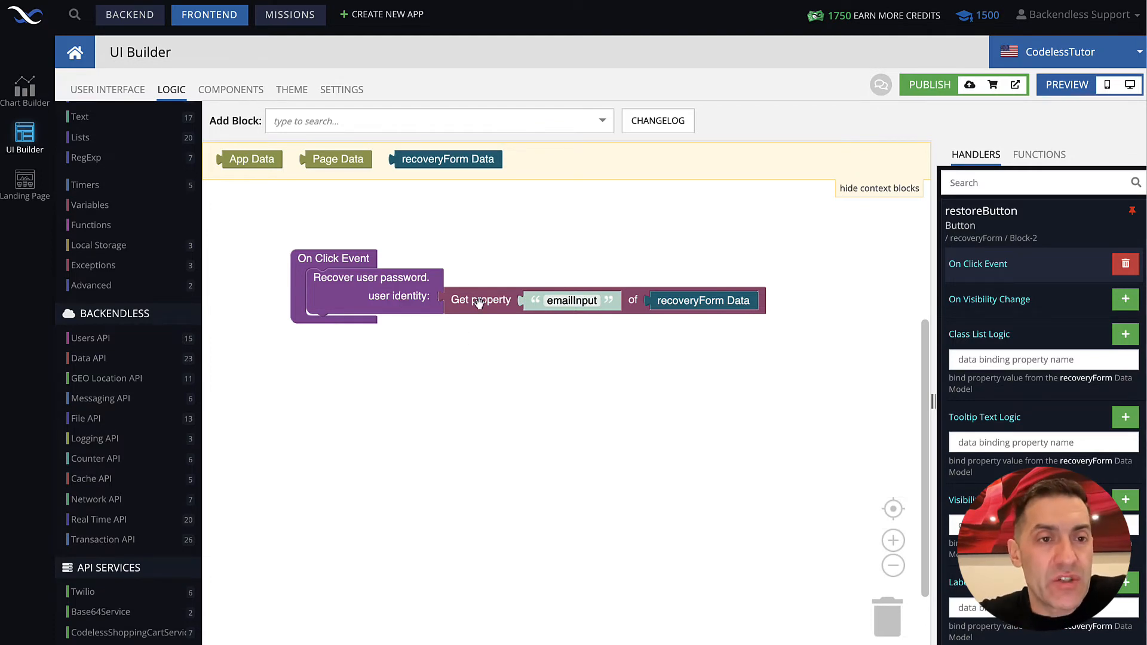
Return to the passwordrecovery page layout and select the email input
left_click(107, 89)
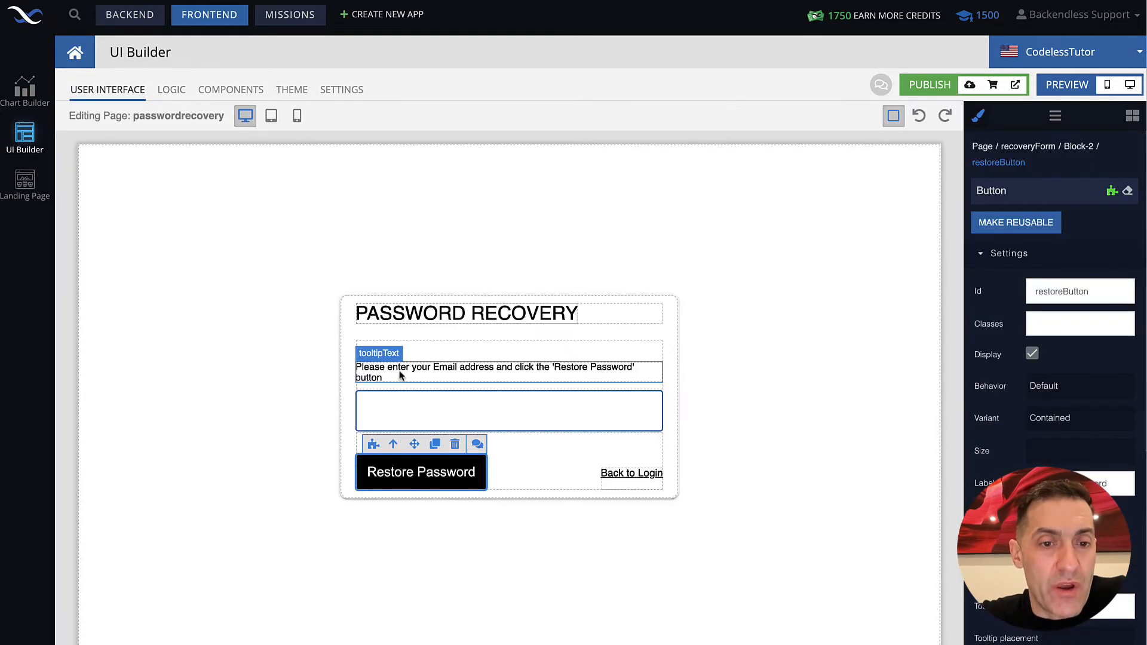
left_click(509, 411)
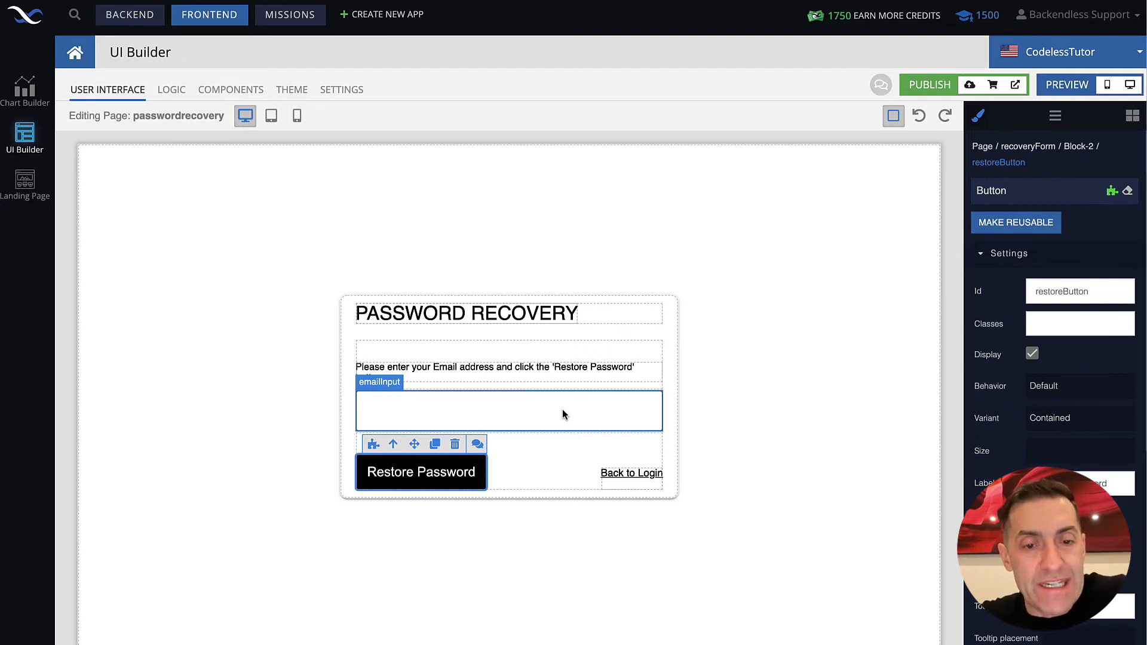
mouse_move(507, 420)
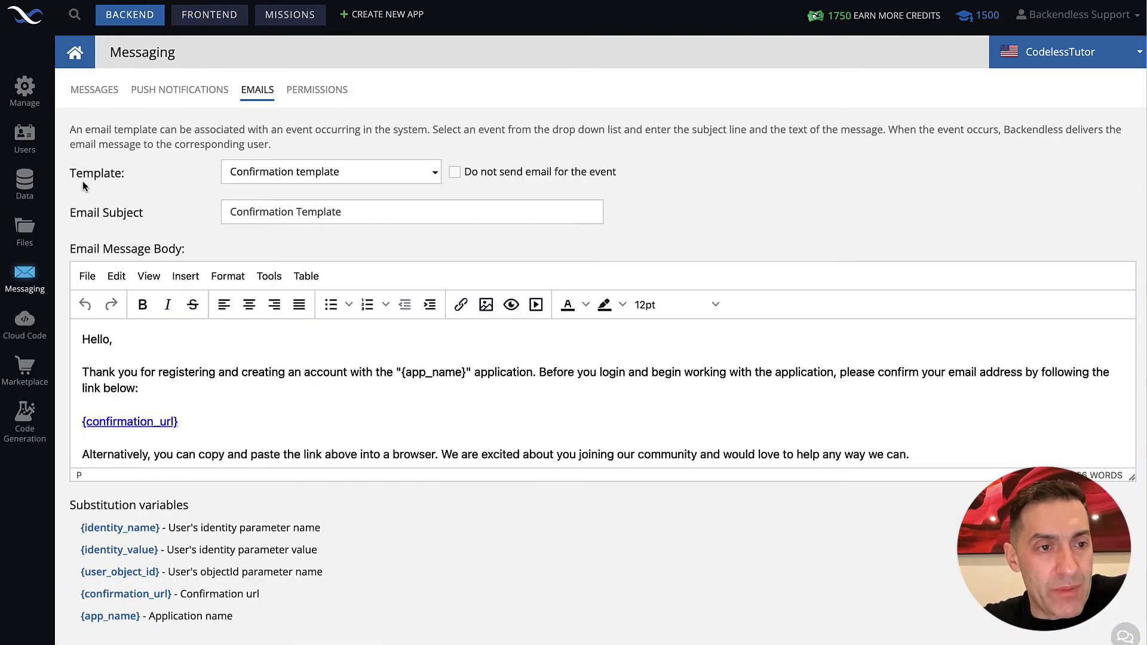
Check accounts in the Users table, then preview the passwordrecovery page live
left_click(24, 182)
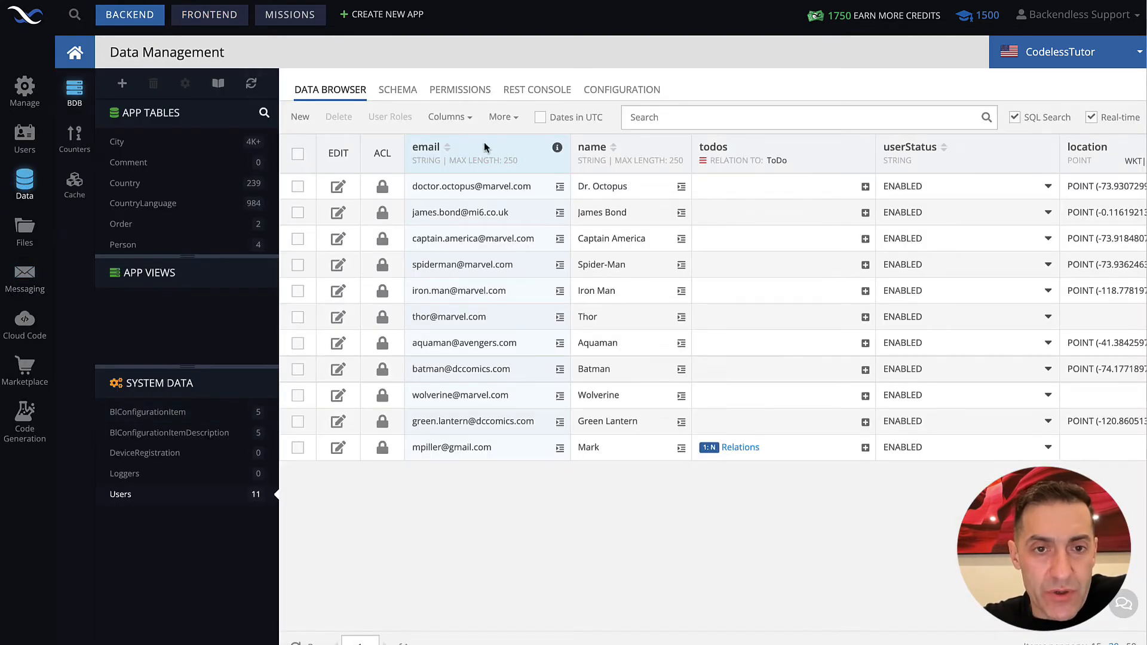
mouse_move(534, 110)
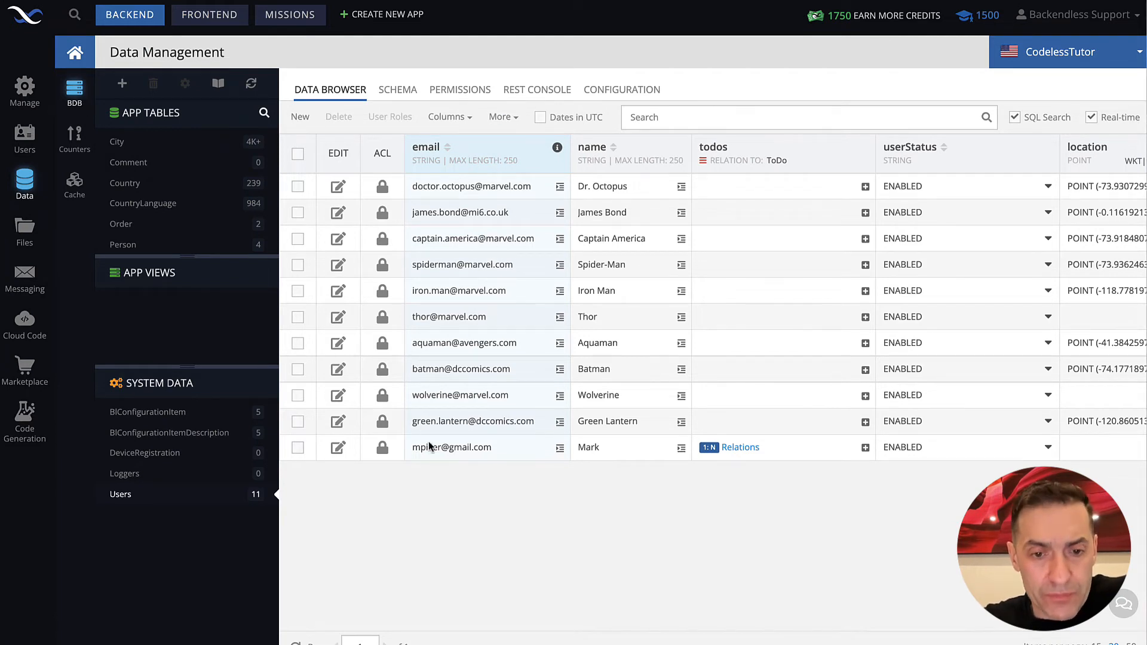
mouse_move(209, 14)
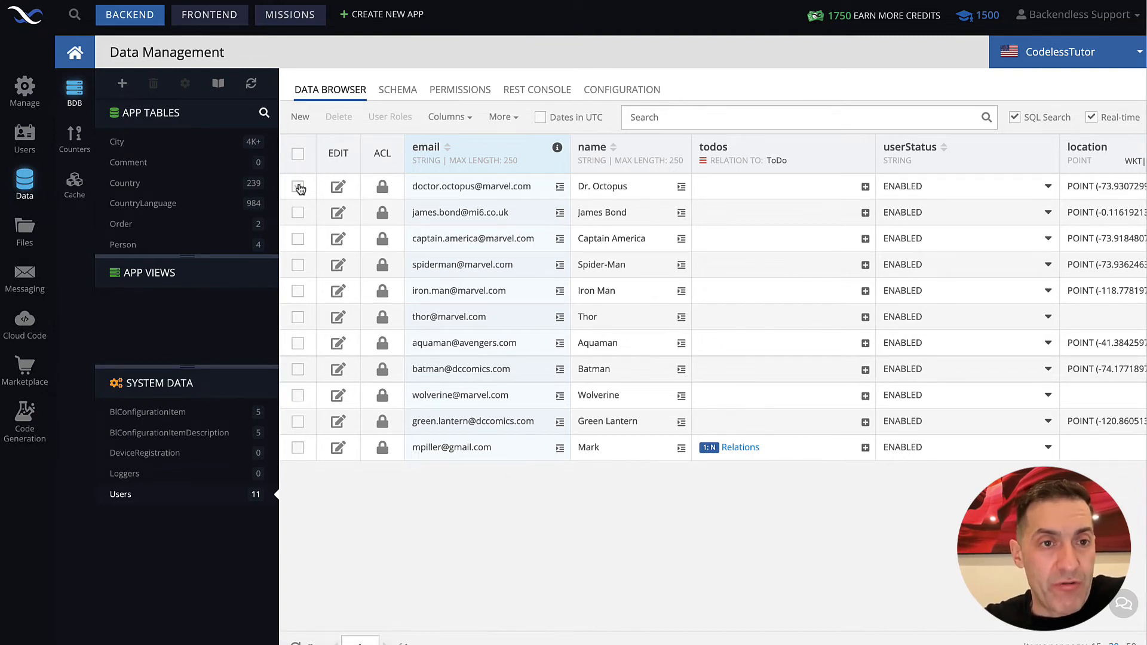
left_click(209, 13)
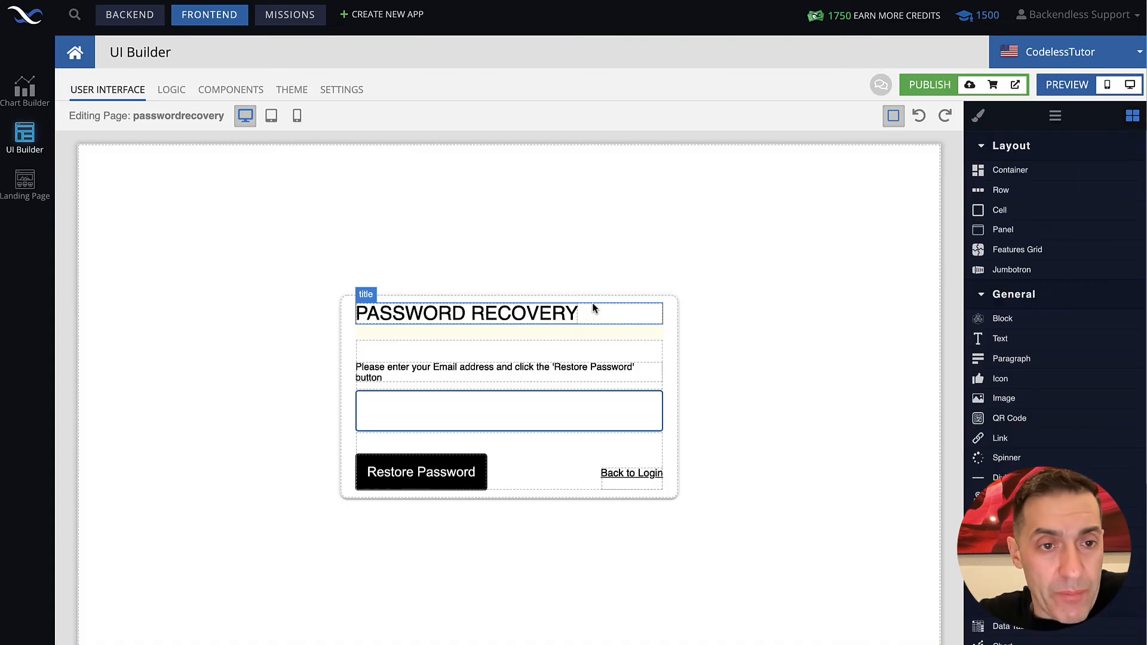
left_click(874, 176)
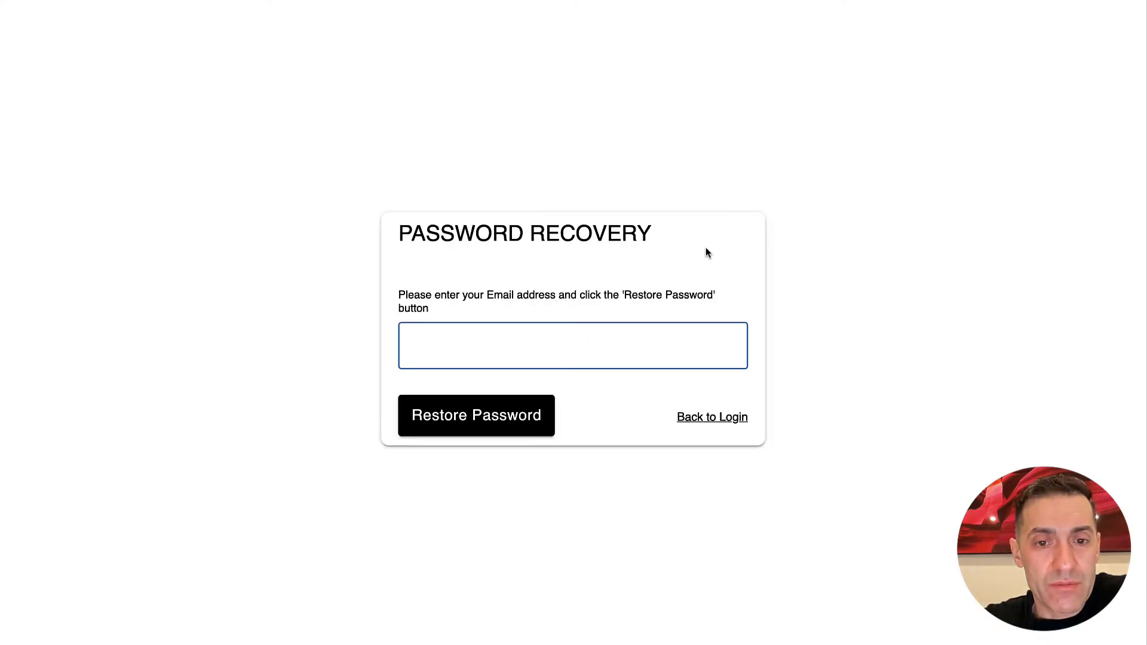
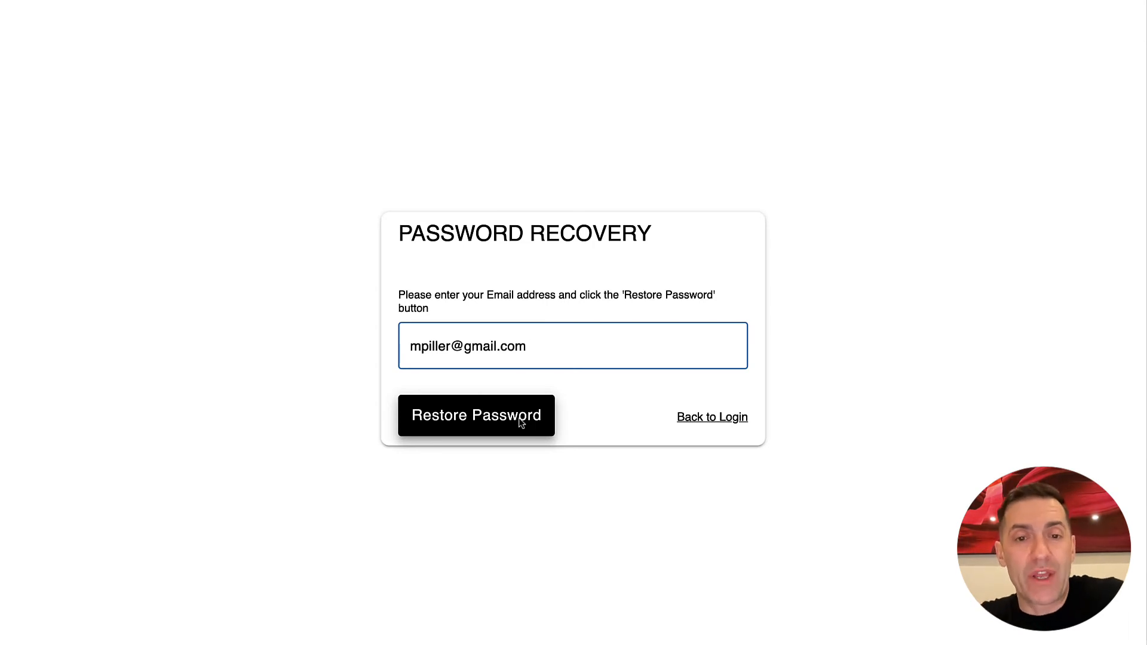
mouse_move(623, 408)
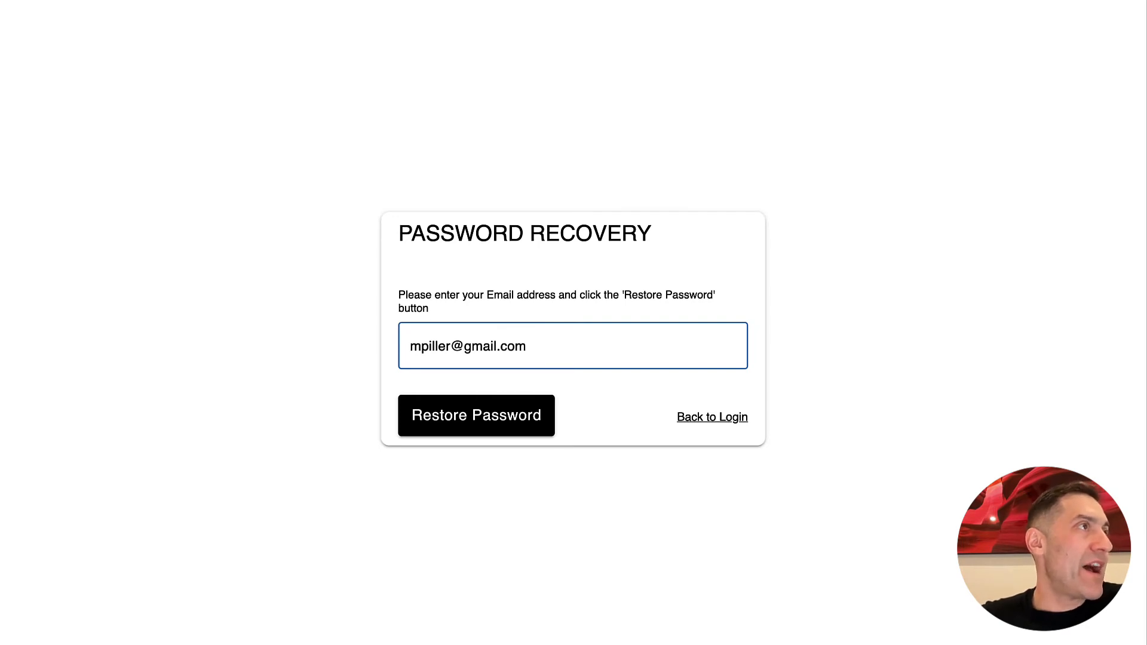
left_click(475, 414)
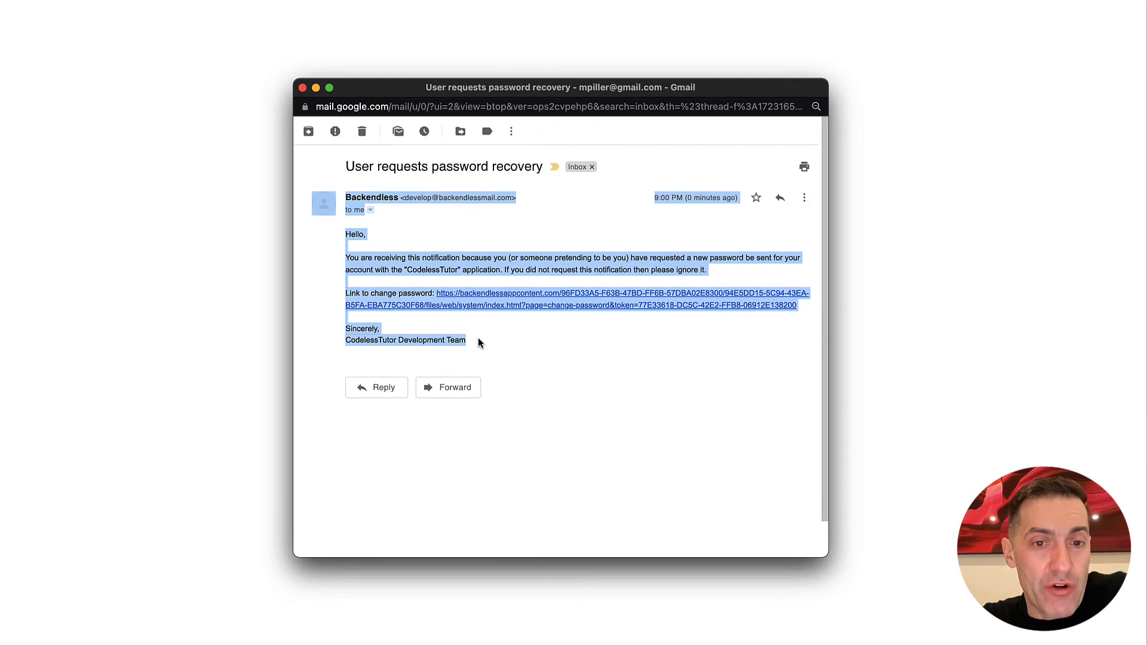
In the Gmail recovery email, follow the change-password link to the Password Change form
left_click(479, 342)
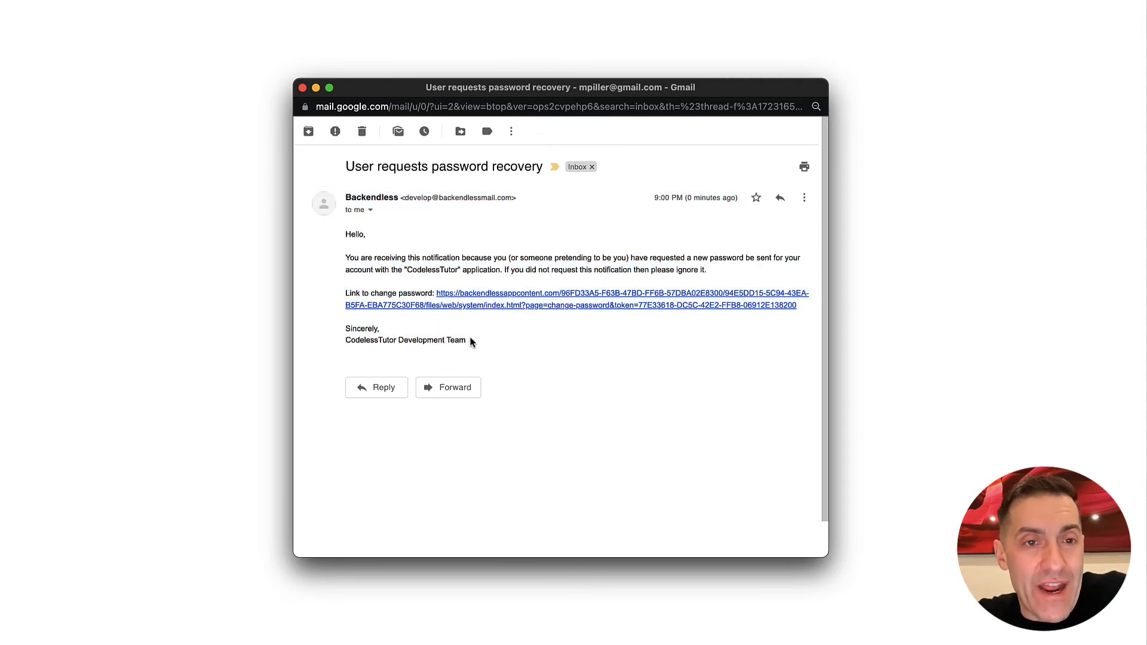
mouse_move(461, 337)
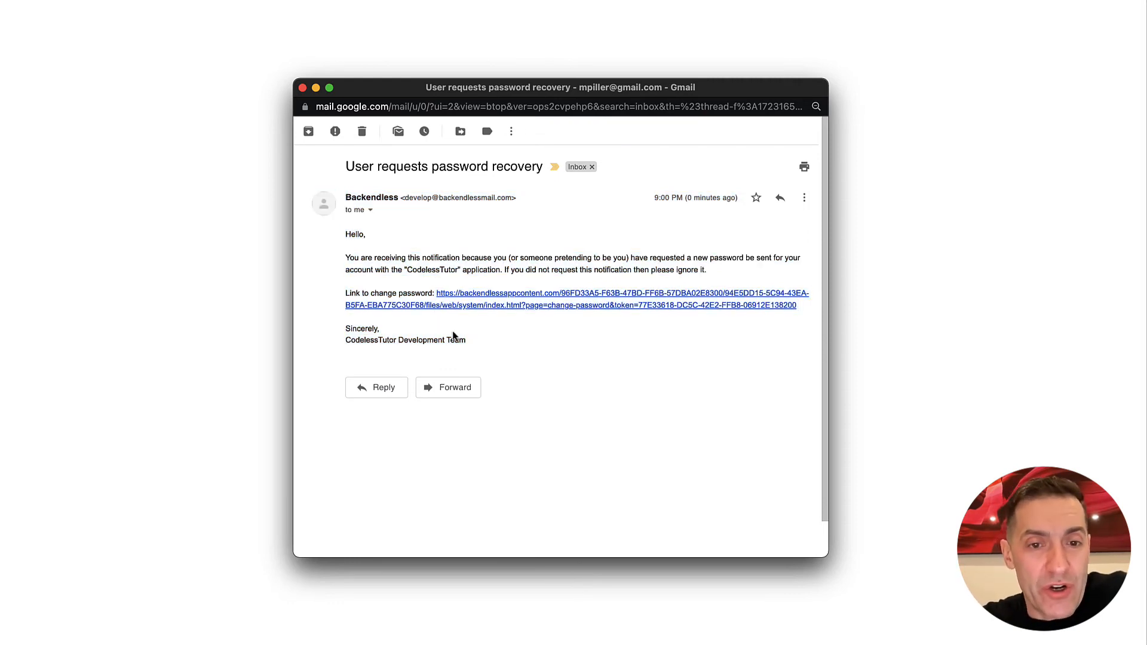
mouse_move(537, 296)
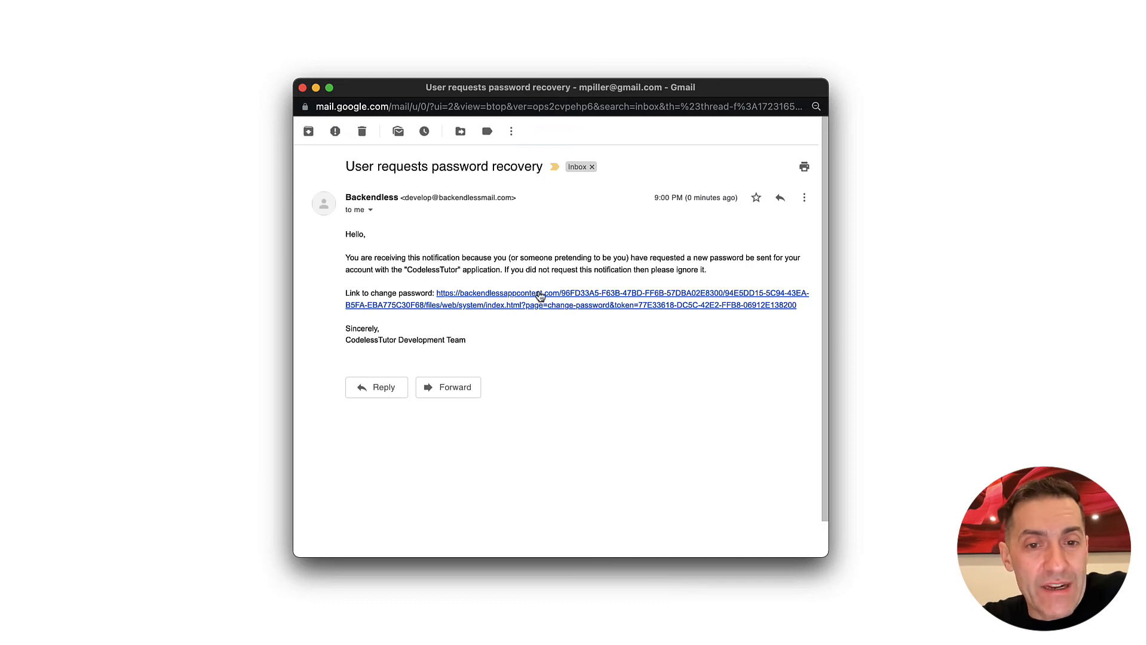
mouse_move(537, 293)
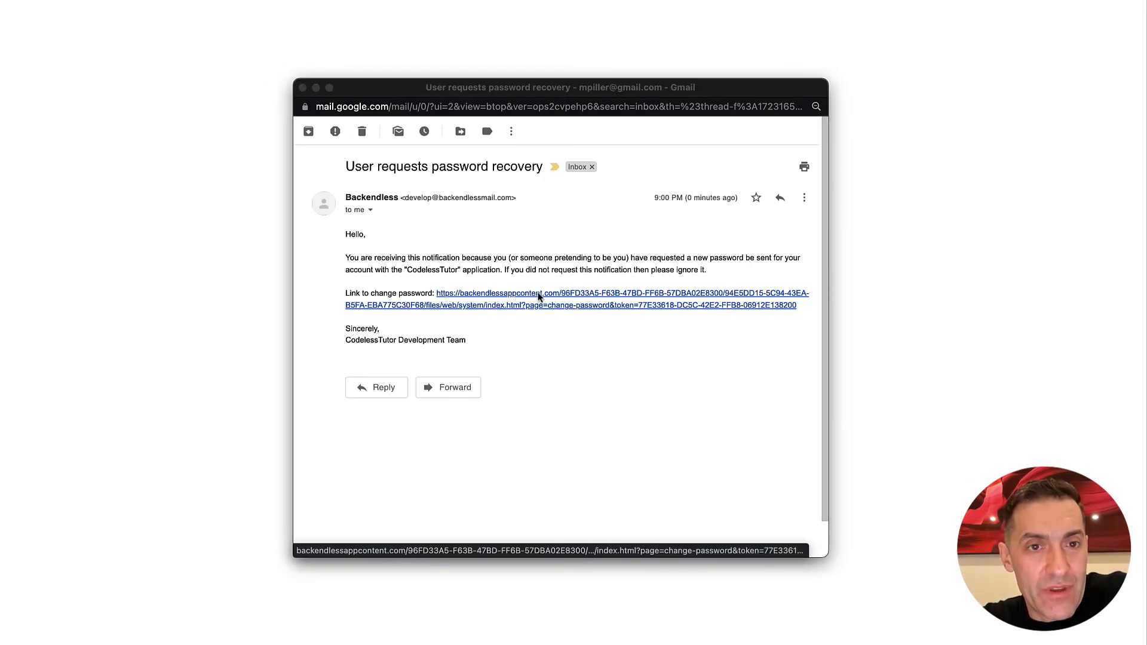
mouse_move(561, 439)
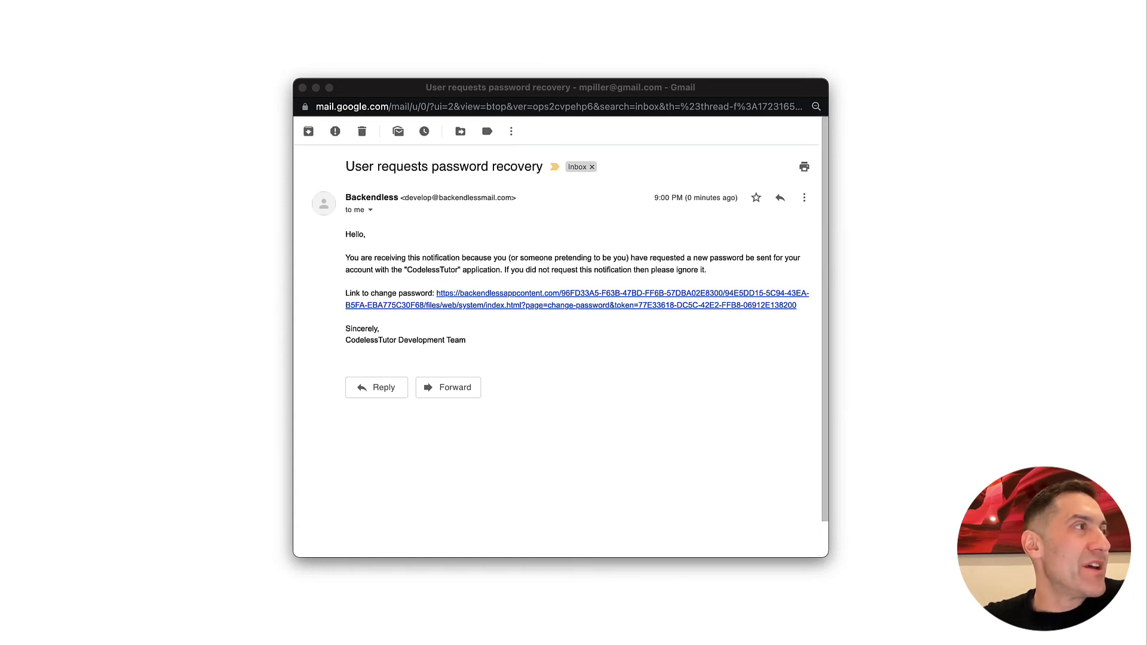
left_click(622, 293)
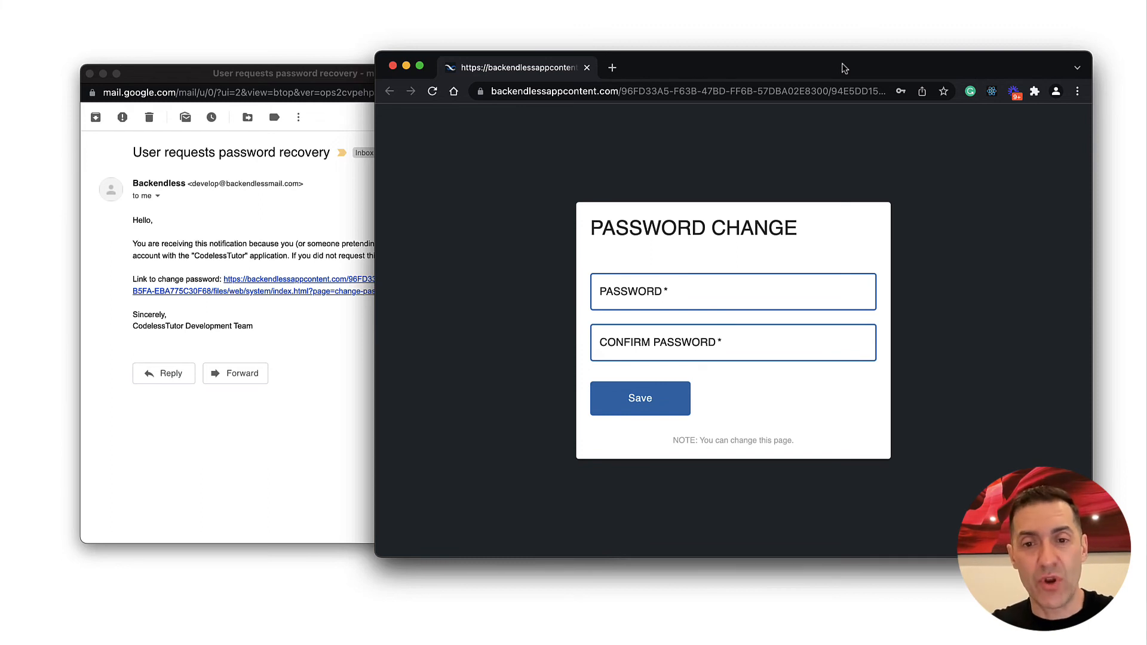
Enter the new password in both Password Change fields and save it
left_click(733, 291)
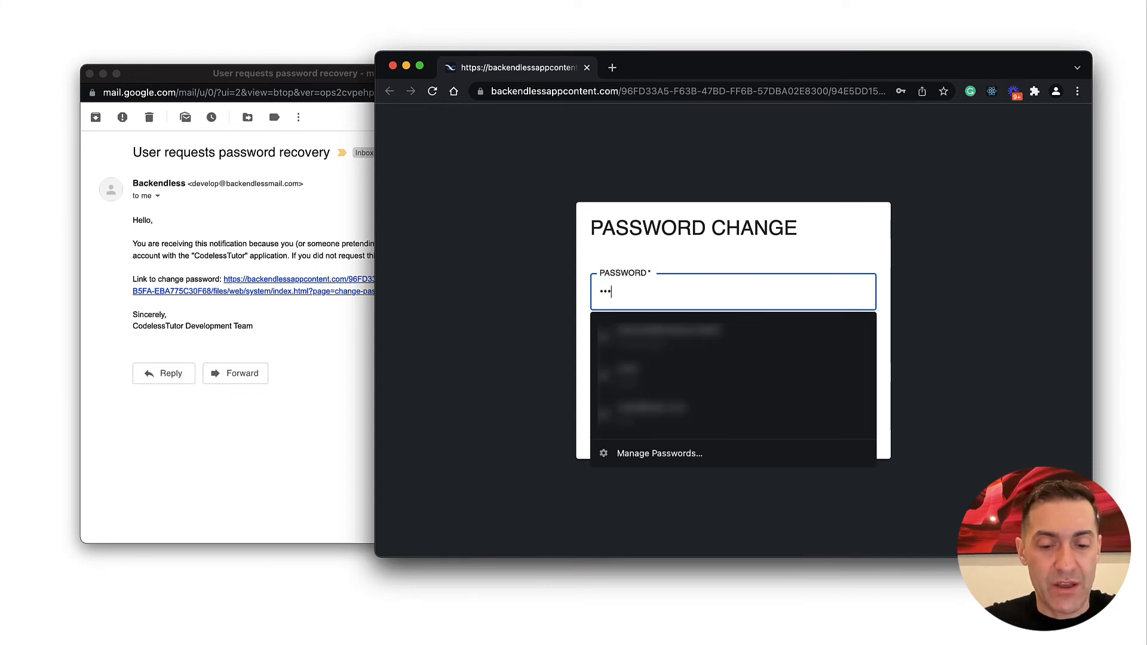
type("••")
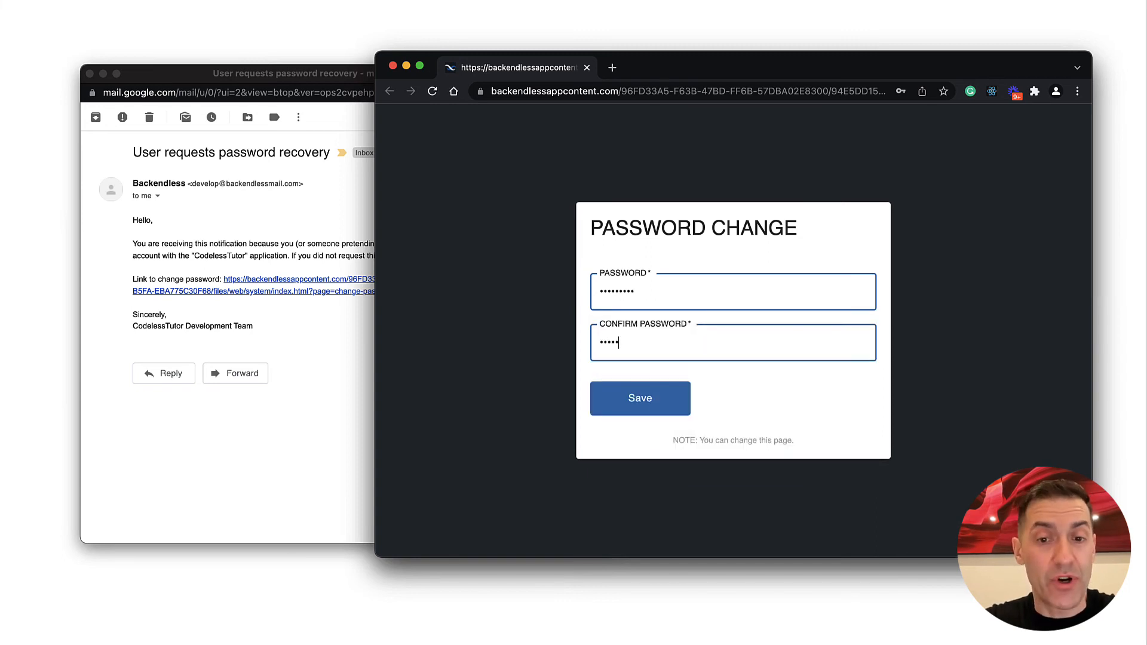
type("••")
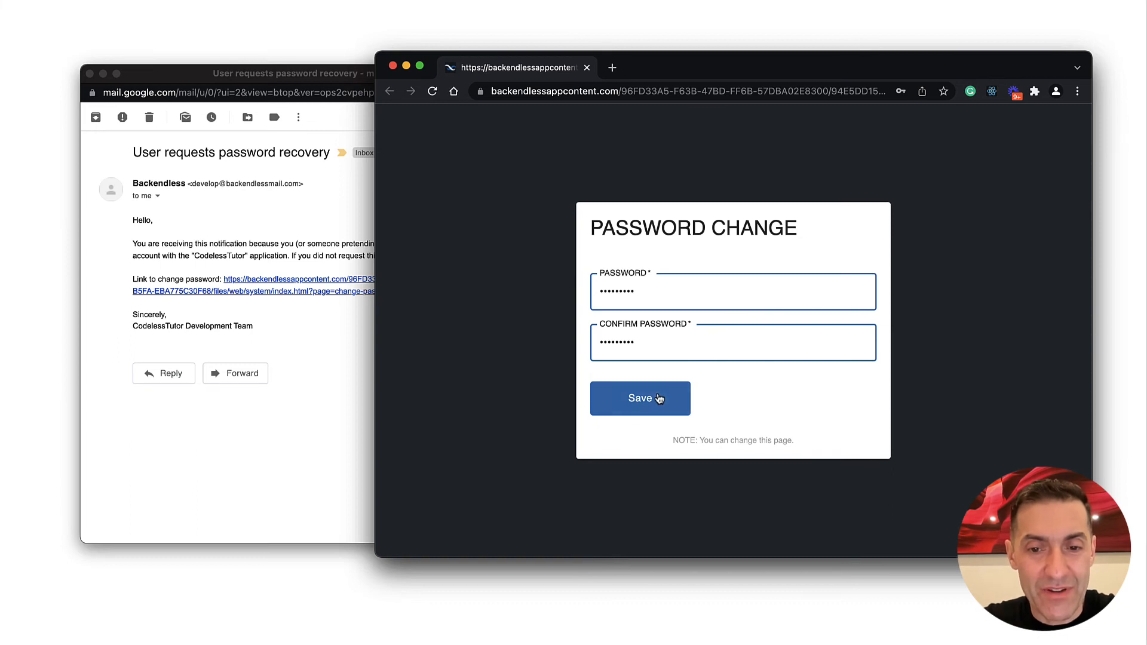
left_click(640, 398)
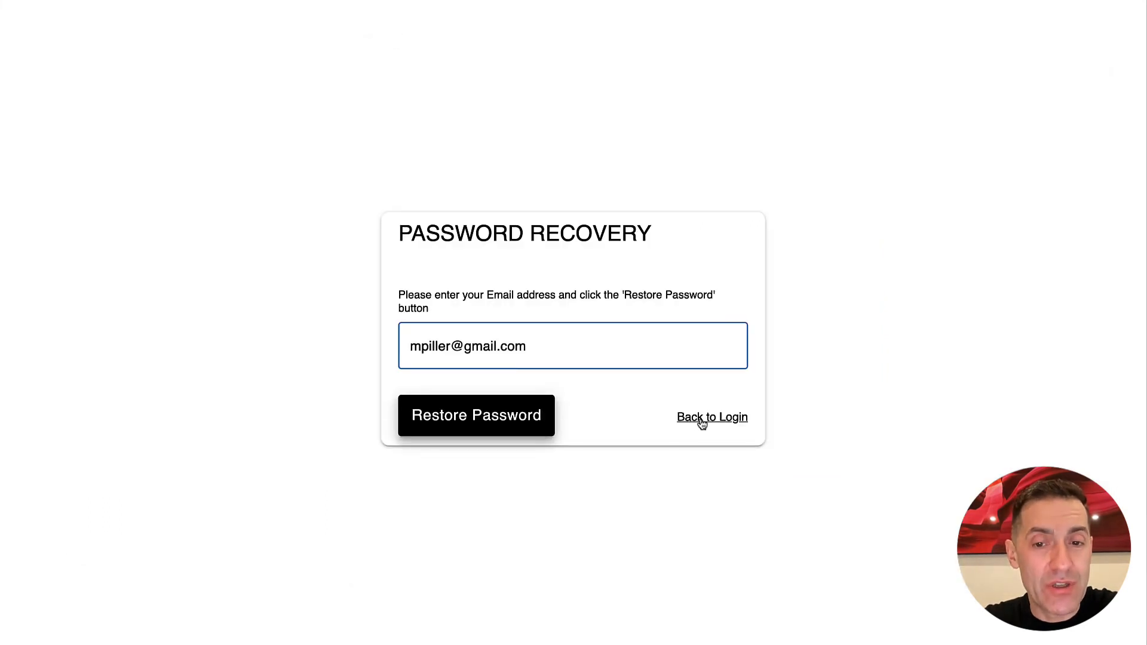
Return from the recovery form to the Account Login page
left_click(711, 417)
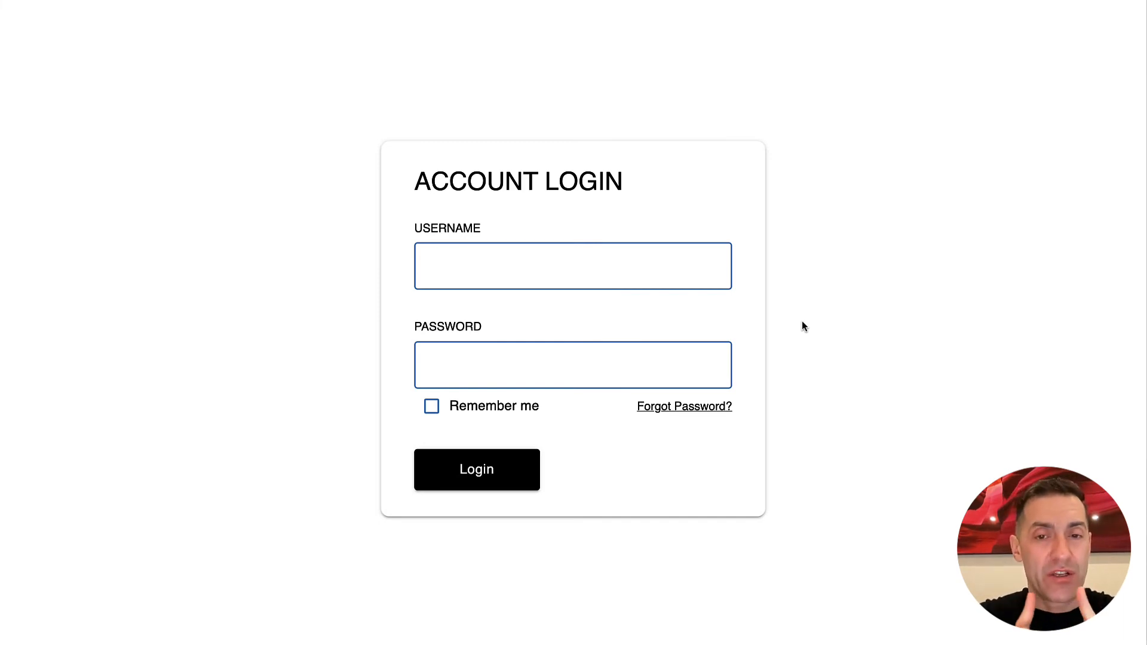
mouse_move(328, 106)
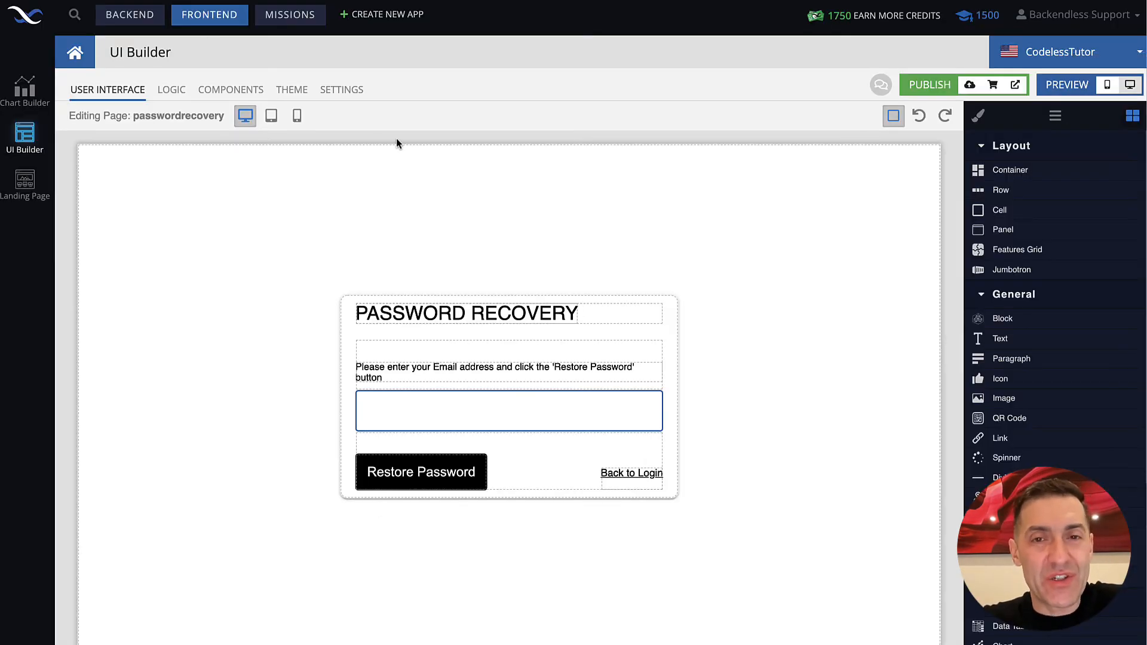
Switch UI Builder to the system container and open its change-password page
left_click(264, 192)
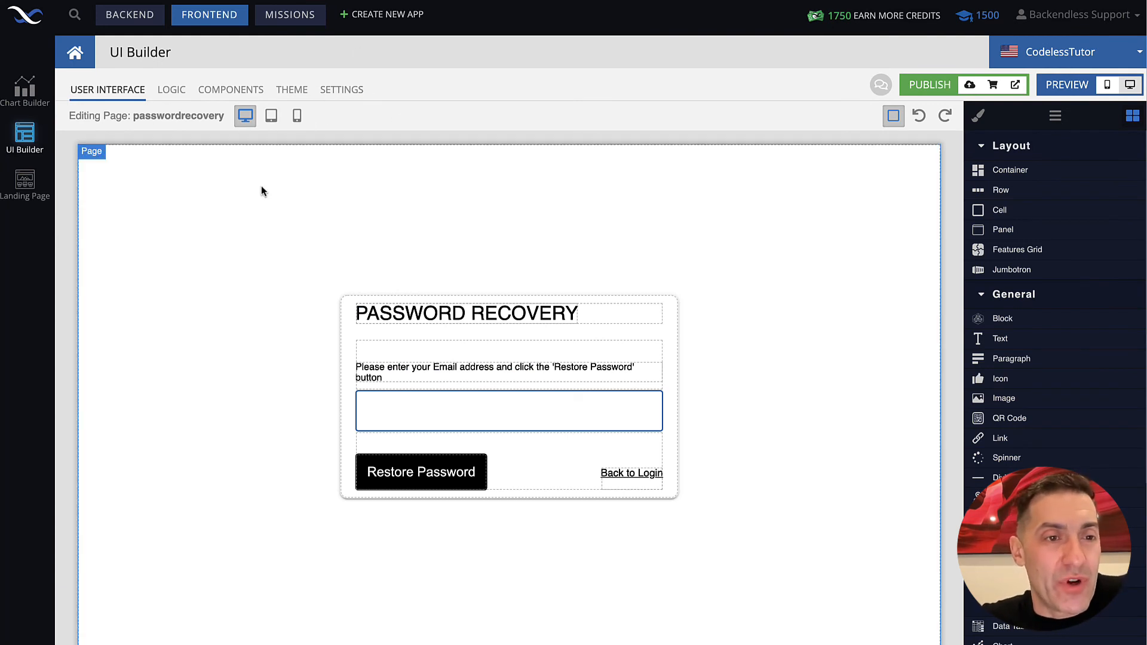
left_click(178, 115)
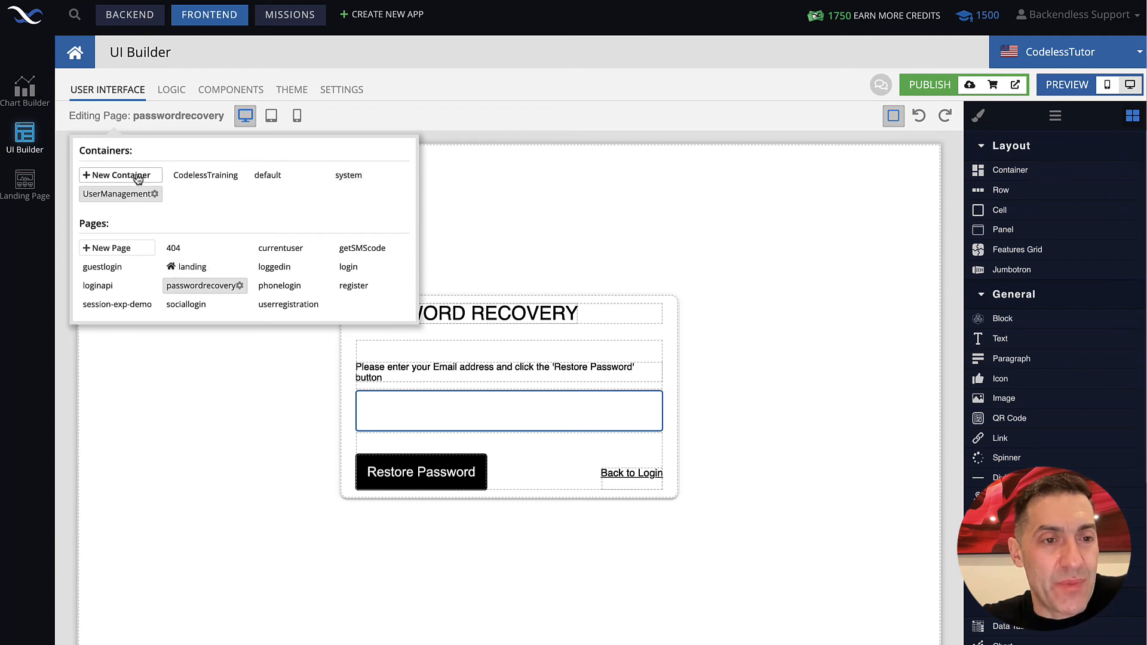
mouse_move(354, 175)
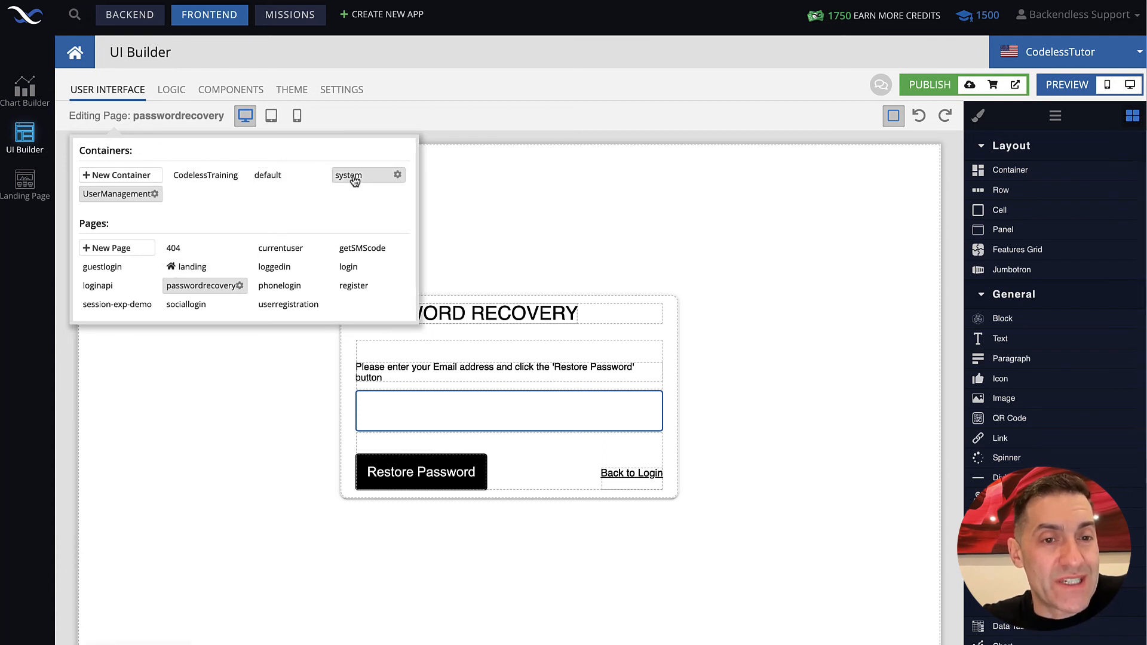
left_click(275, 266)
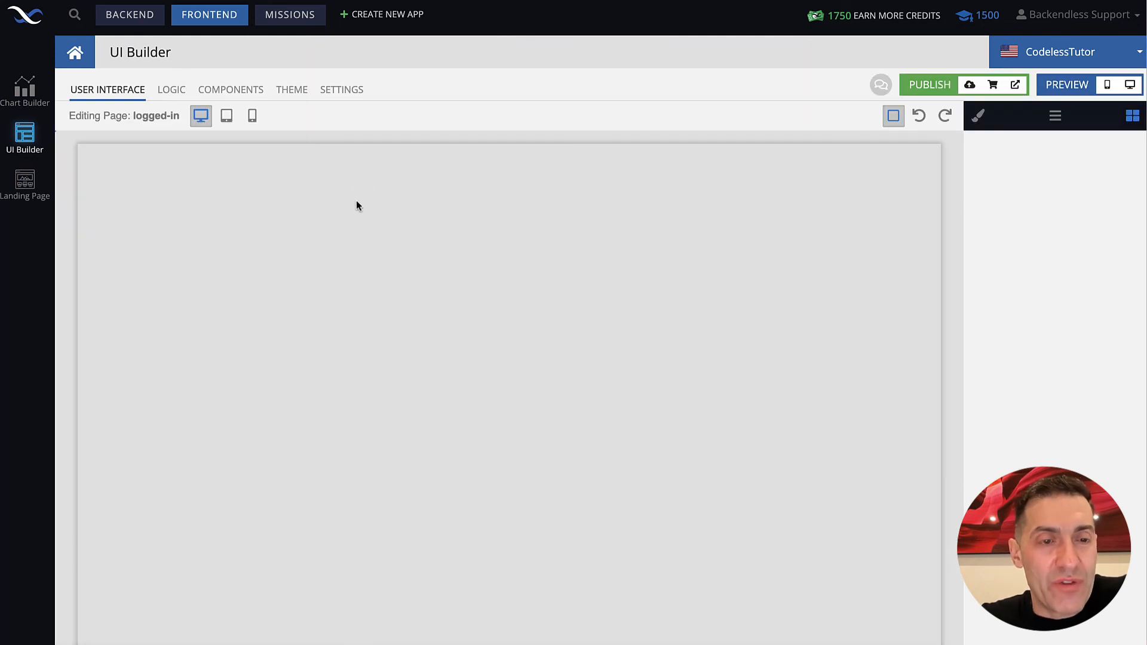
left_click(156, 115)
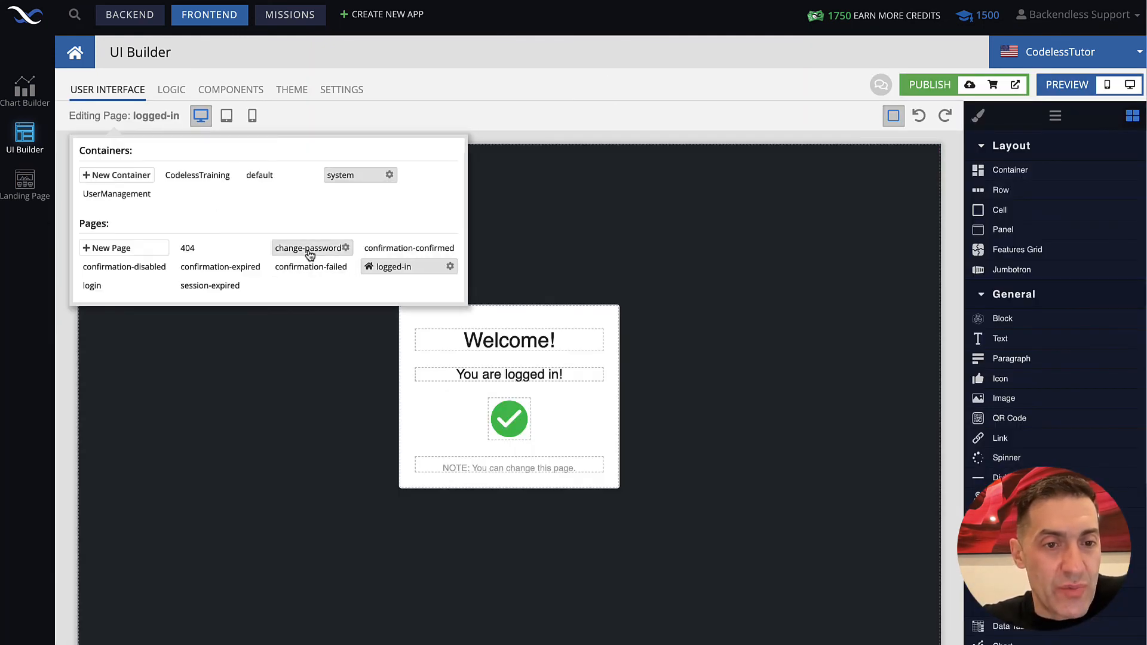
left_click(306, 248)
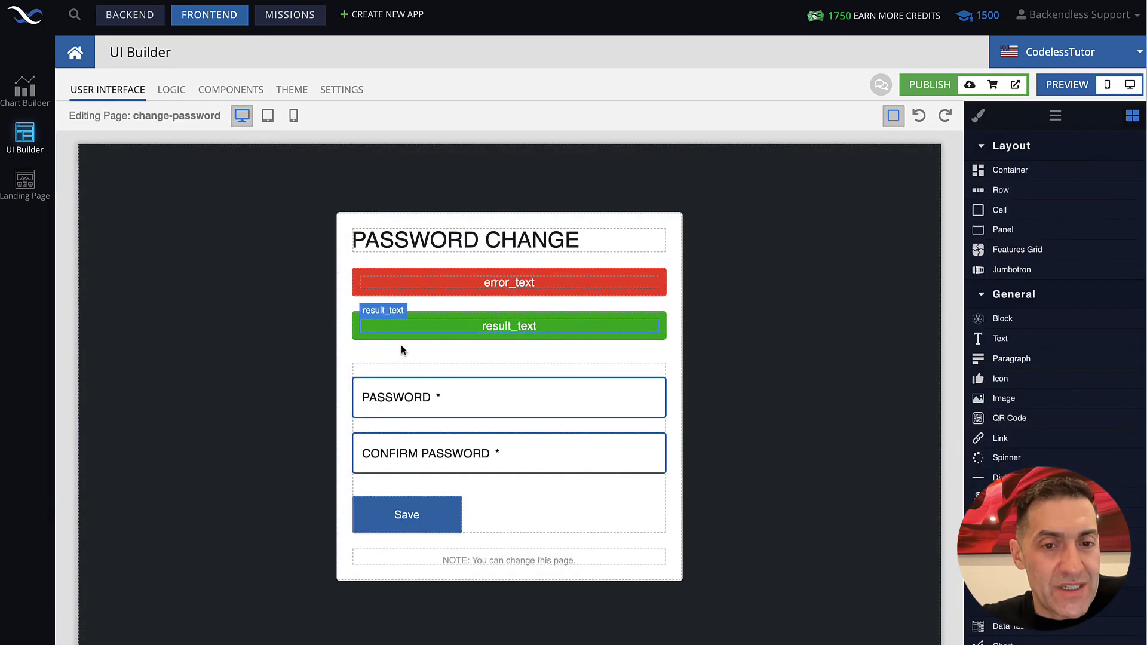
left_click(724, 388)
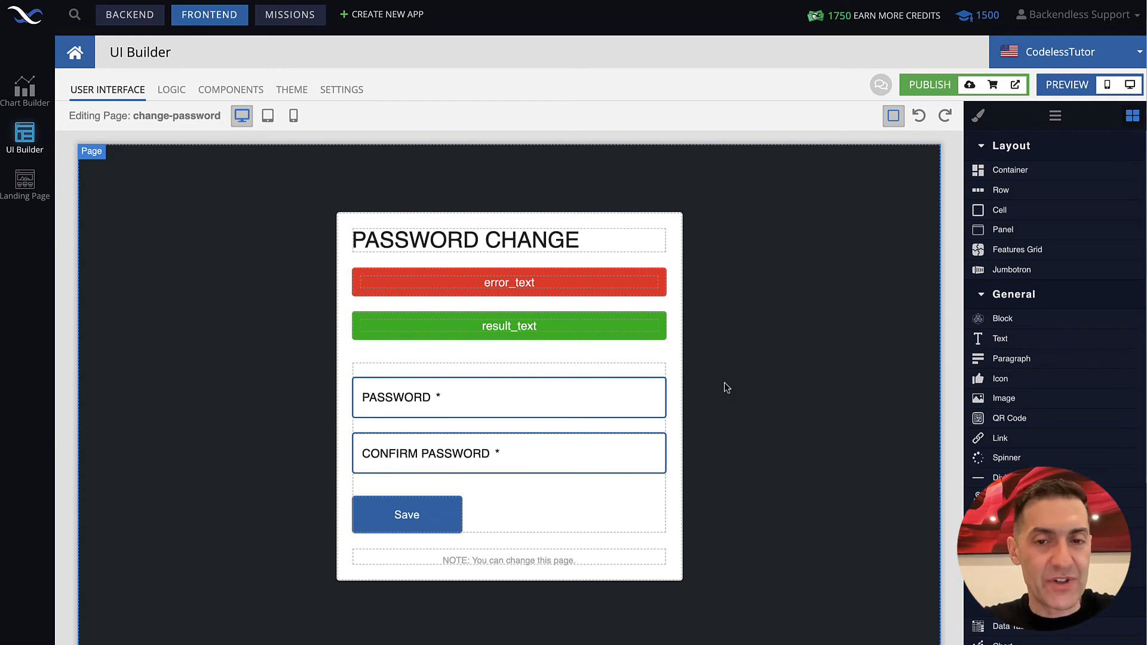
mouse_move(922, 182)
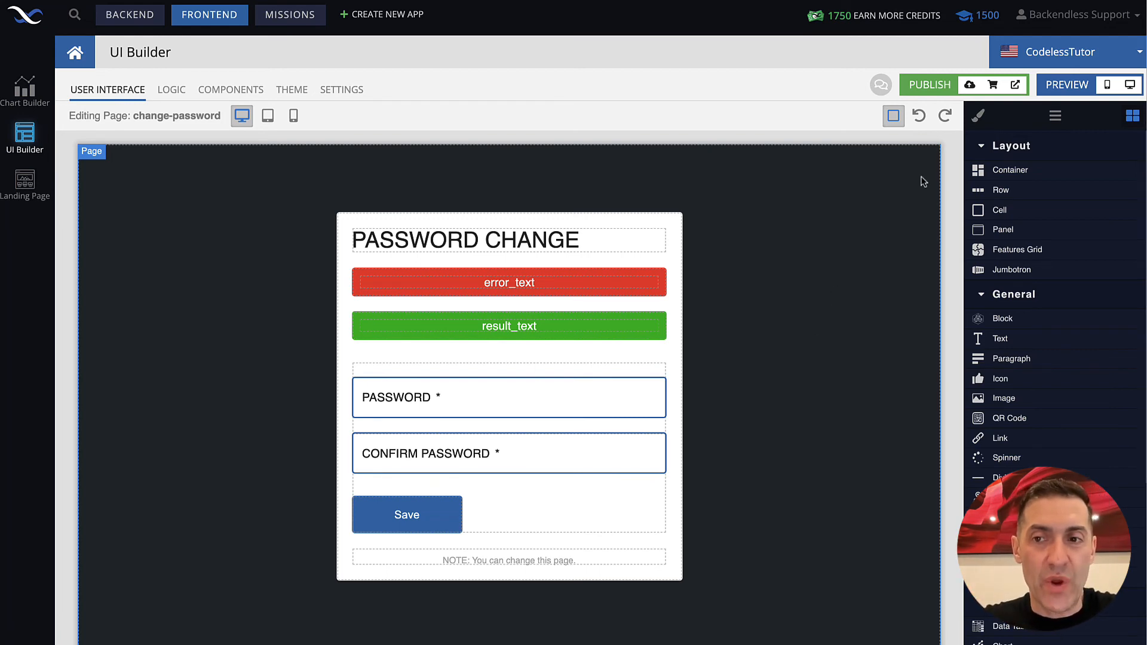
left_click(509, 369)
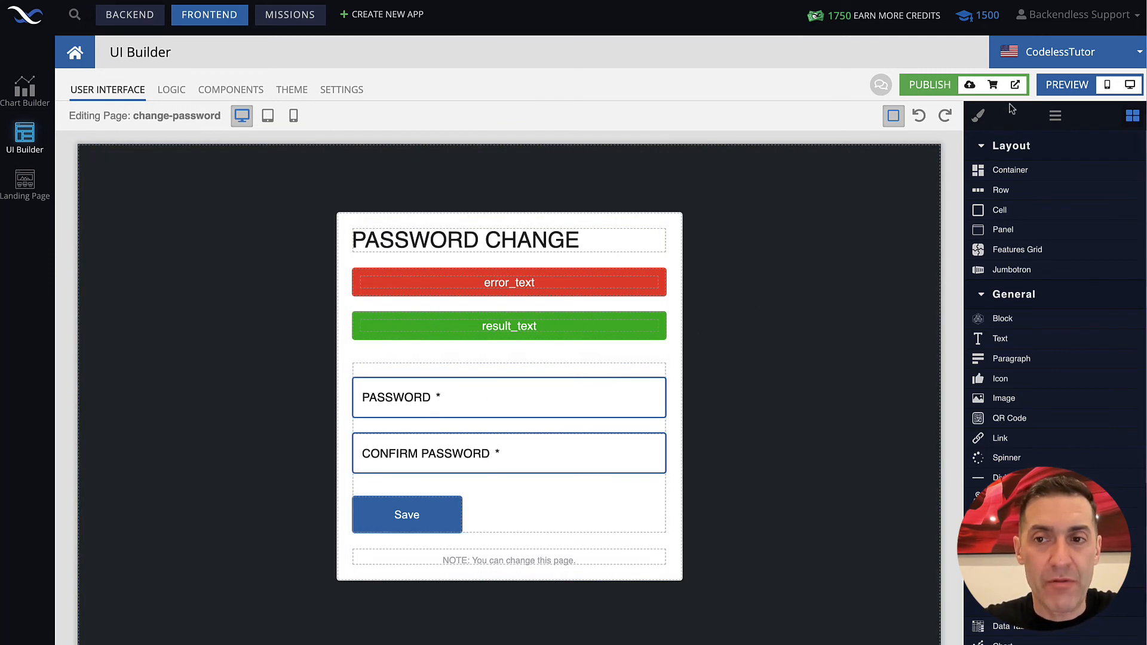
mouse_move(969, 85)
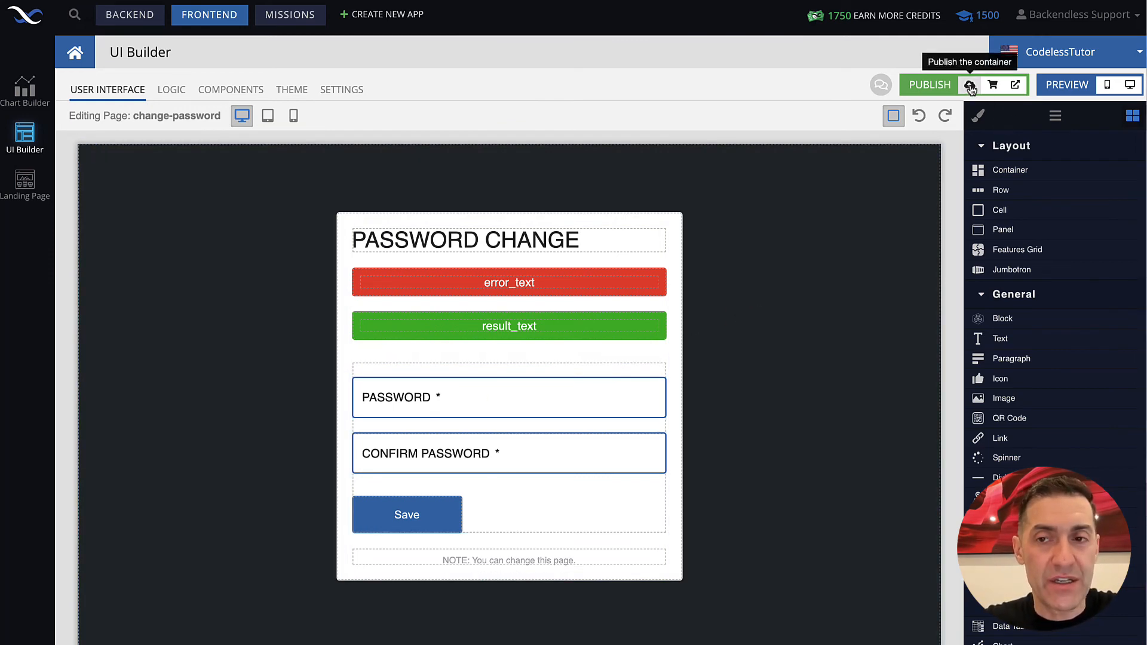
left_click(971, 85)
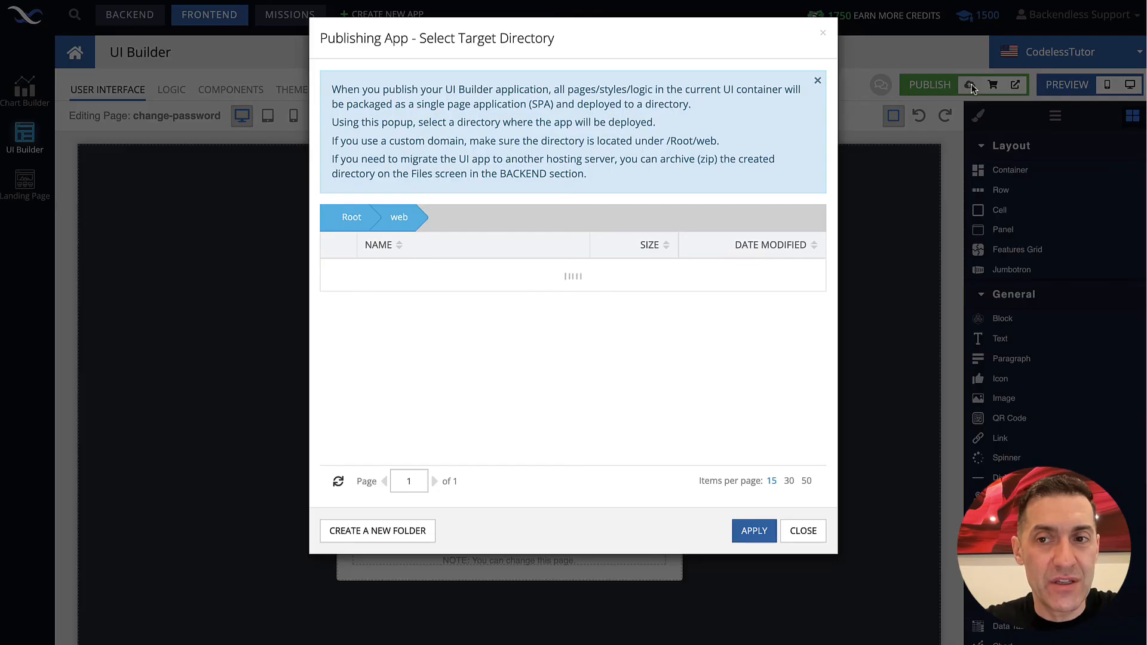
left_click(339, 322)
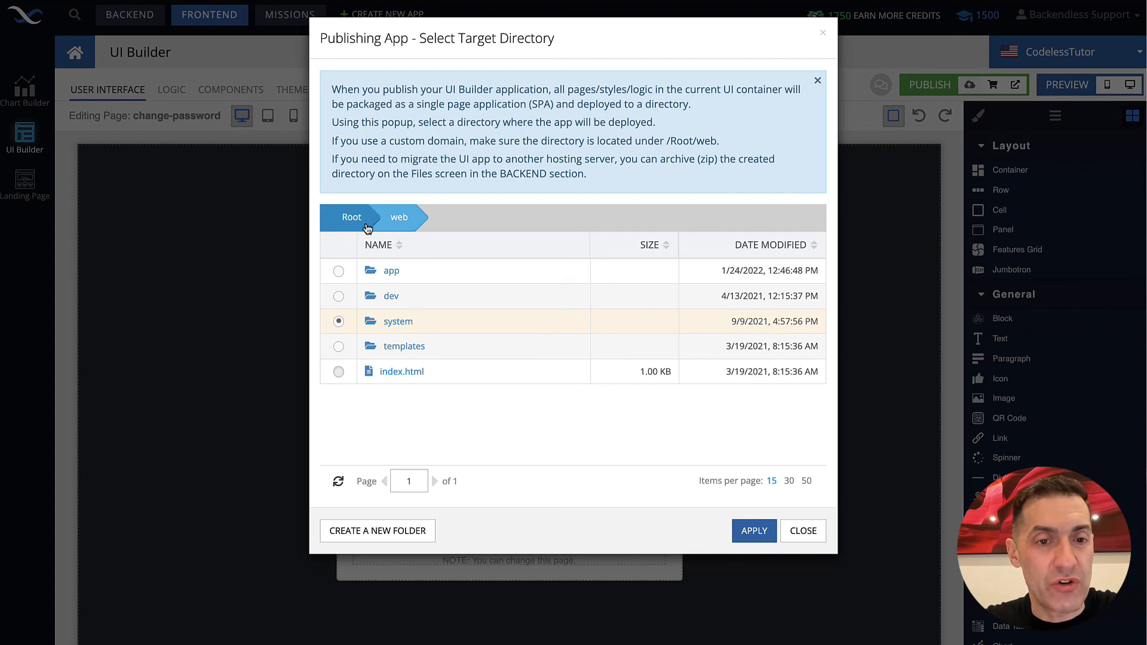
mouse_move(802, 531)
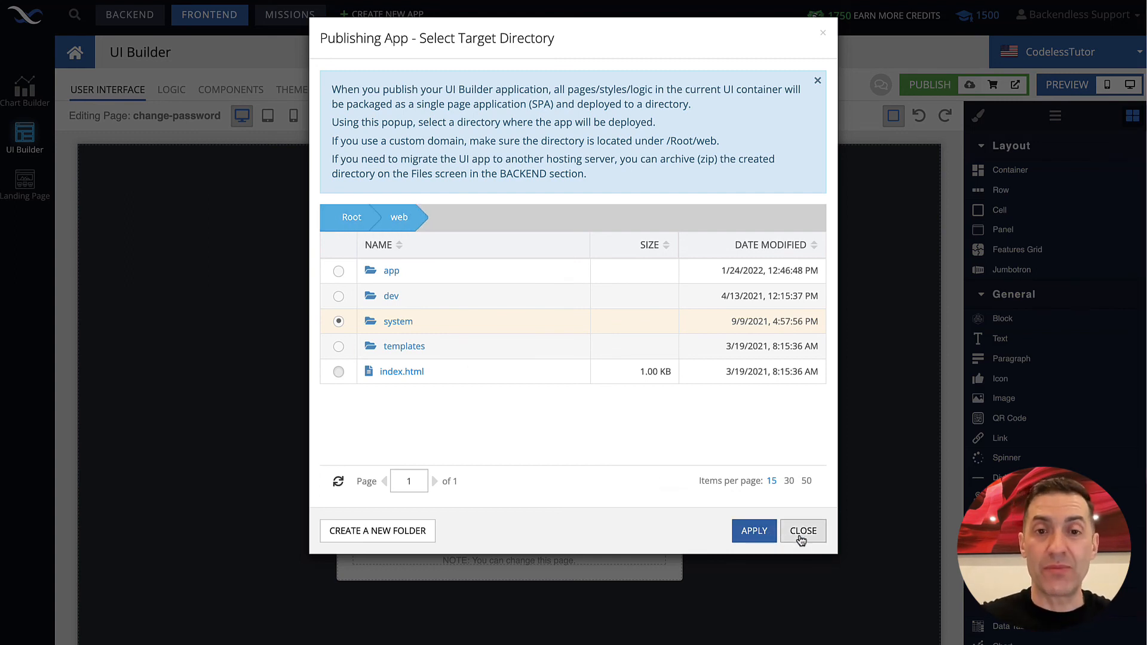
left_click(802, 530)
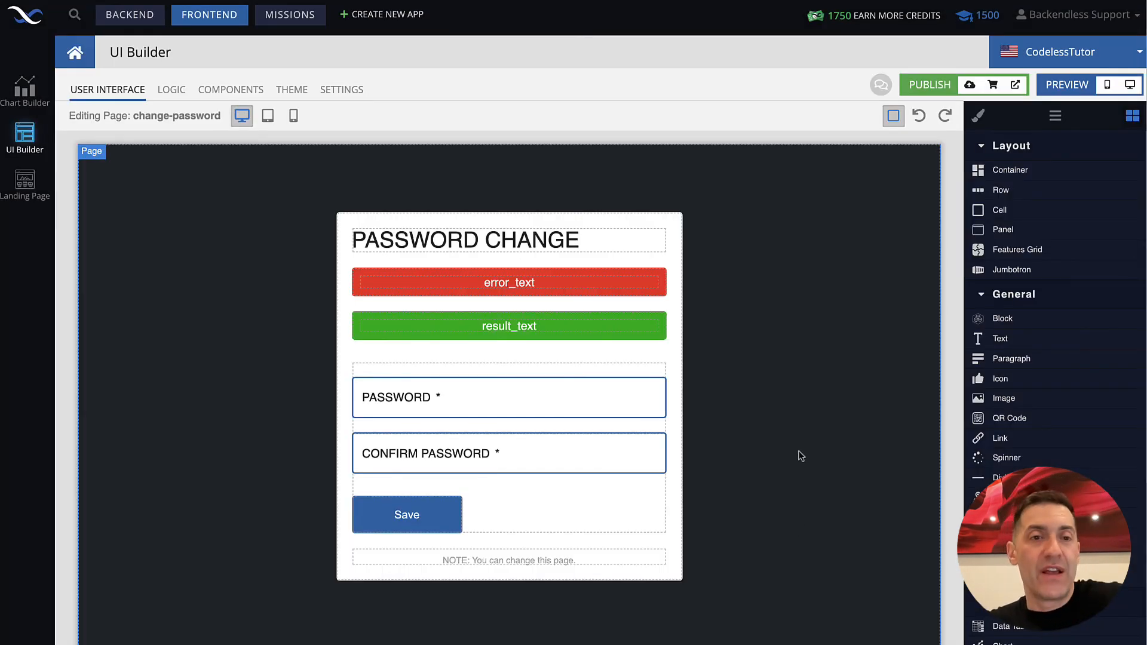
mouse_move(431, 172)
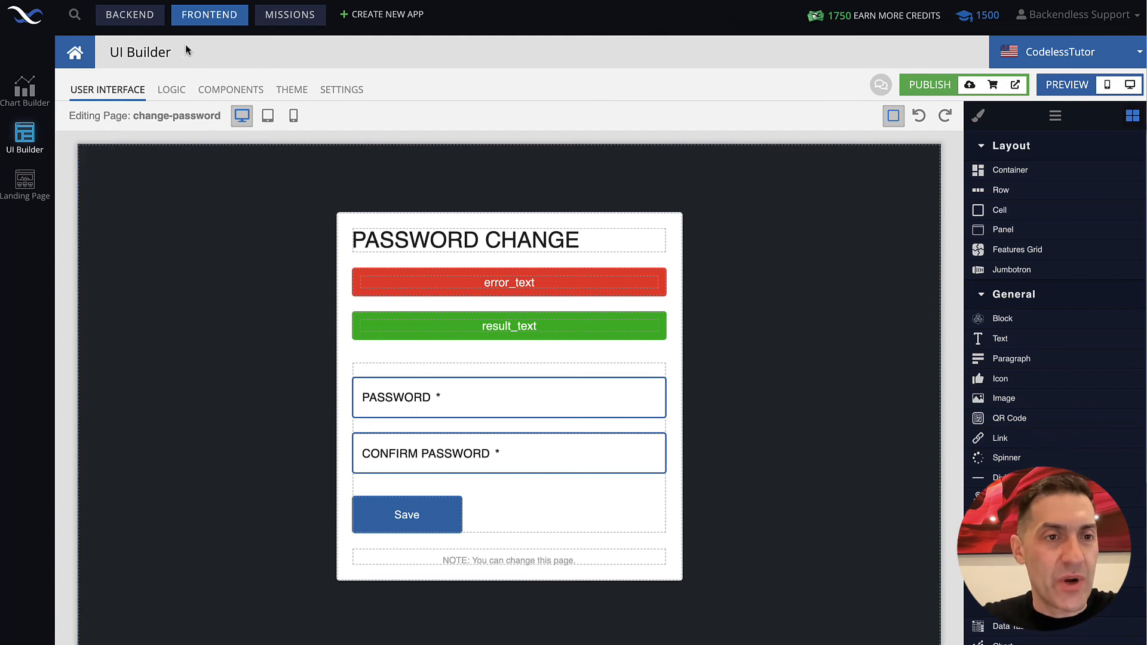
Open the 'User requests password recovery' email template in Messaging and find {password} in its body
left_click(130, 15)
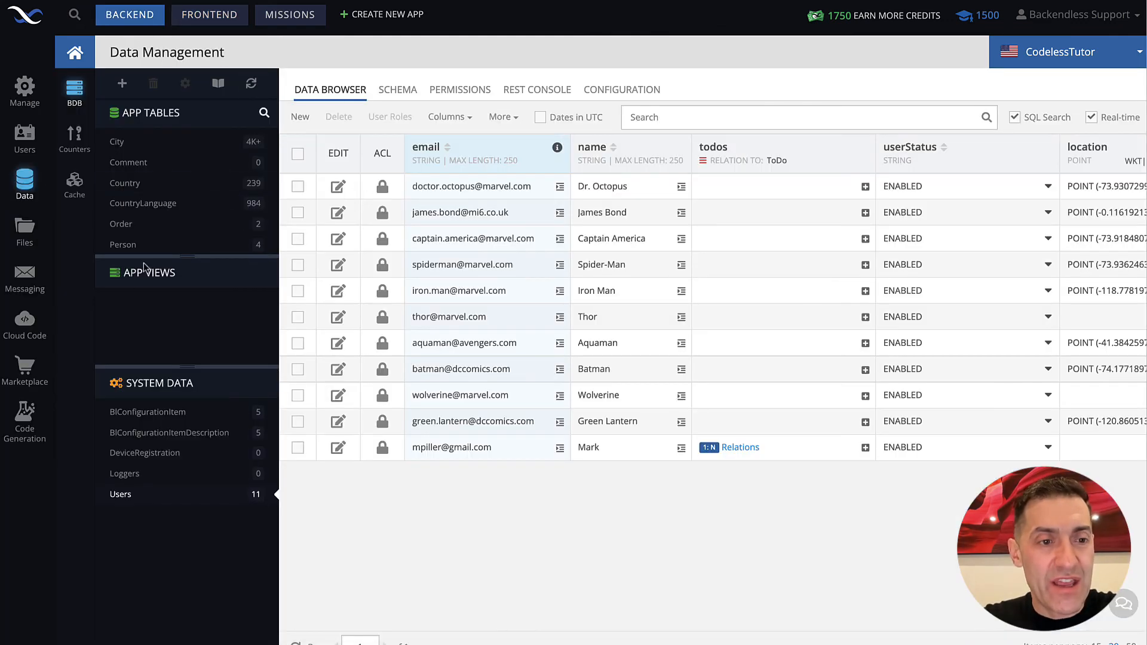
left_click(24, 278)
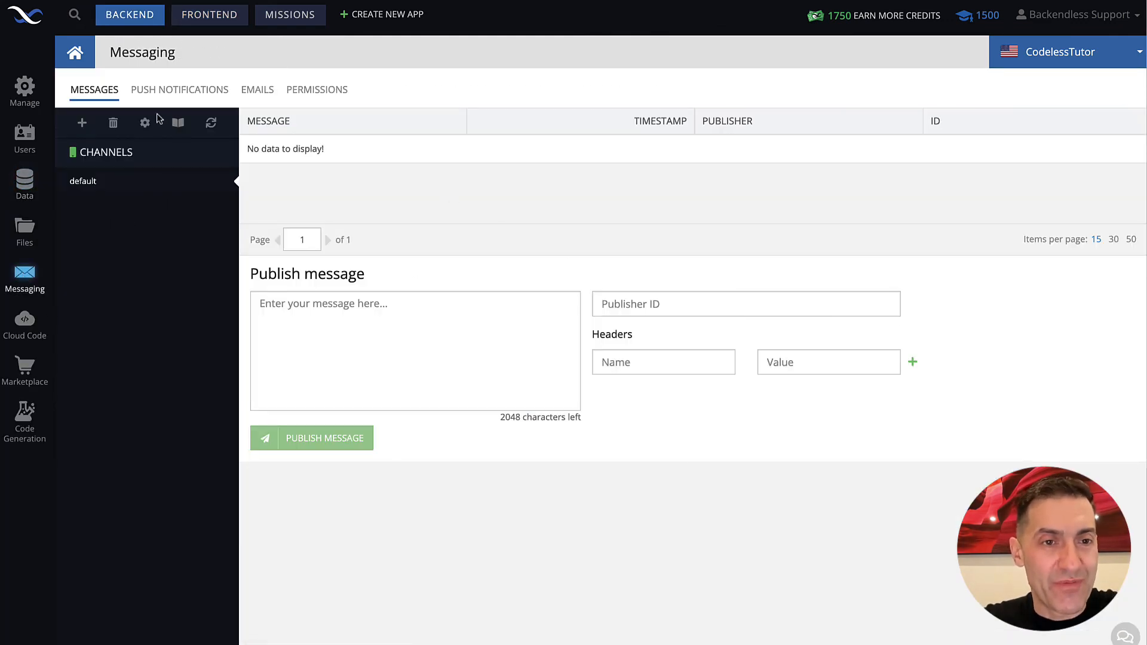
left_click(257, 89)
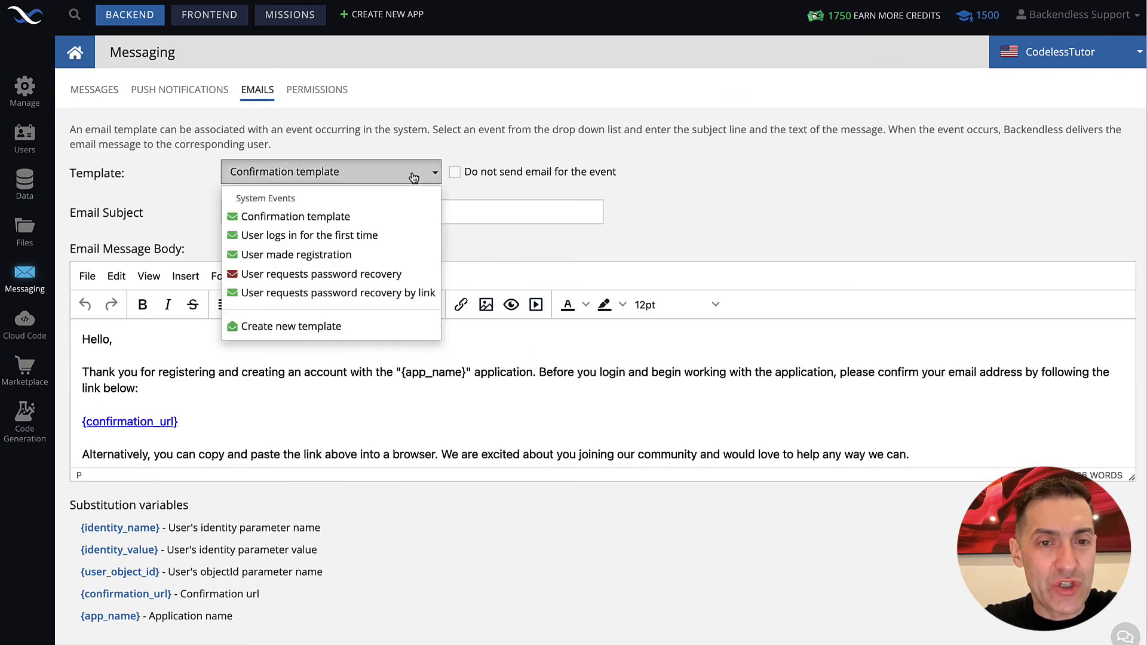
mouse_move(344, 293)
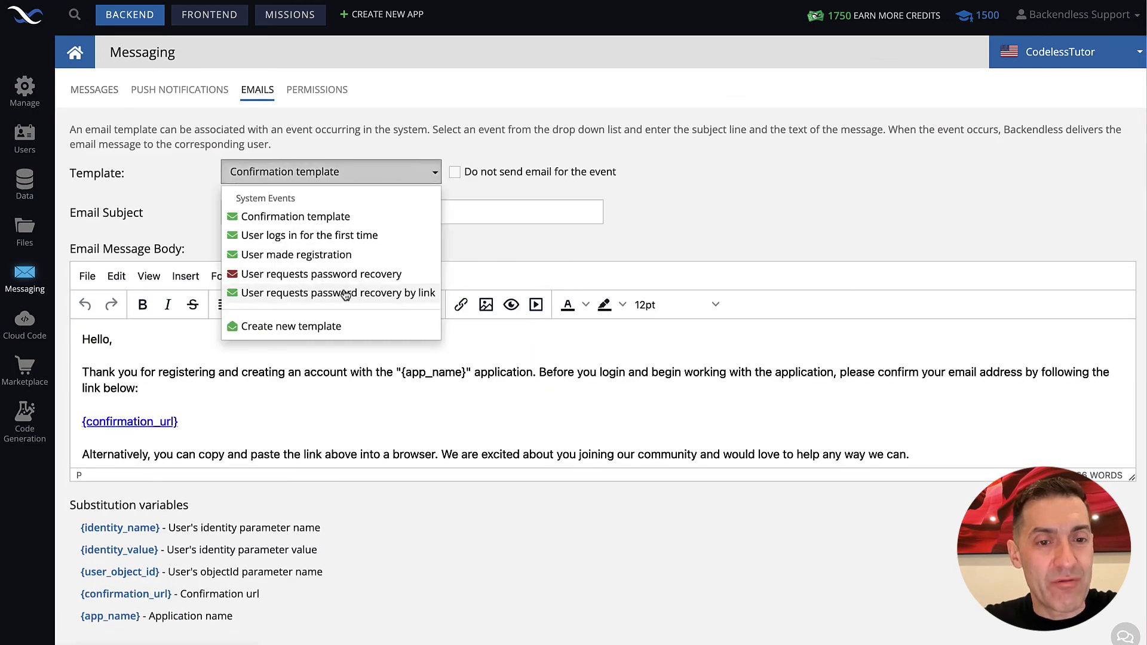
left_click(319, 274)
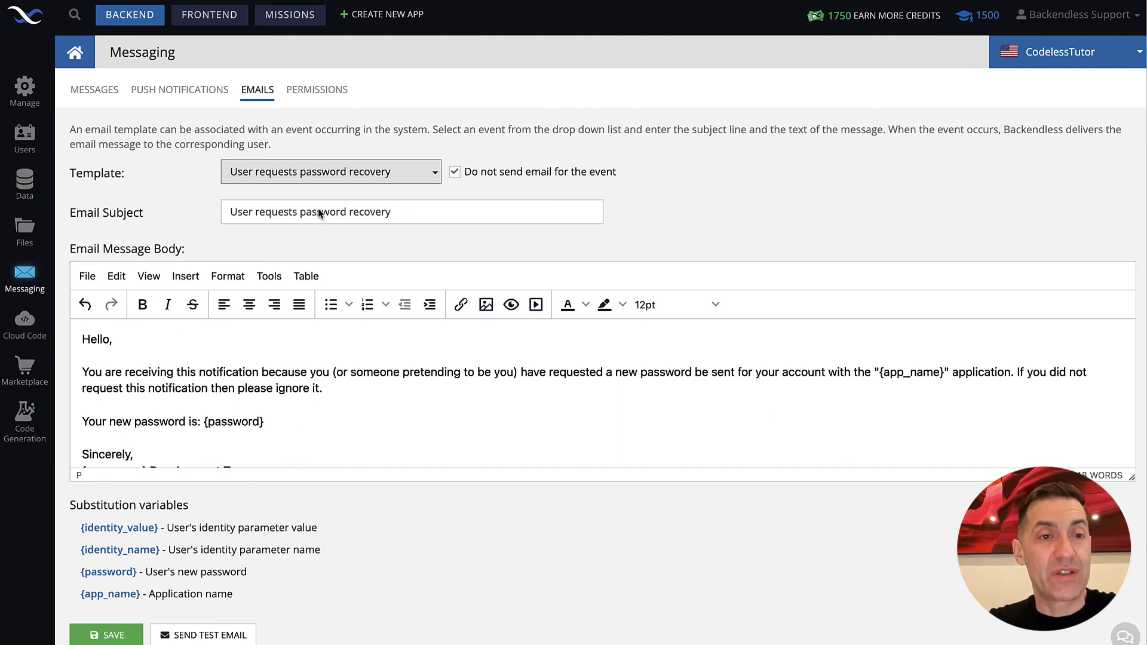
scroll("down", 3)
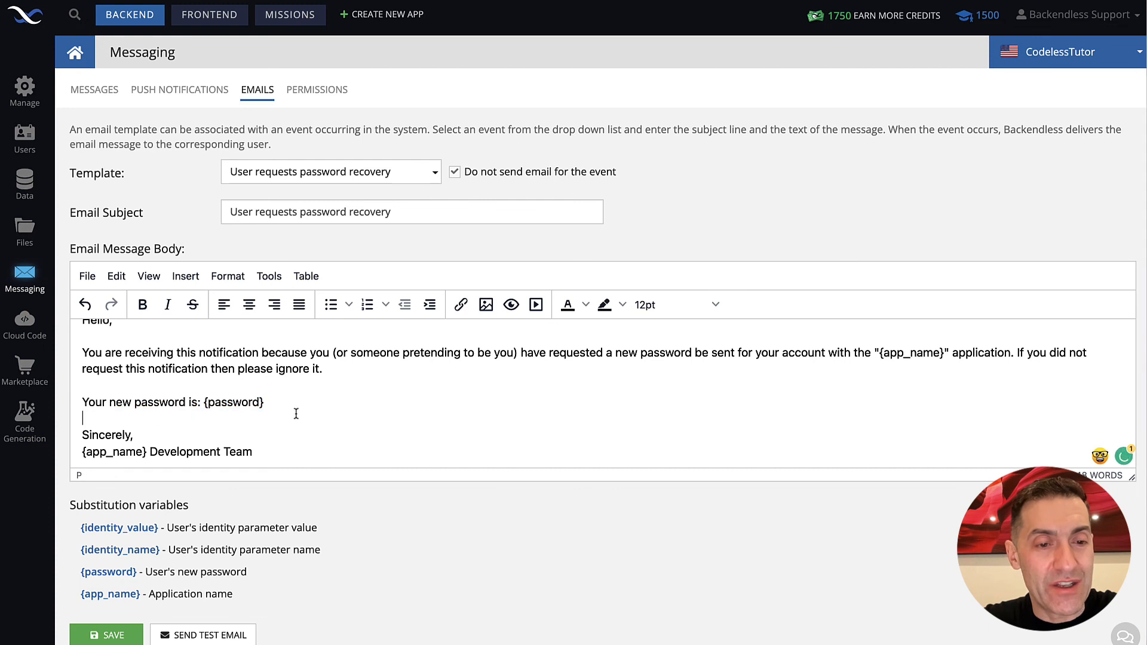
double_click(233, 402)
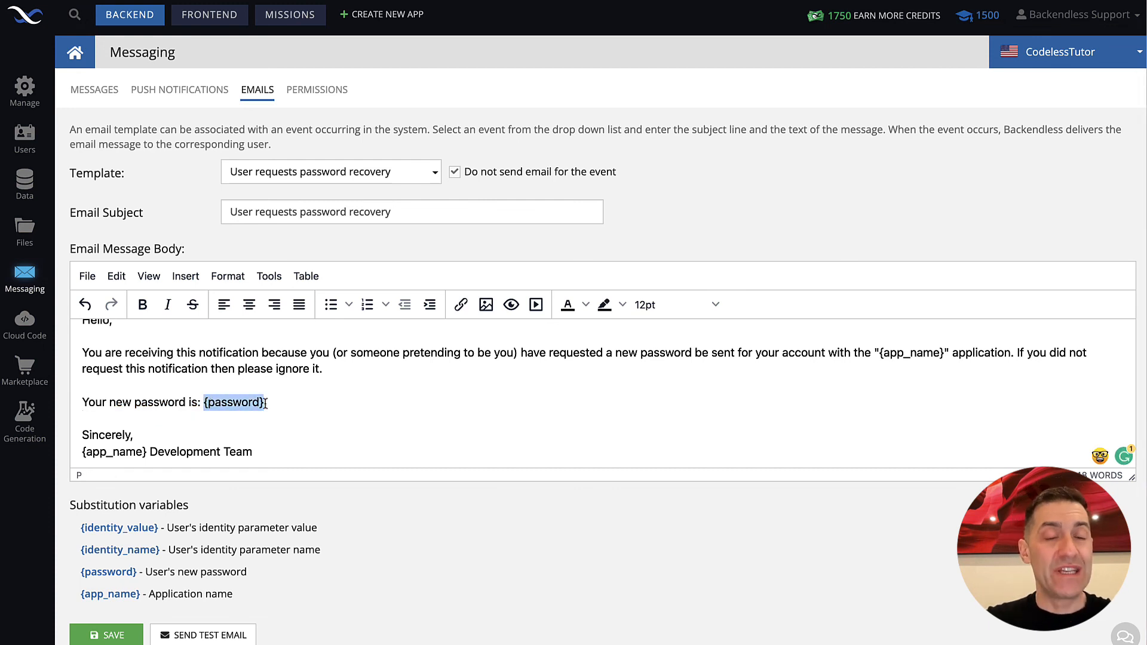